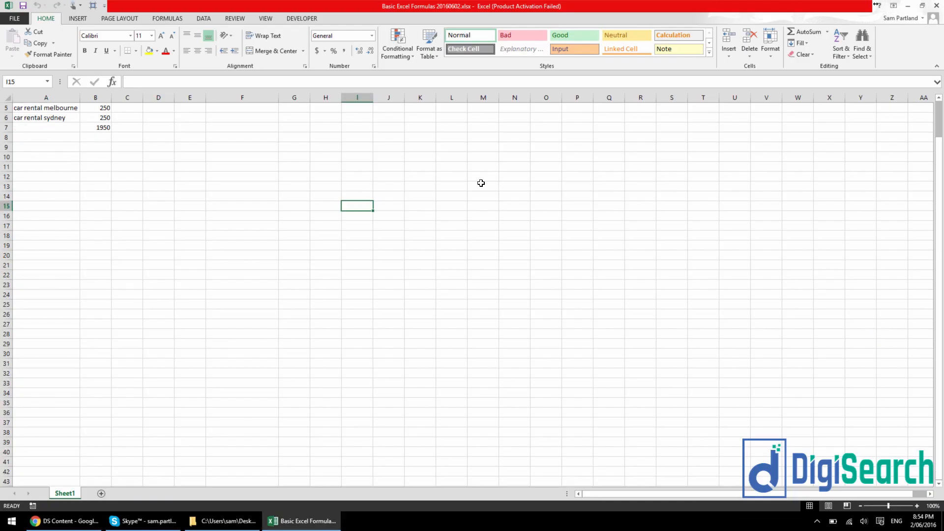
mouse_move(691, 260)
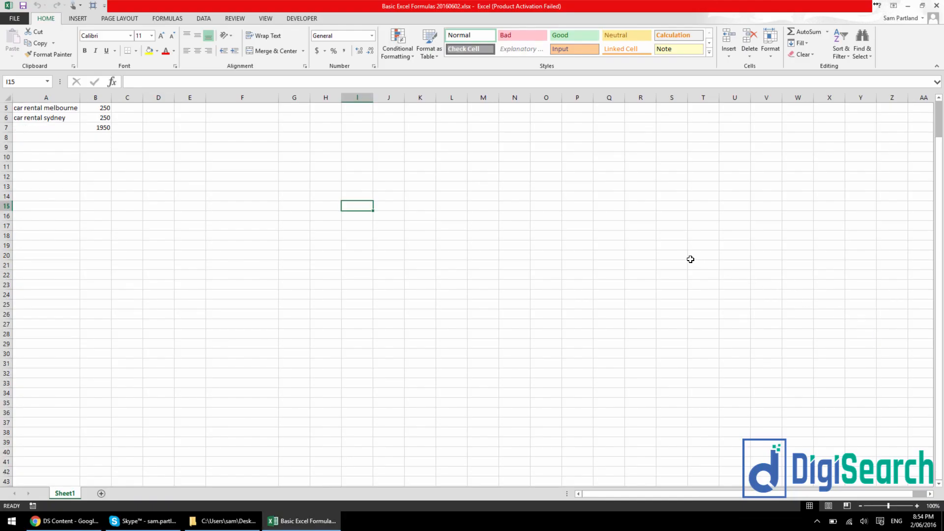
mouse_move(566, 217)
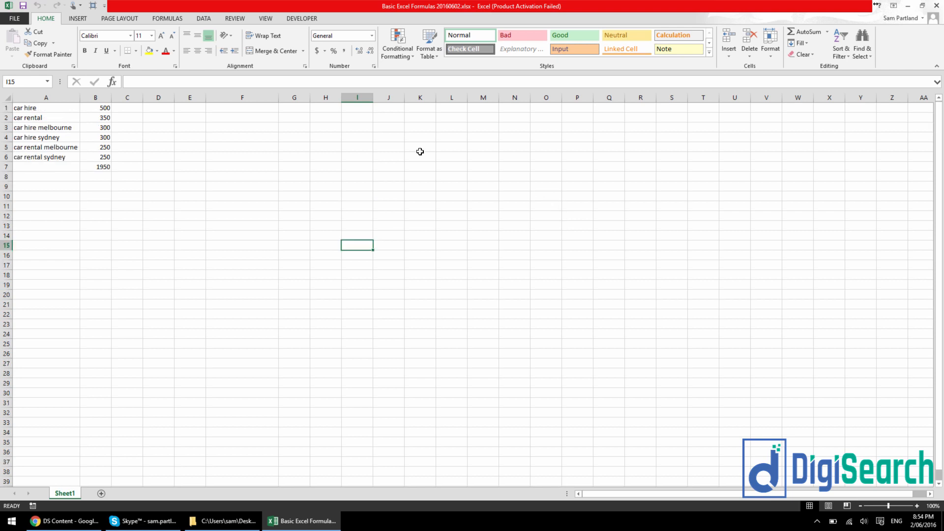
mouse_move(354, 191)
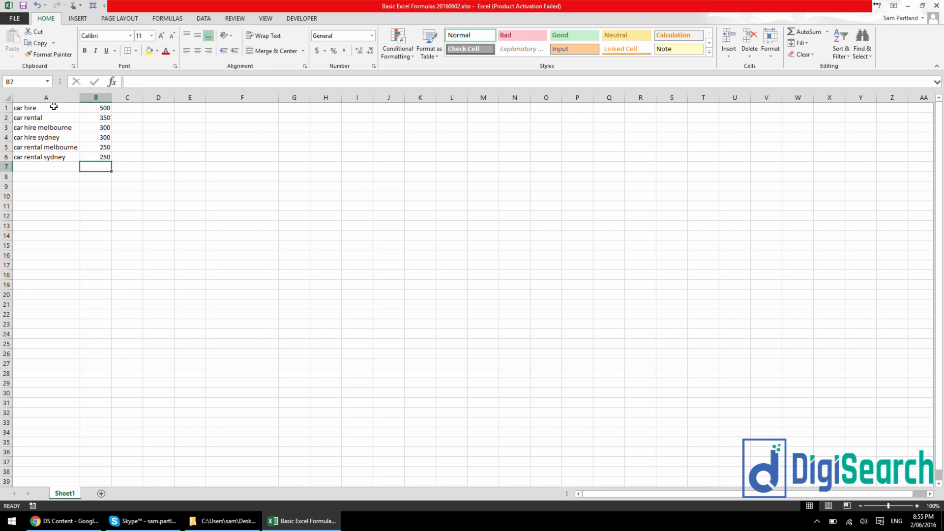
Enter 'car hire melbourne' in F5 and 'car rental sydney' in F6 as lookup keywords.
click(103, 108)
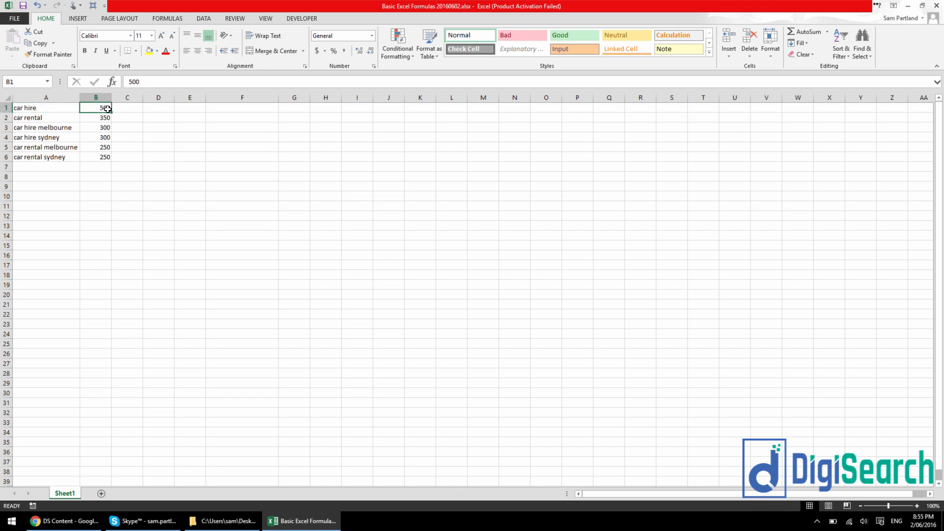
click(41, 108)
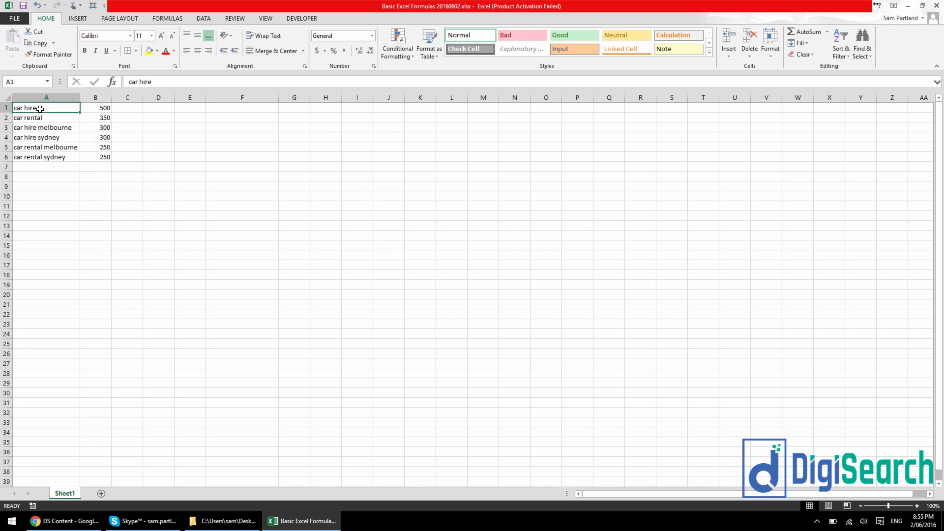
click(46, 127)
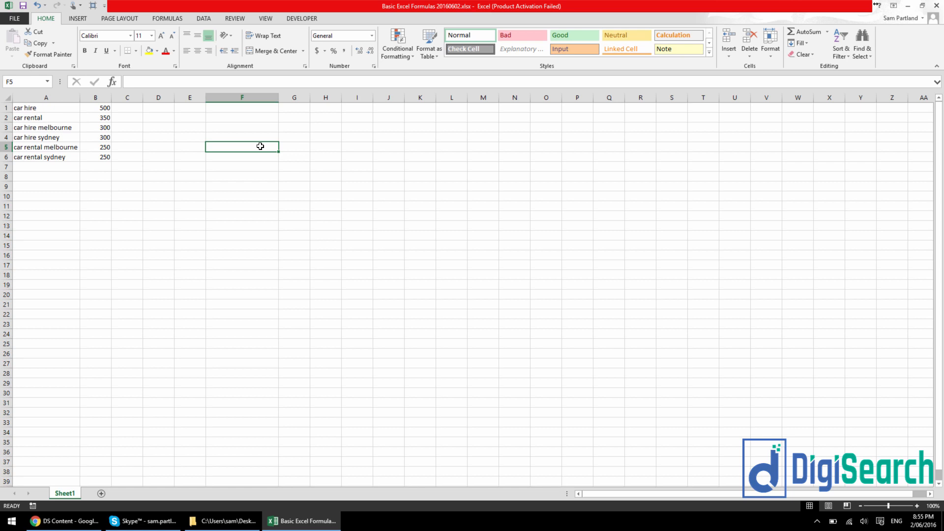
text(car hire m)
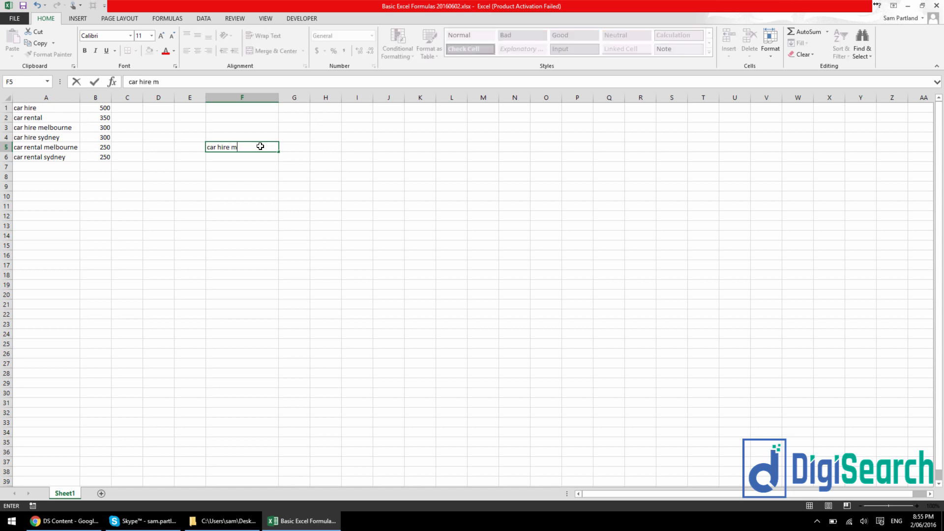
key(Enter)
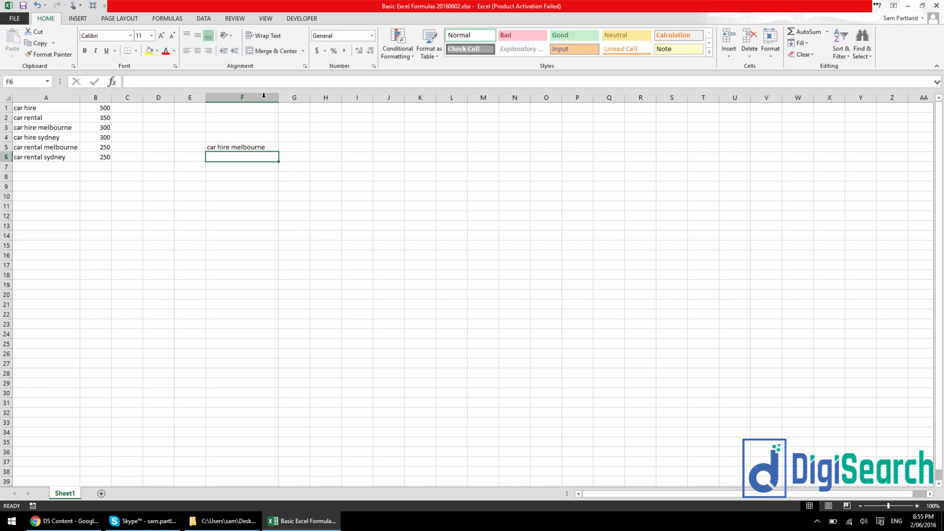
text(car hire melbourne)
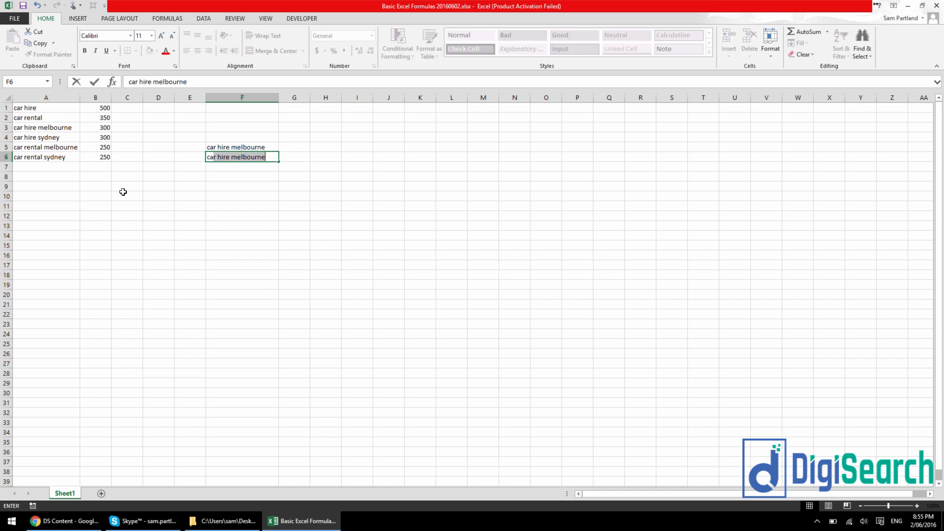
text(car rental sydney)
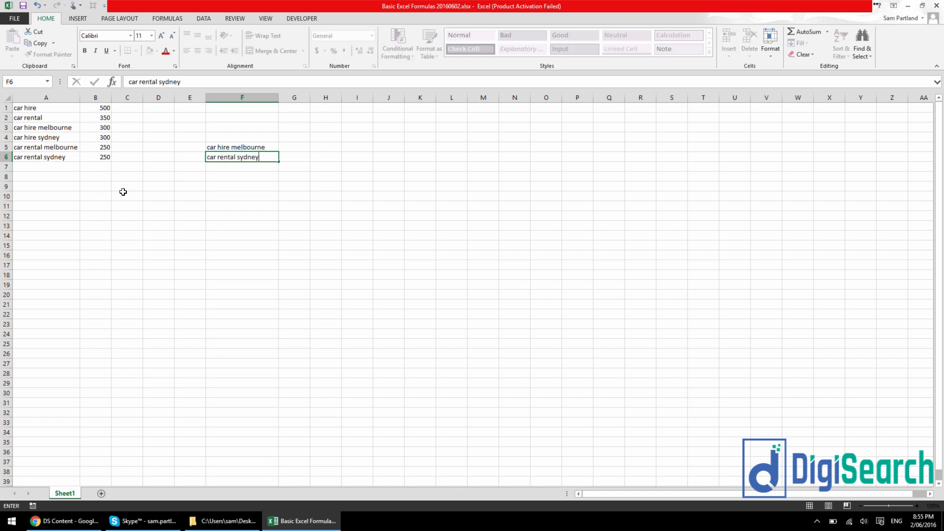
key(Enter)
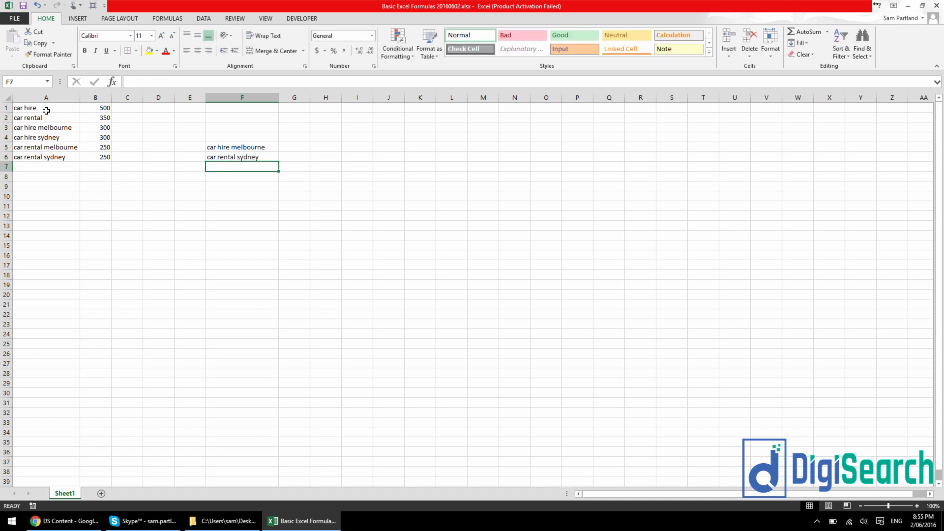
drag(46, 107, 96, 156)
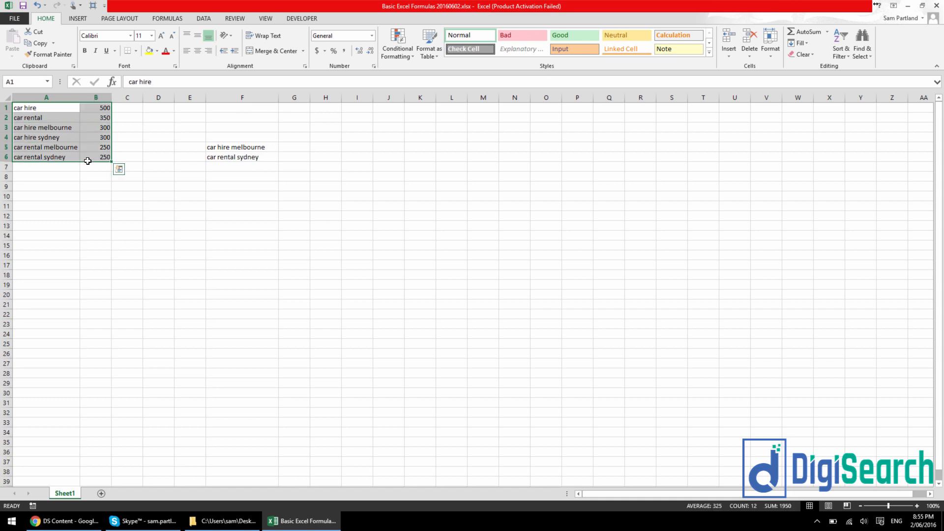
click(94, 148)
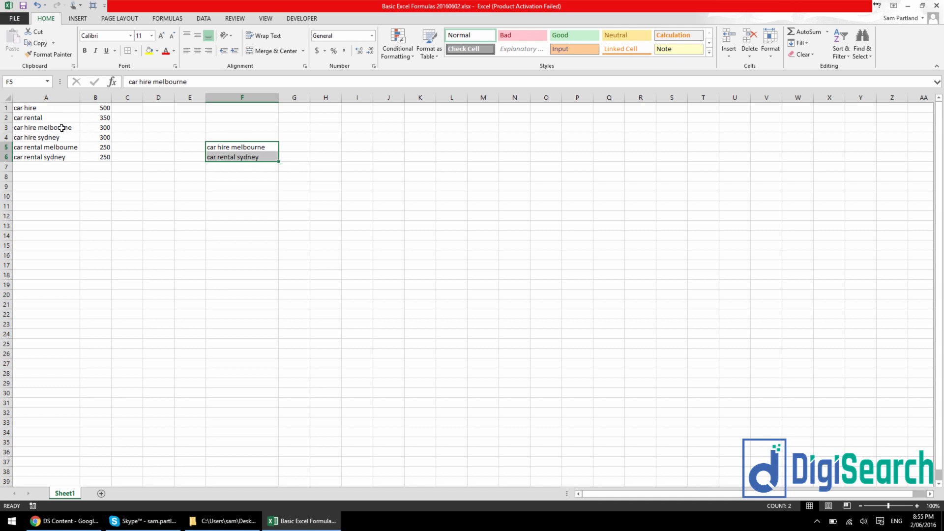
click(43, 127)
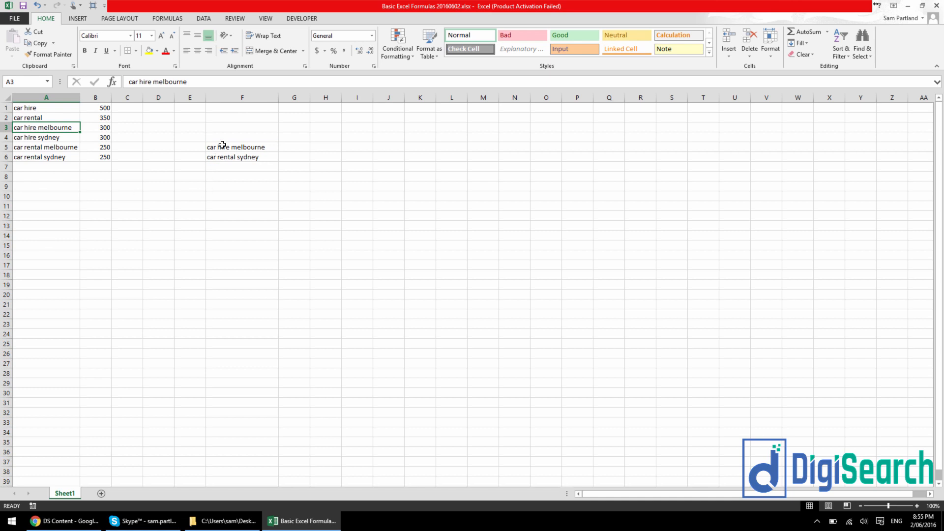
click(242, 146)
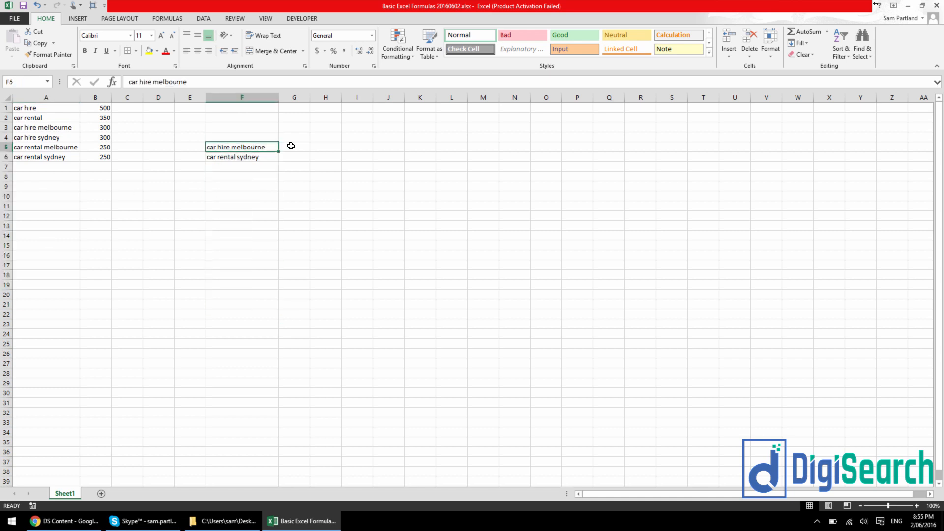
click(294, 147)
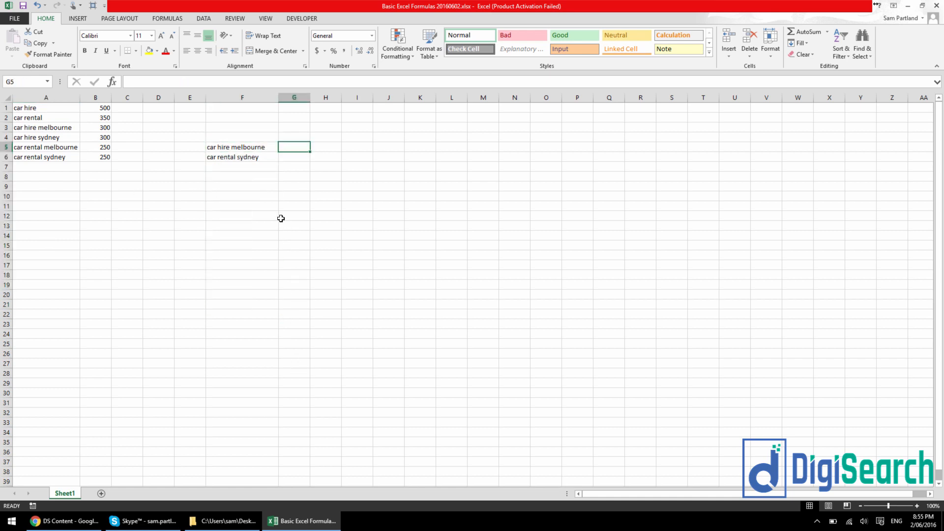
mouse_move(307, 203)
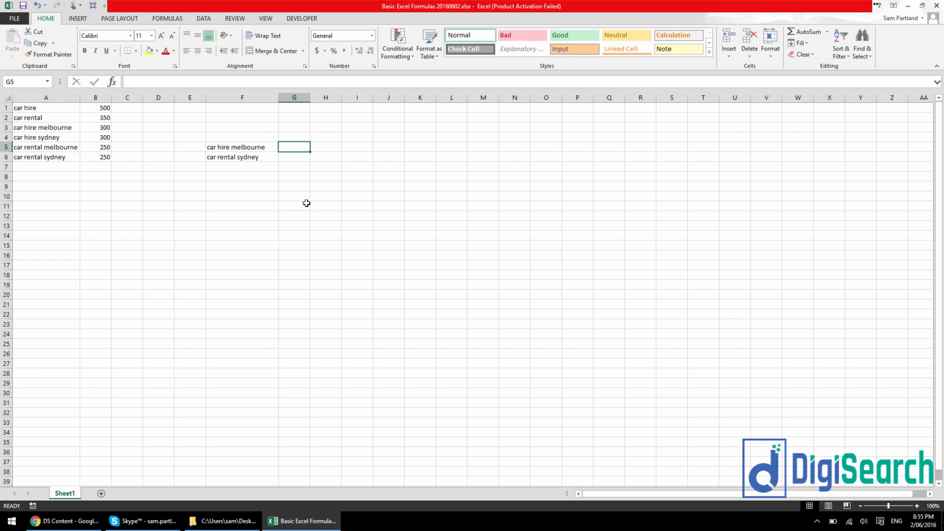
Enter a VLOOKUP over A:B in G5 returning 300, with the copy in G6 returning 250.
text(=)
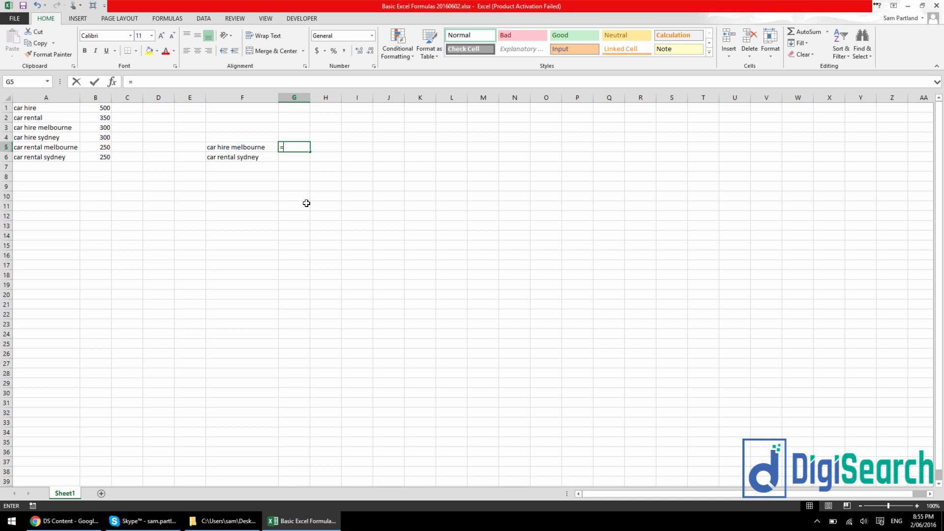
text(VLOOKUP(up)
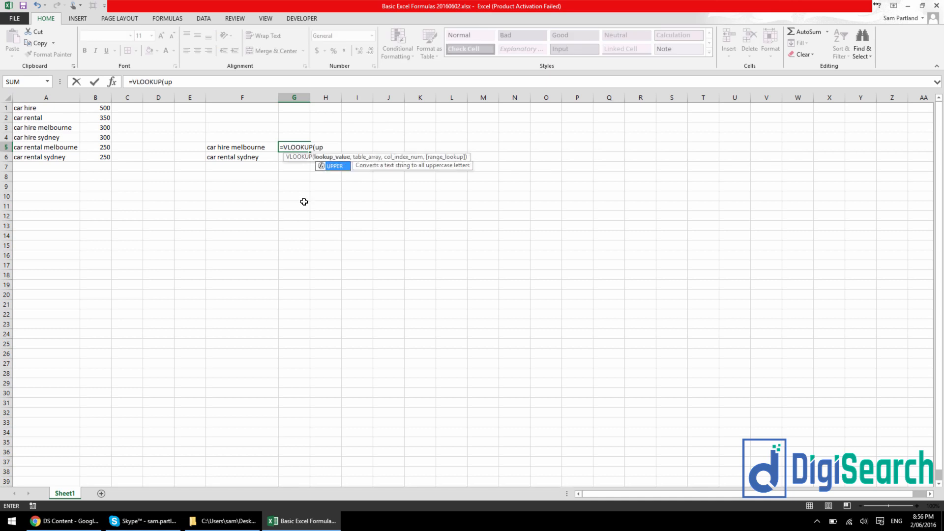
key(Backspace)
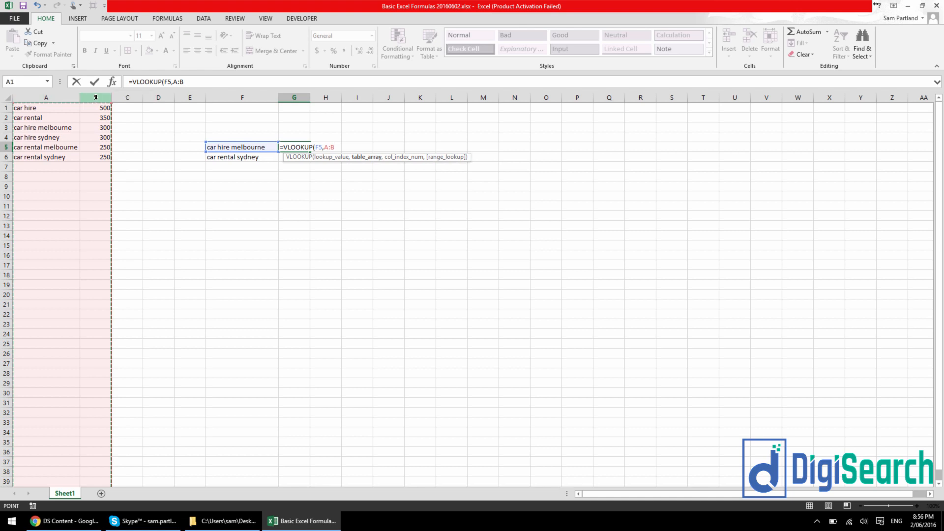
key(Enter)
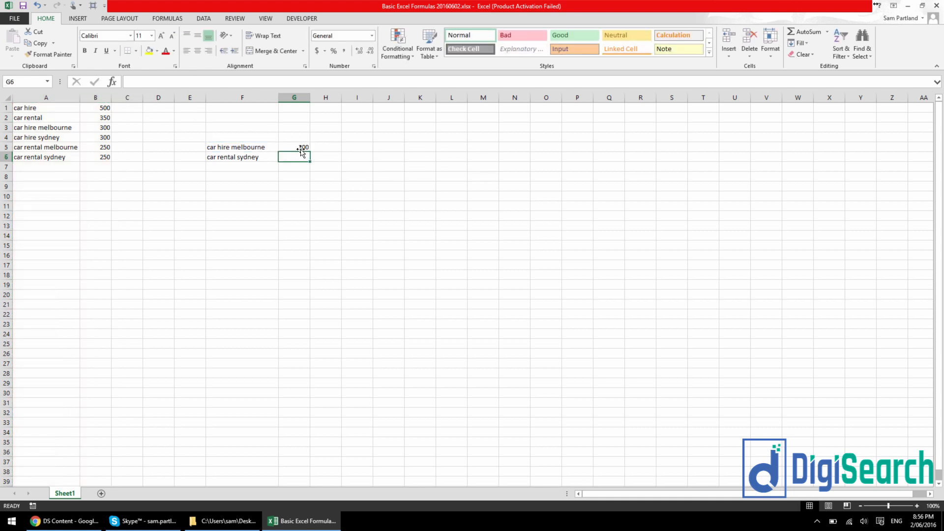
click(294, 148)
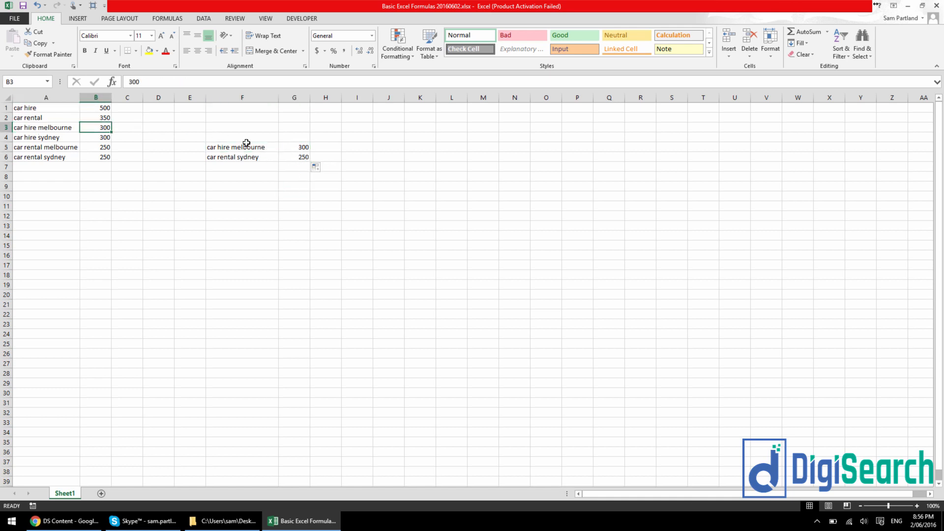
click(293, 157)
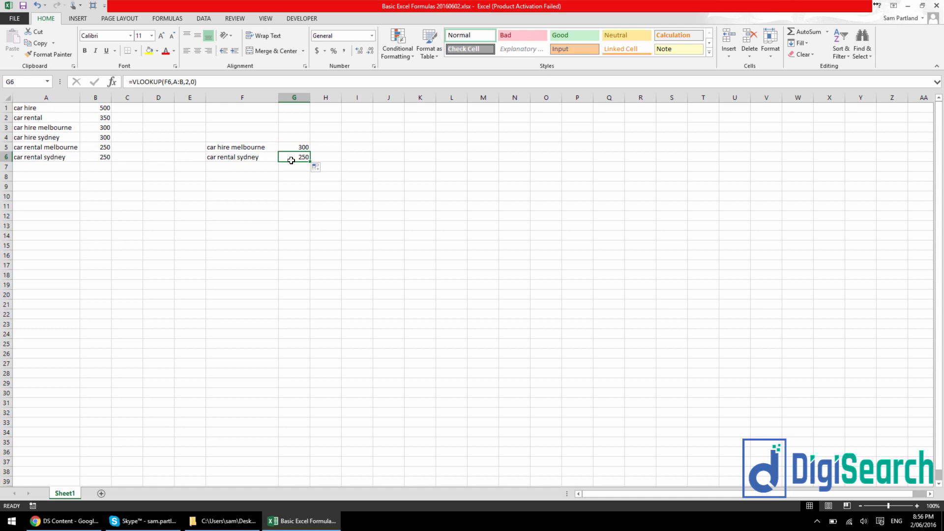
click(127, 156)
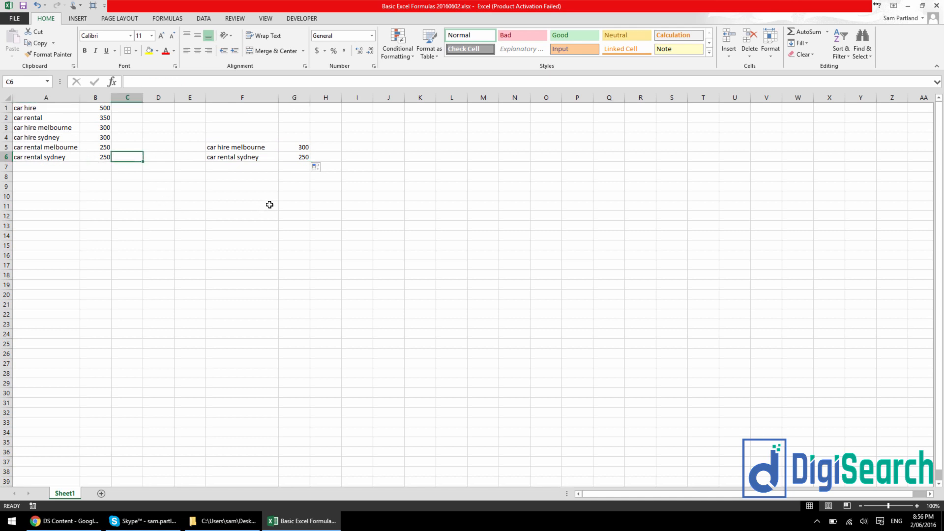
mouse_move(293, 146)
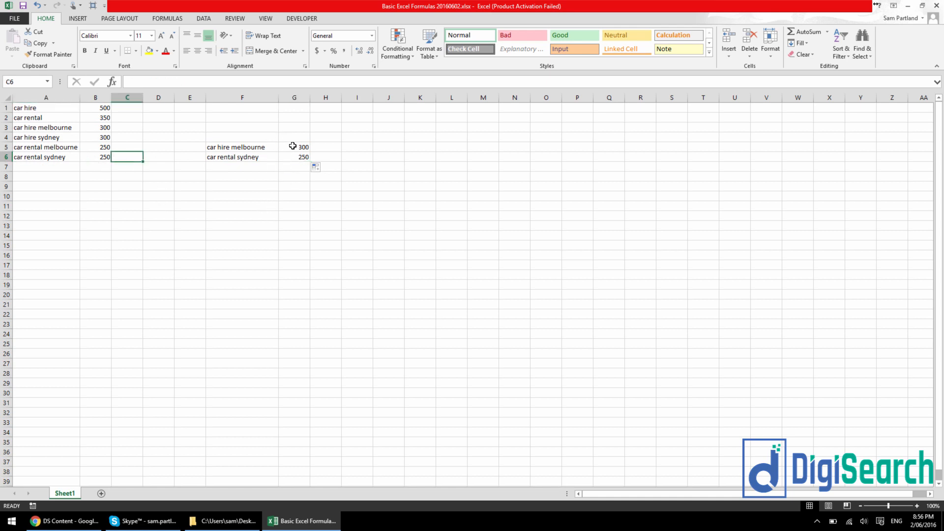
mouse_move(298, 138)
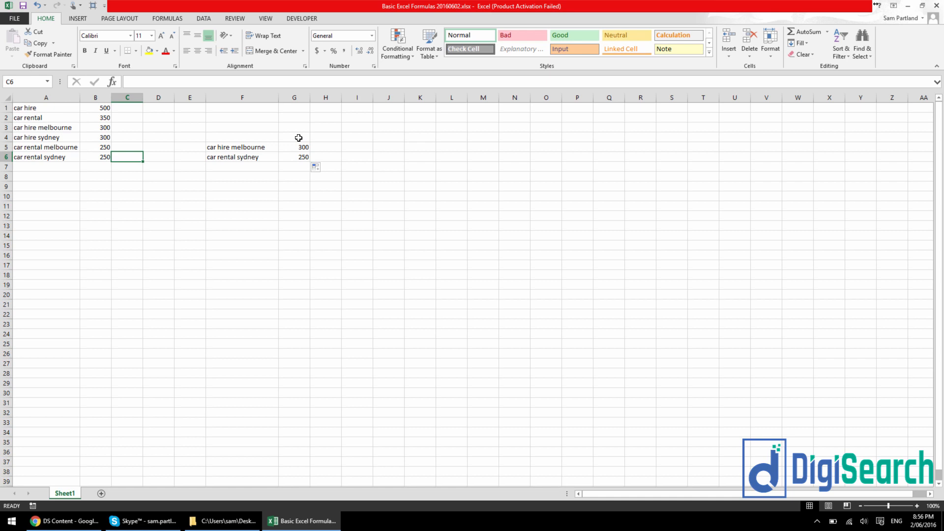
mouse_move(263, 116)
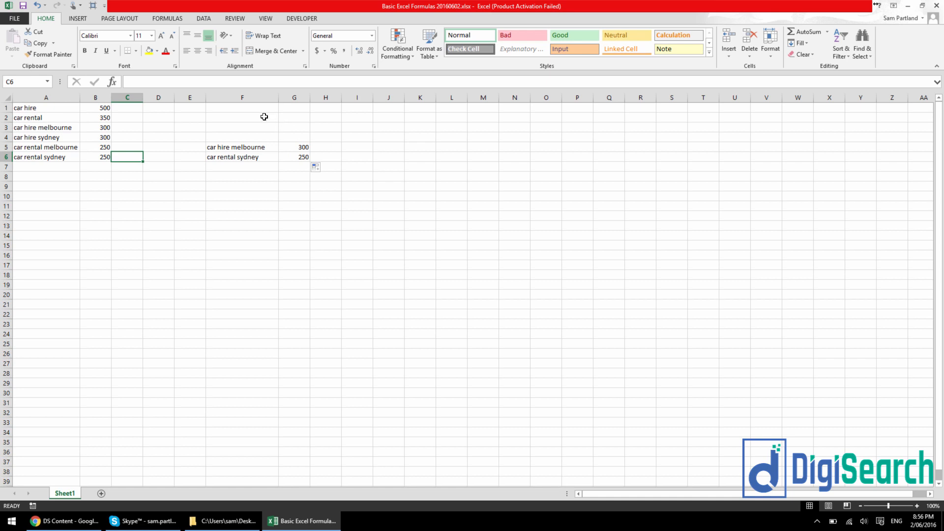
mouse_move(247, 209)
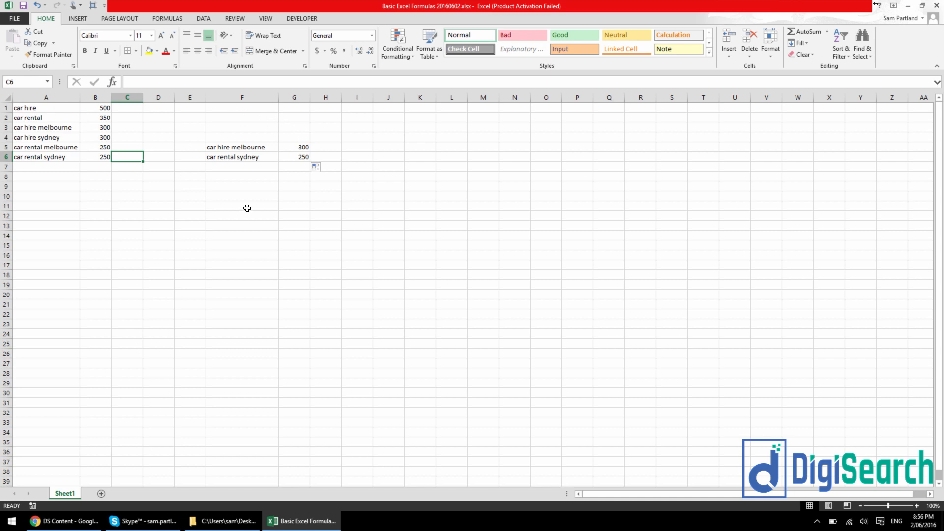
mouse_move(294, 152)
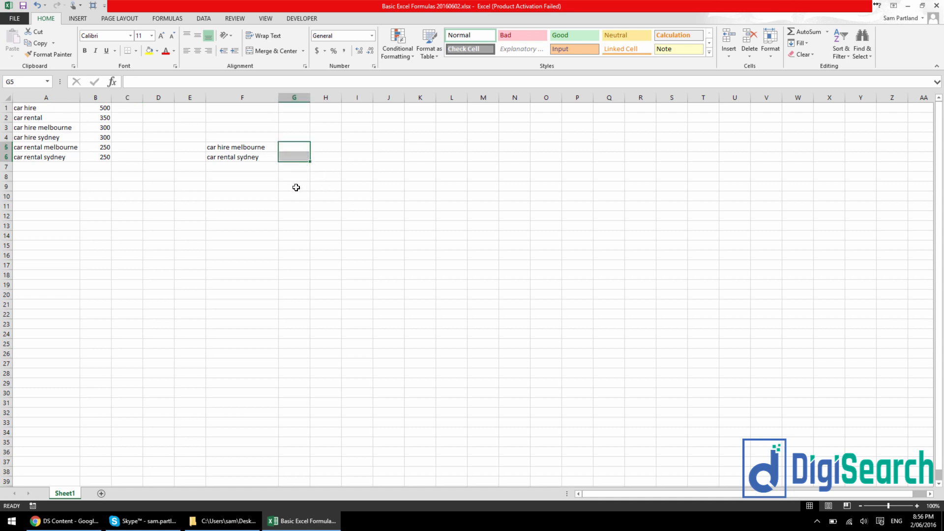
Start =VLOOKUP( in G5 via the vloo autocomplete.
text(=)
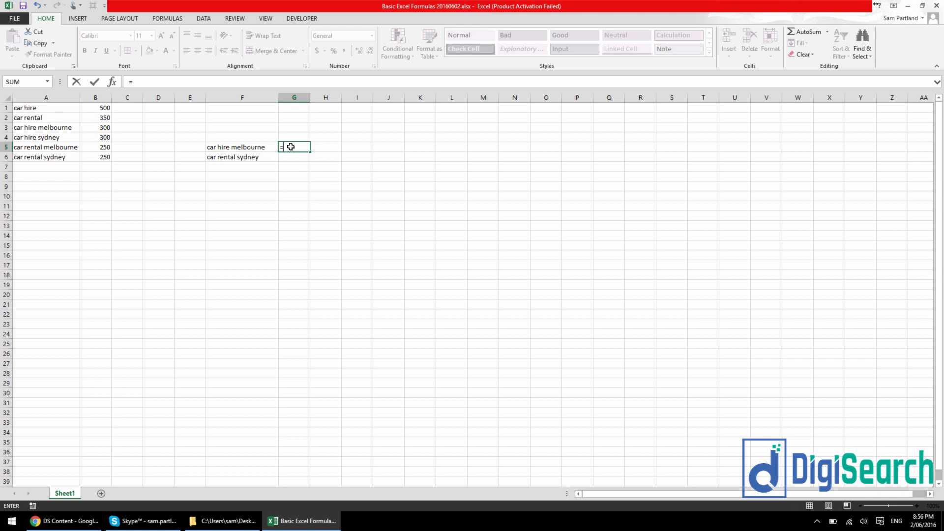
text(vlo)
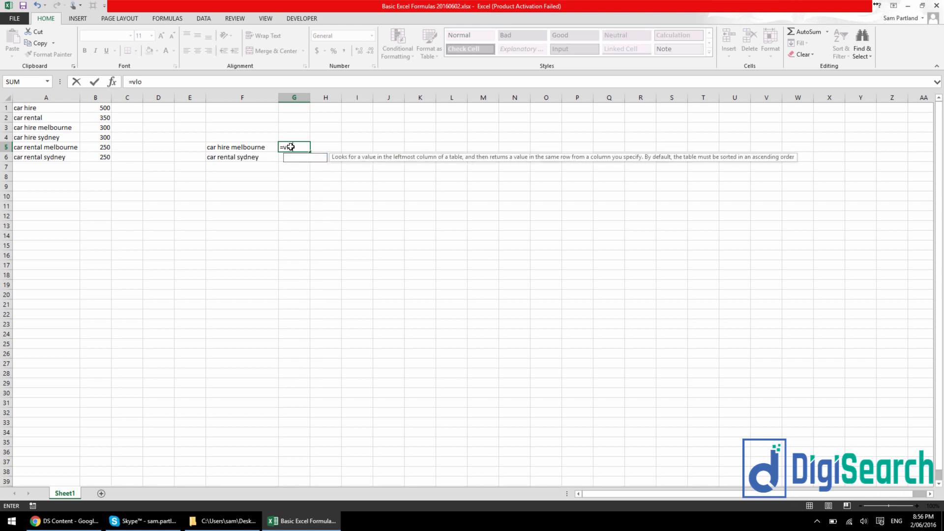
text(o)
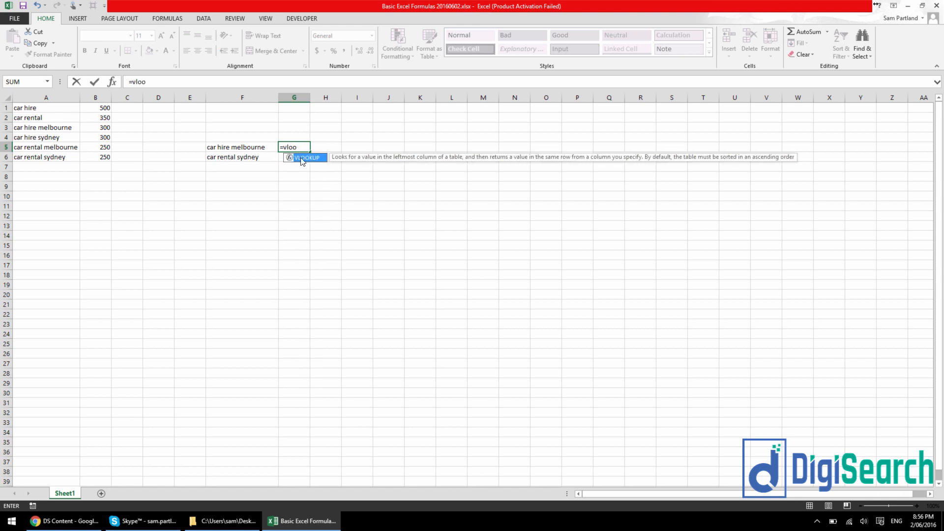
mouse_move(345, 152)
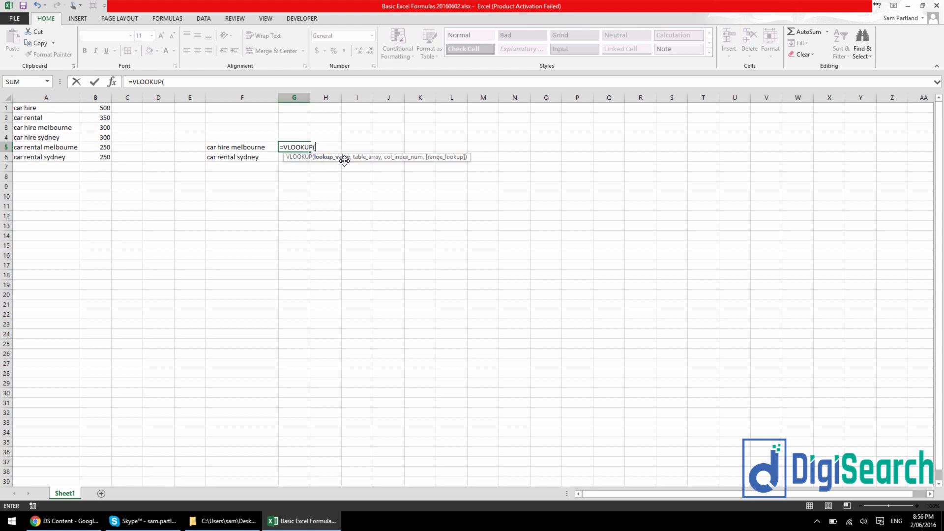
mouse_move(249, 152)
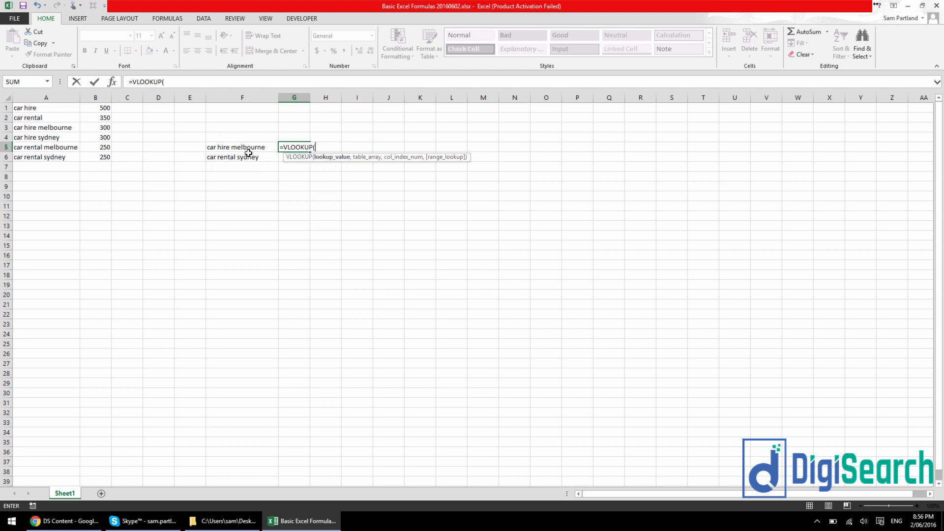
mouse_move(265, 146)
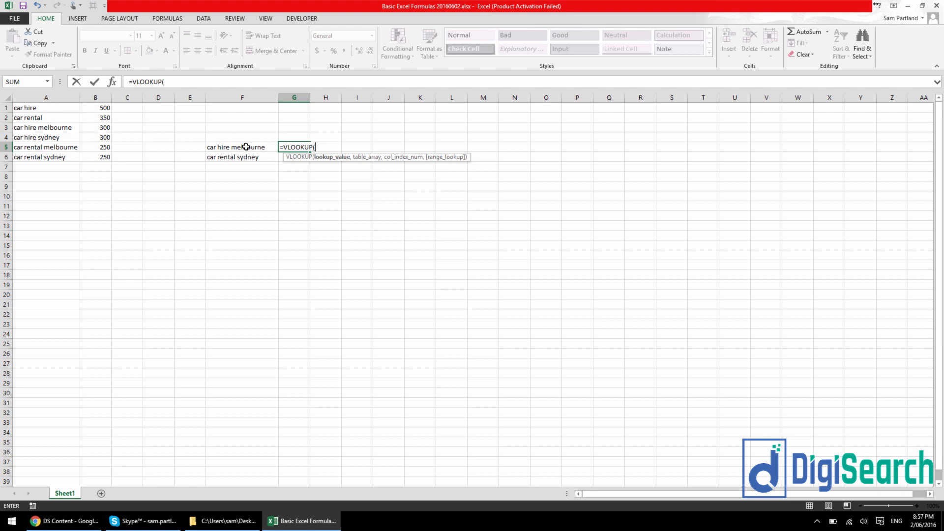
Reference F5 as the lookup value and columns A:B as the table array.
click(242, 147)
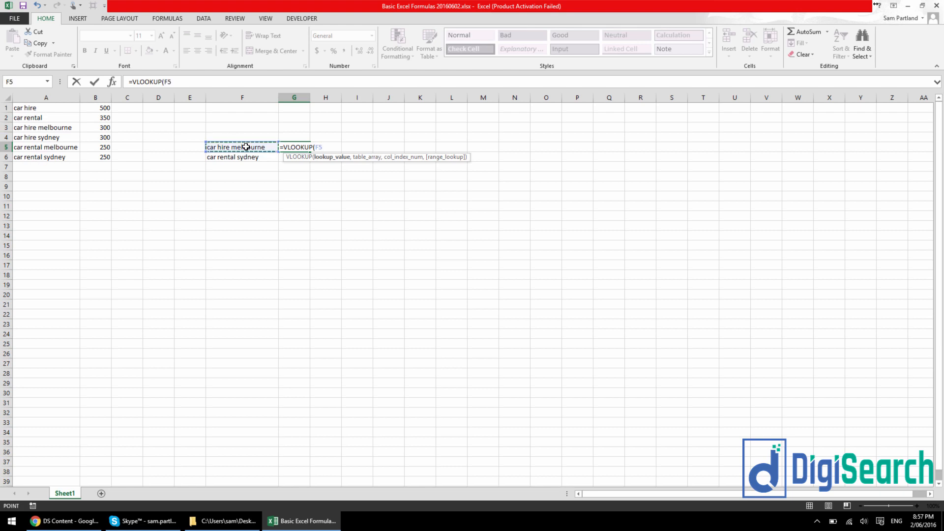
text(,)
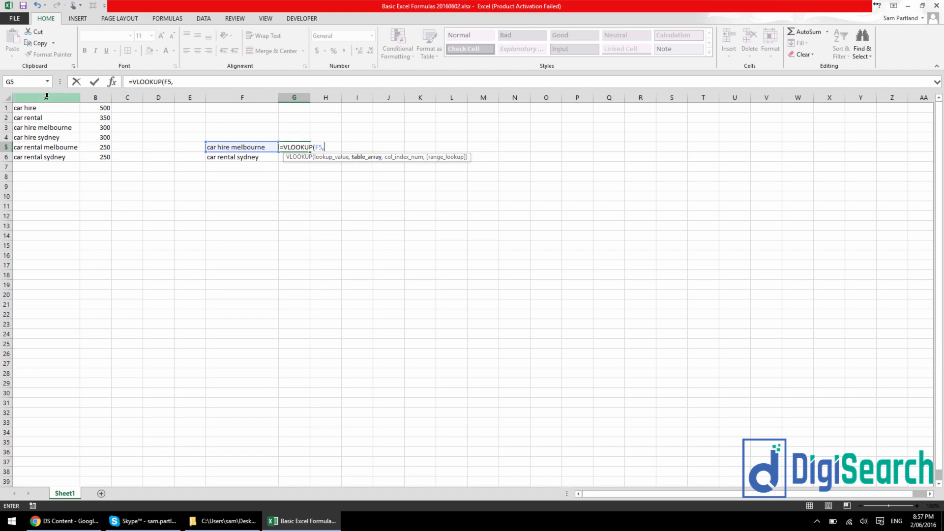
click(45, 96)
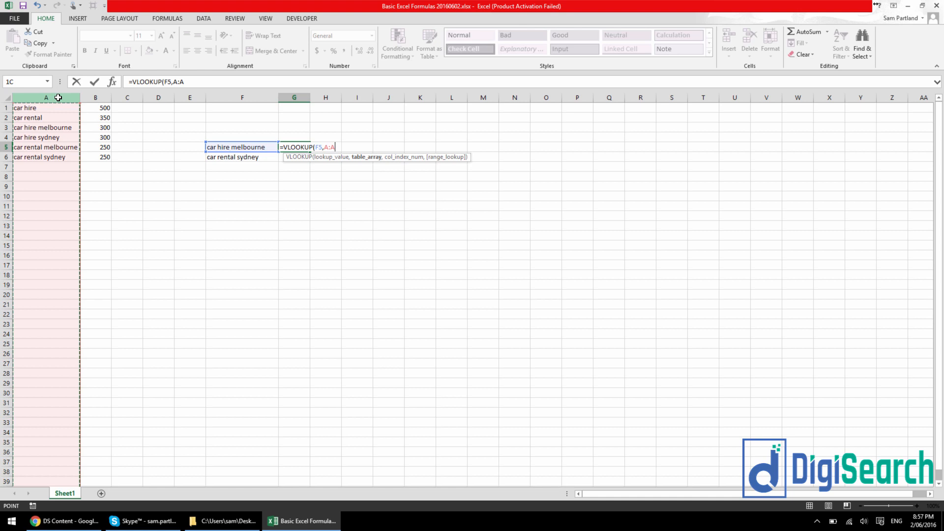
drag(46, 97, 95, 97)
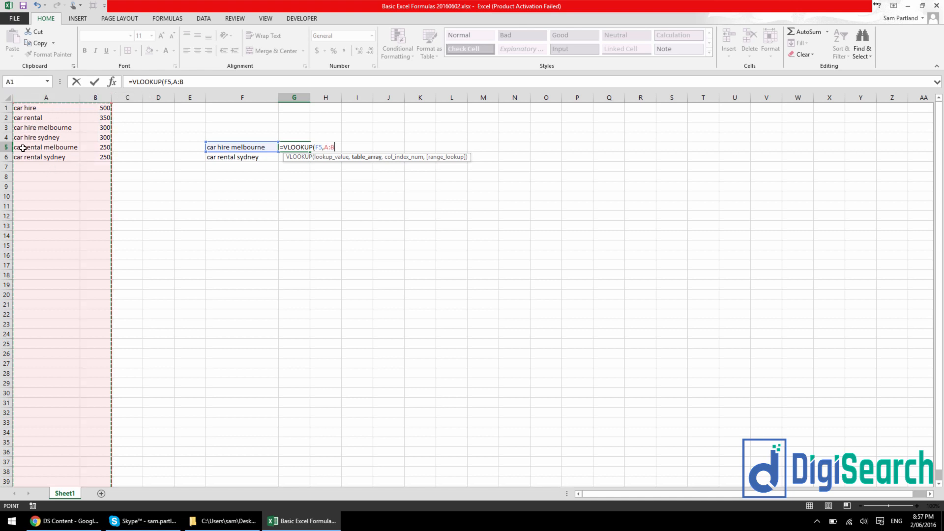
mouse_move(106, 127)
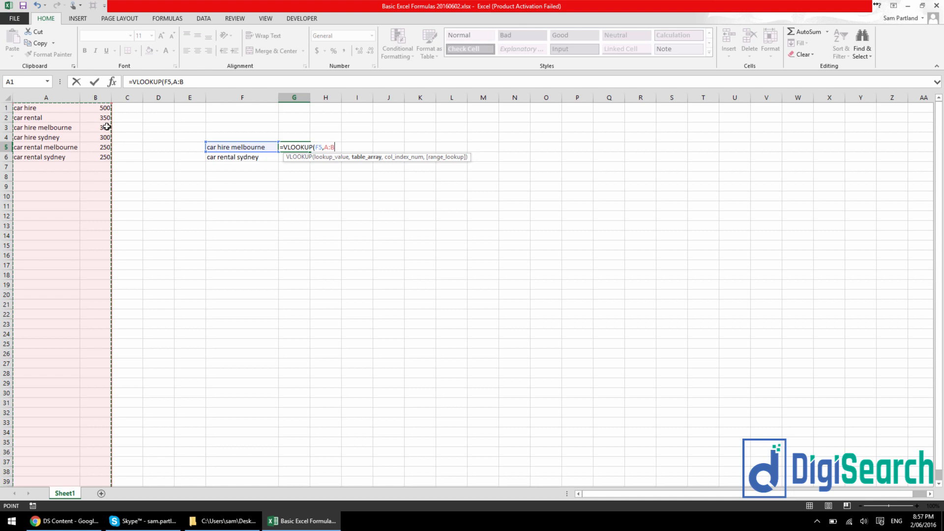
mouse_move(88, 118)
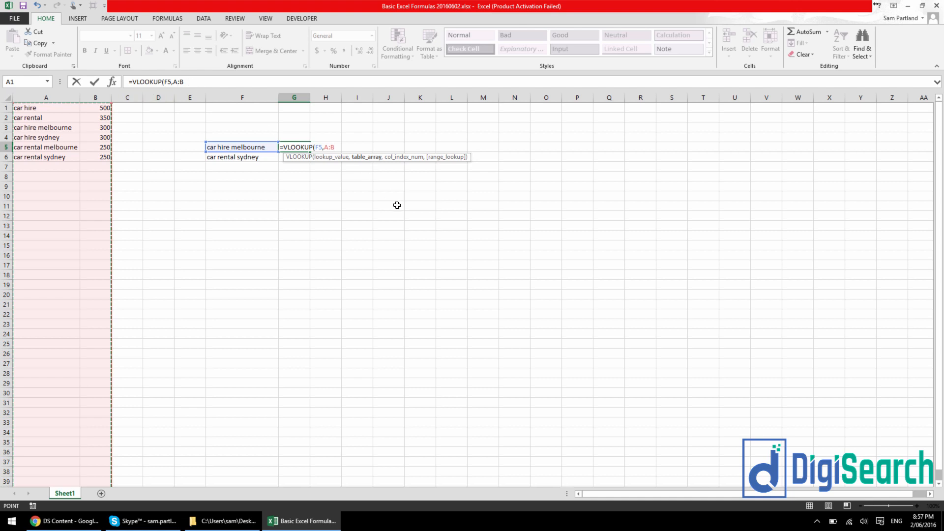
Finish the VLOOKUP with column index 2 and exact match 0, returning 300.
text(,)
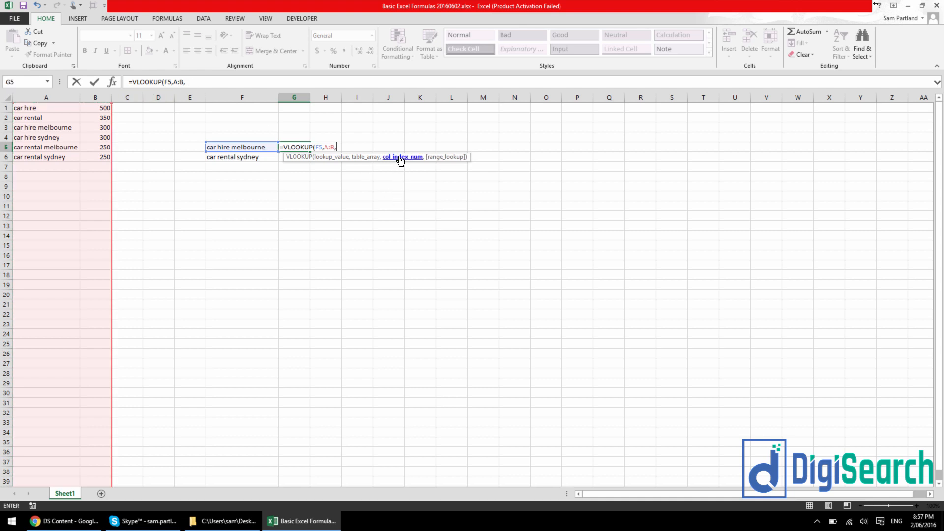
mouse_move(321, 188)
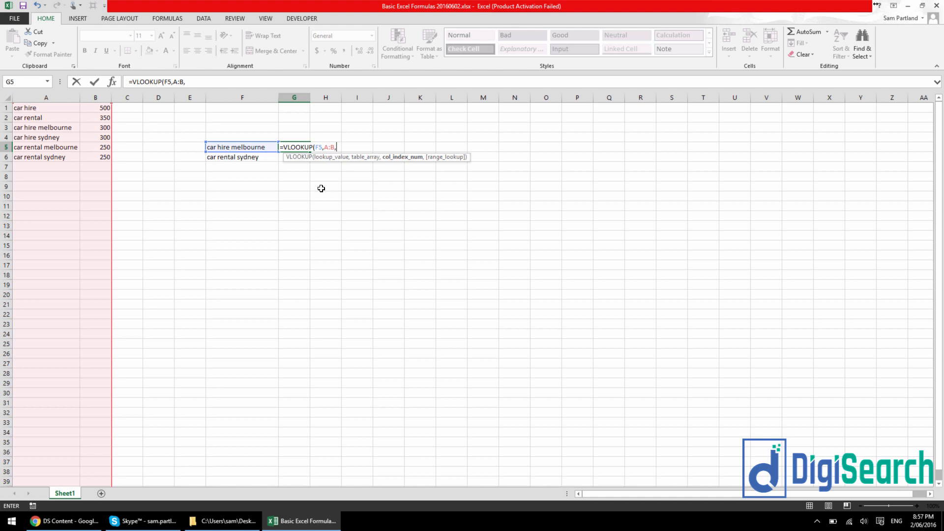
mouse_move(318, 169)
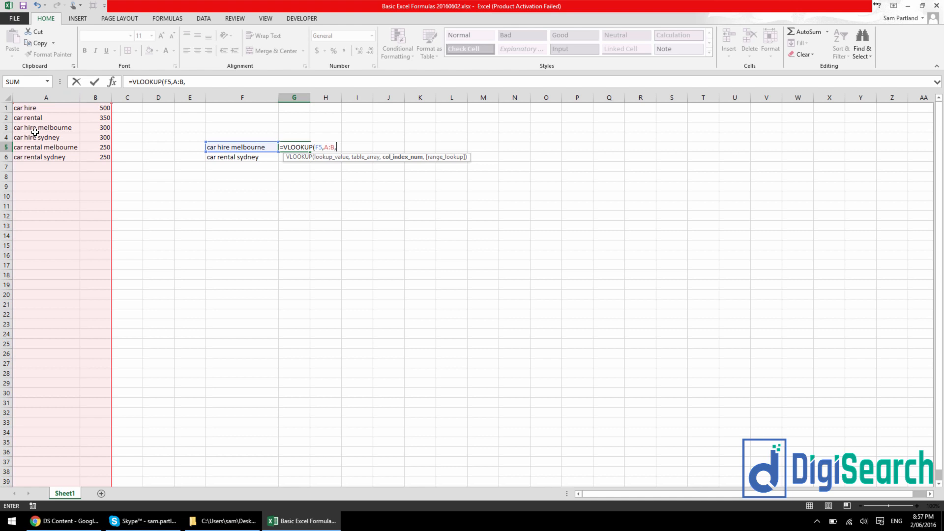
mouse_move(83, 105)
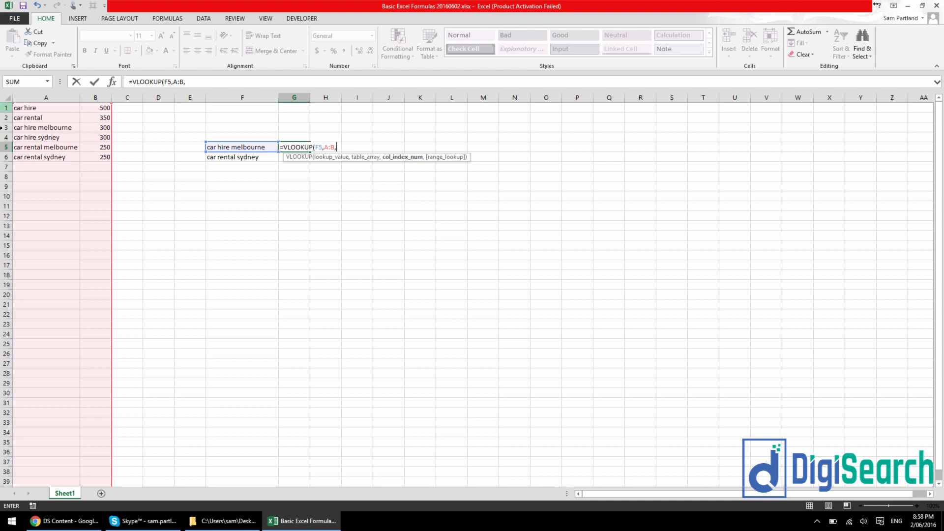
mouse_move(246, 152)
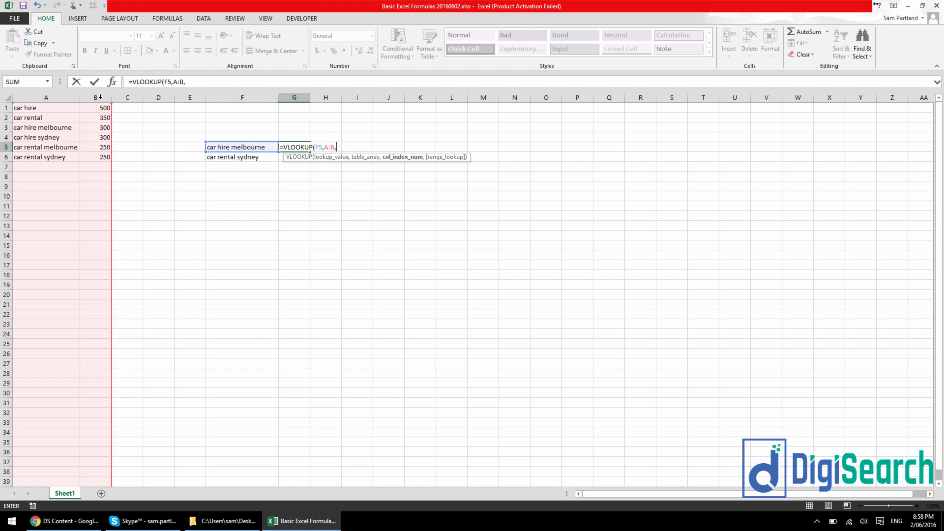
mouse_move(71, 127)
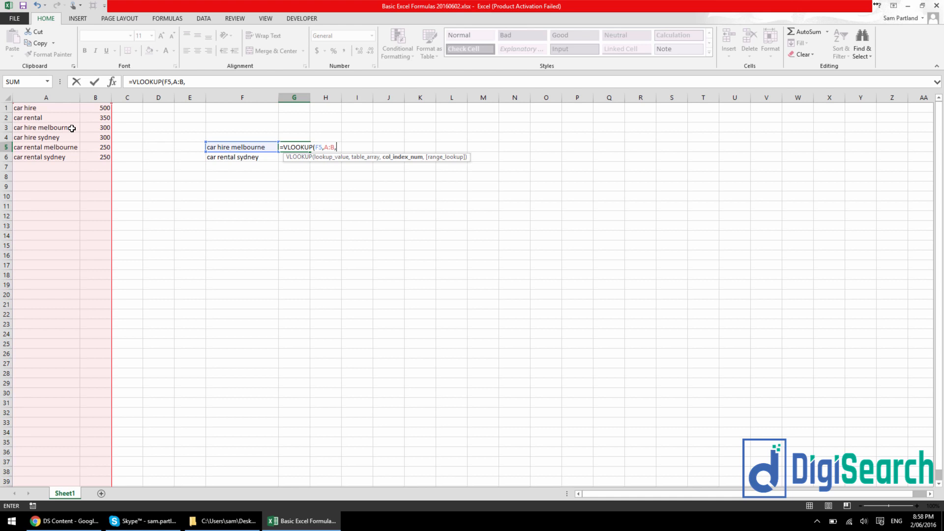
text(2)
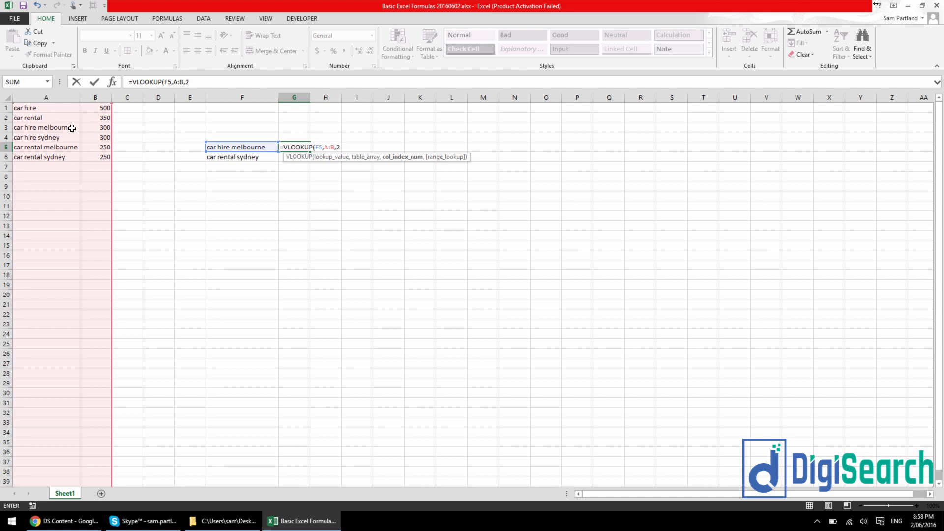
text(,)
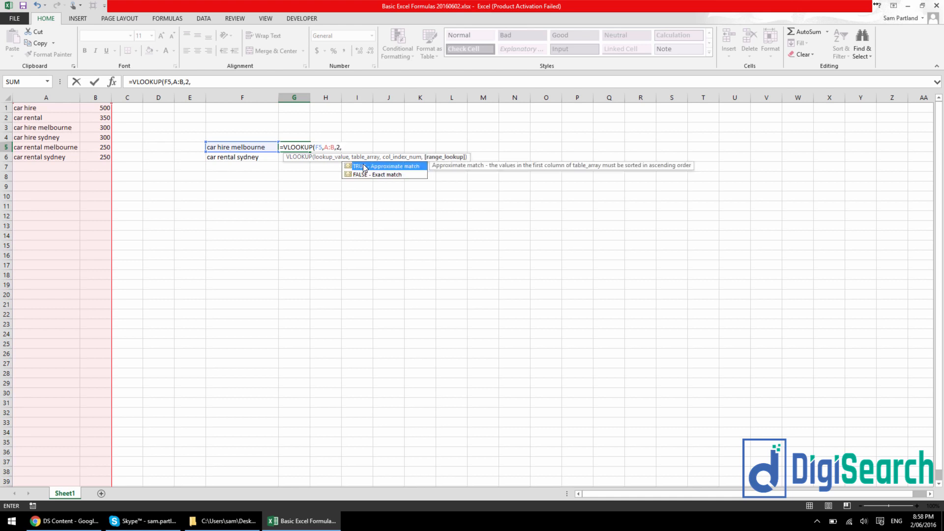
mouse_move(401, 175)
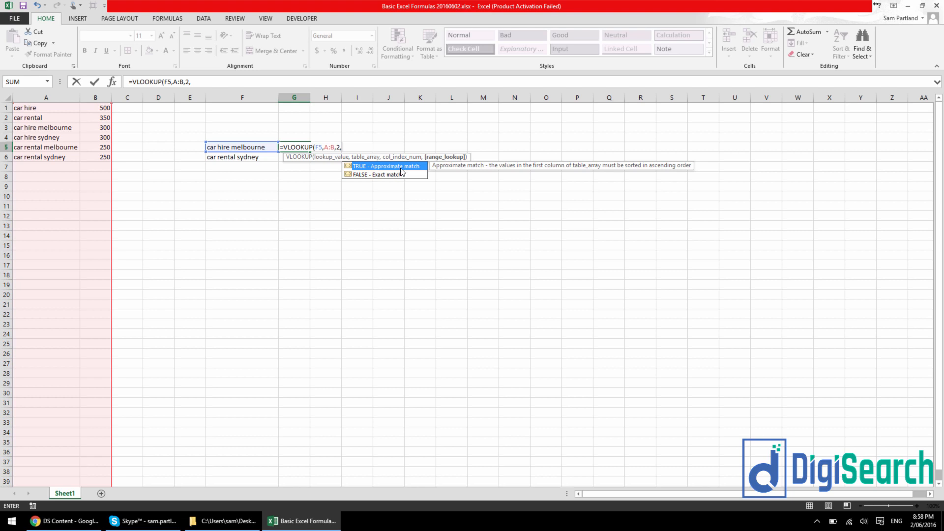
mouse_move(368, 169)
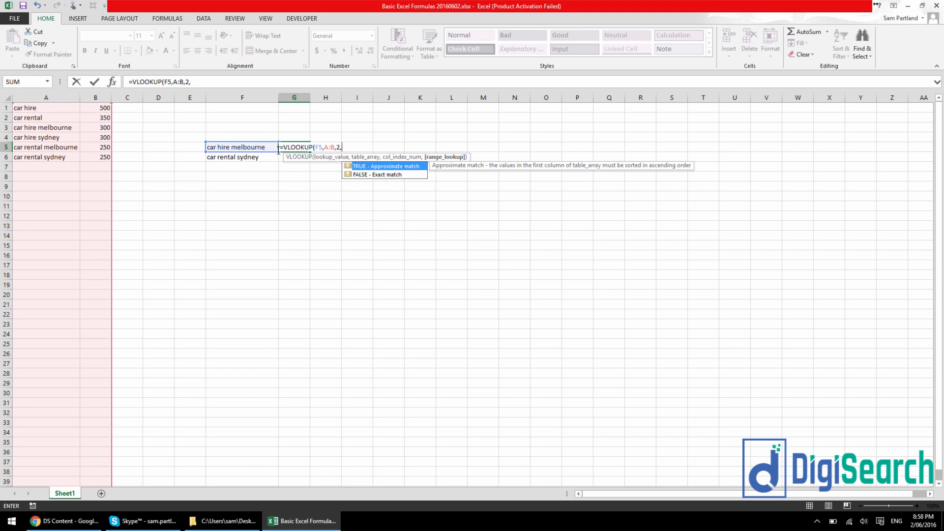
mouse_move(301, 114)
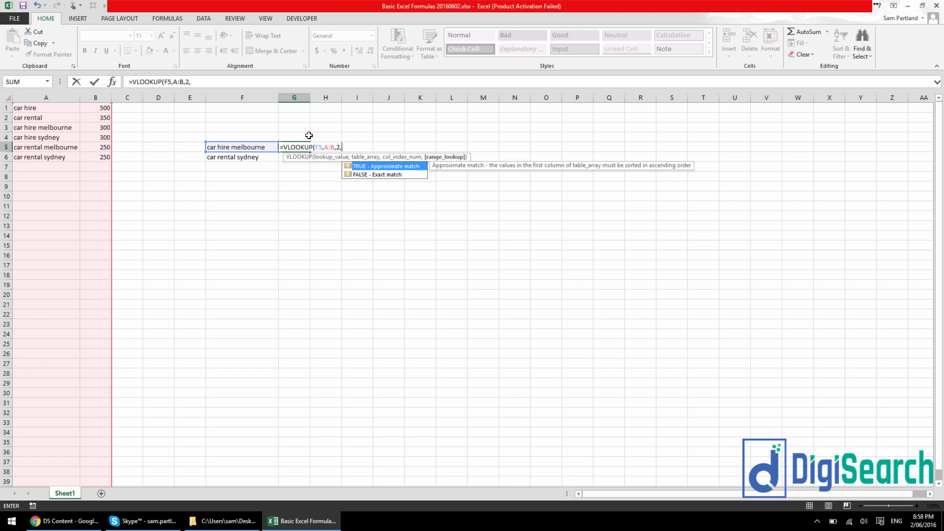
mouse_move(367, 176)
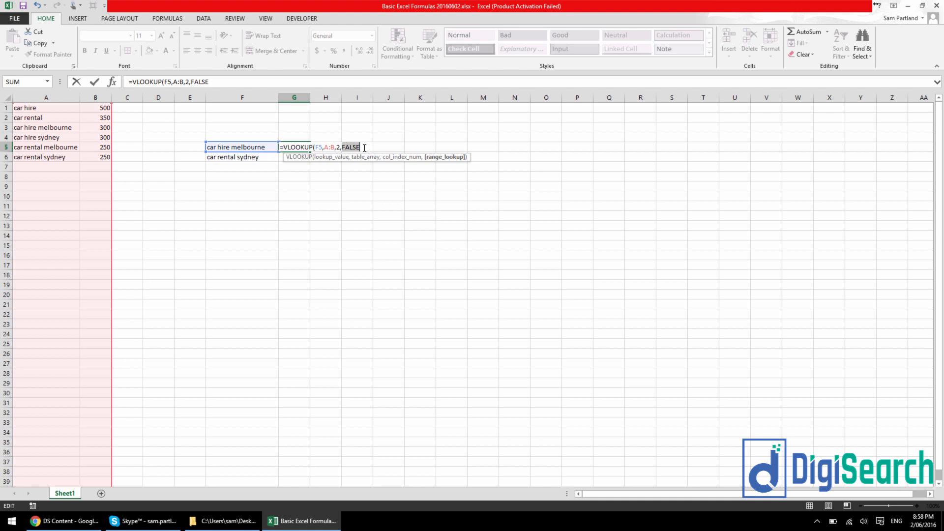
text(0)
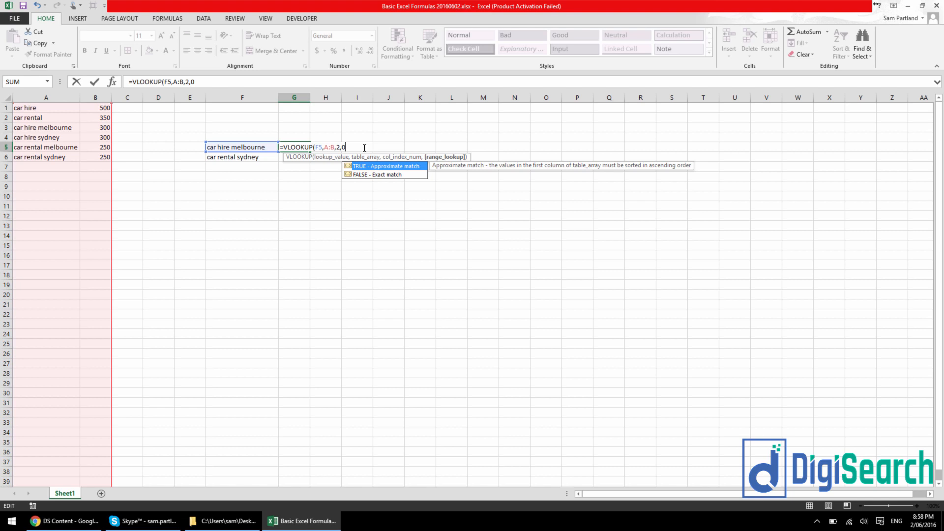
key(Enter)
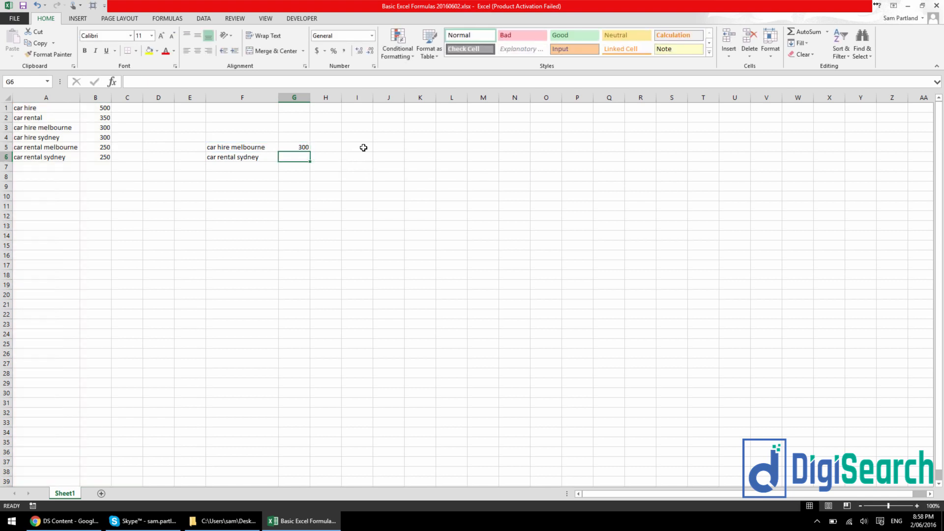
Enter =VLOOKUP(F6,A:B,2,0) in G6, returning 250 for car rental sydney.
click(294, 148)
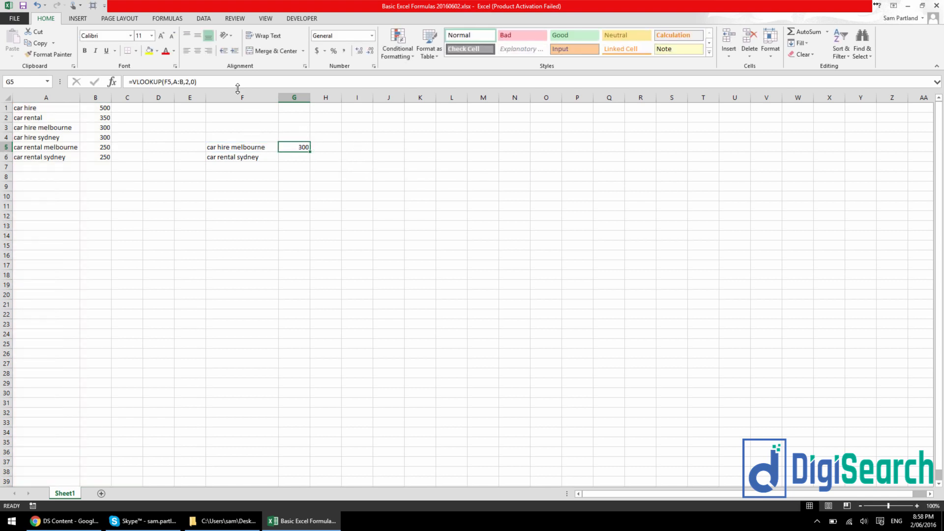
click(294, 157)
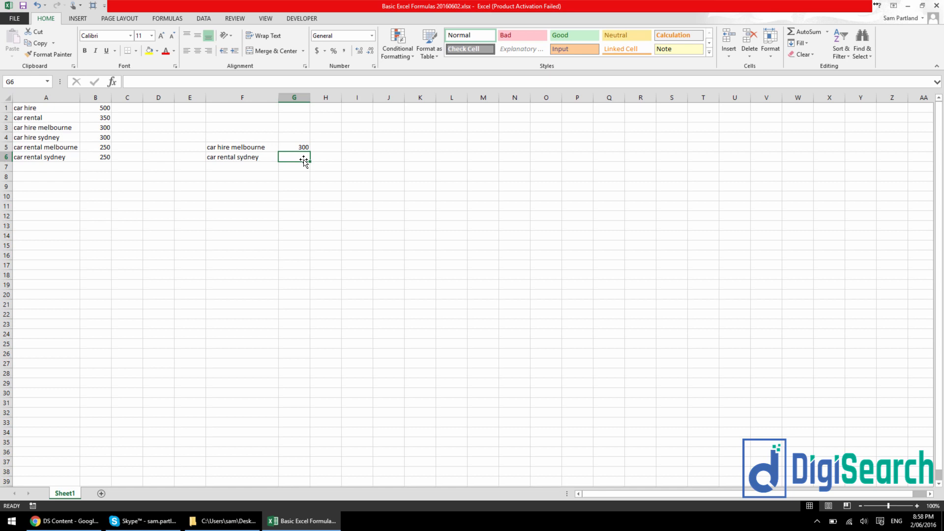
text(=VLOOKUP()
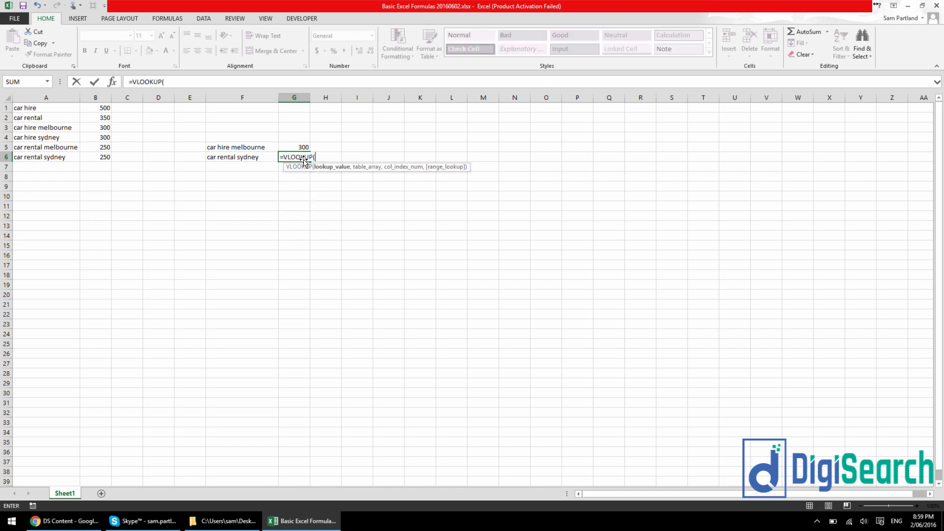
mouse_move(246, 157)
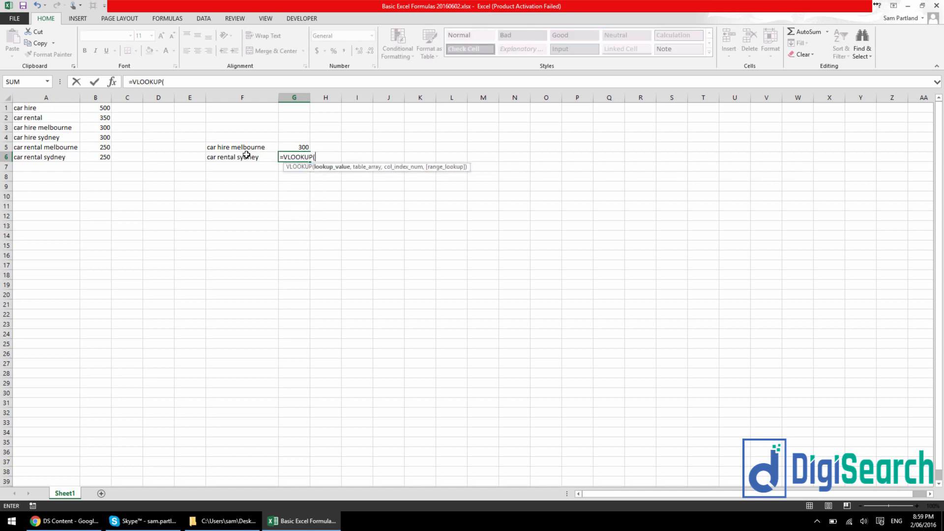
click(244, 156)
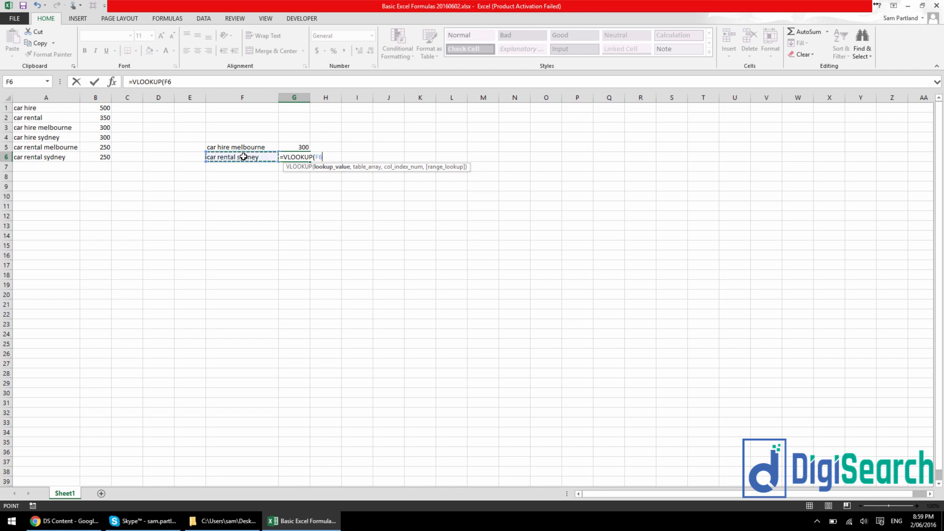
text(,A:B)
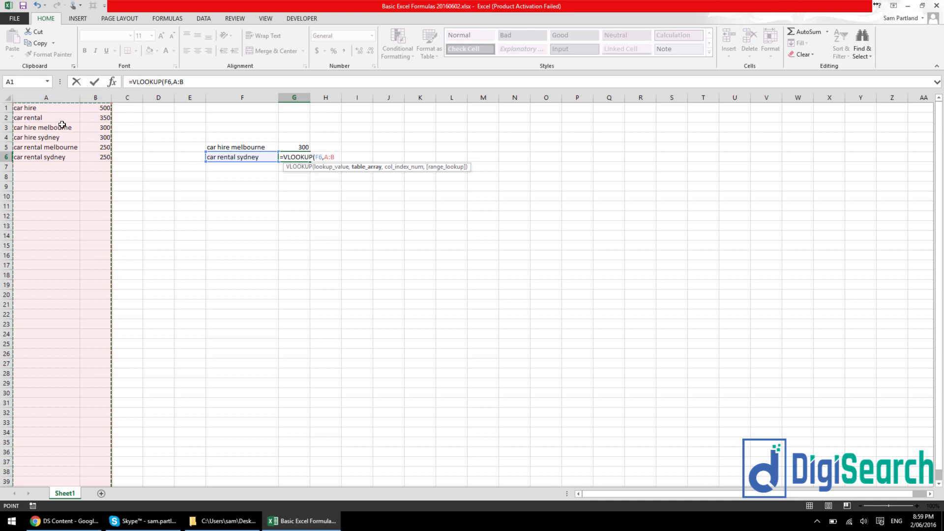
text(,)
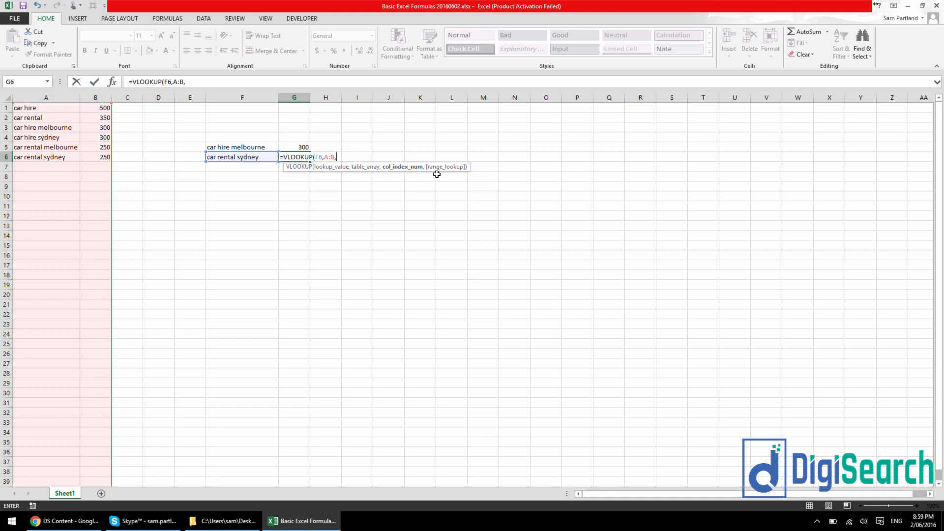
mouse_move(370, 192)
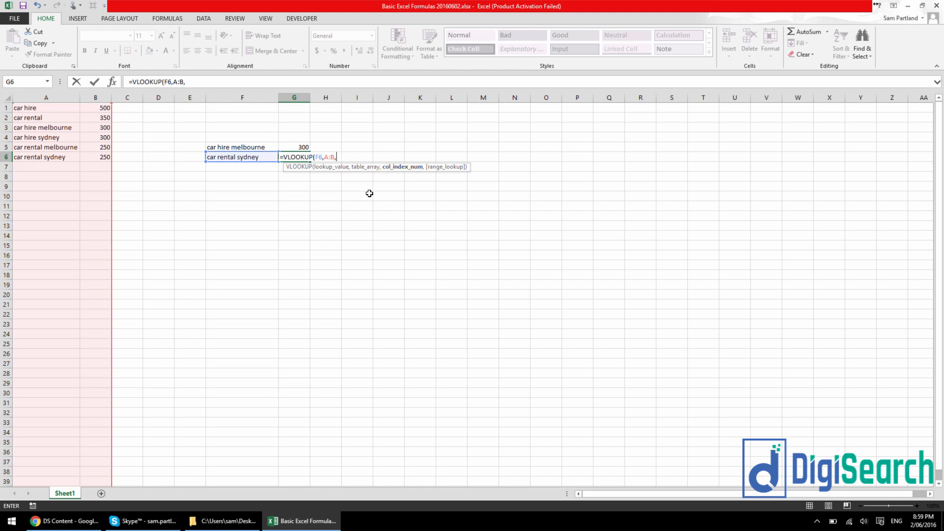
mouse_move(311, 185)
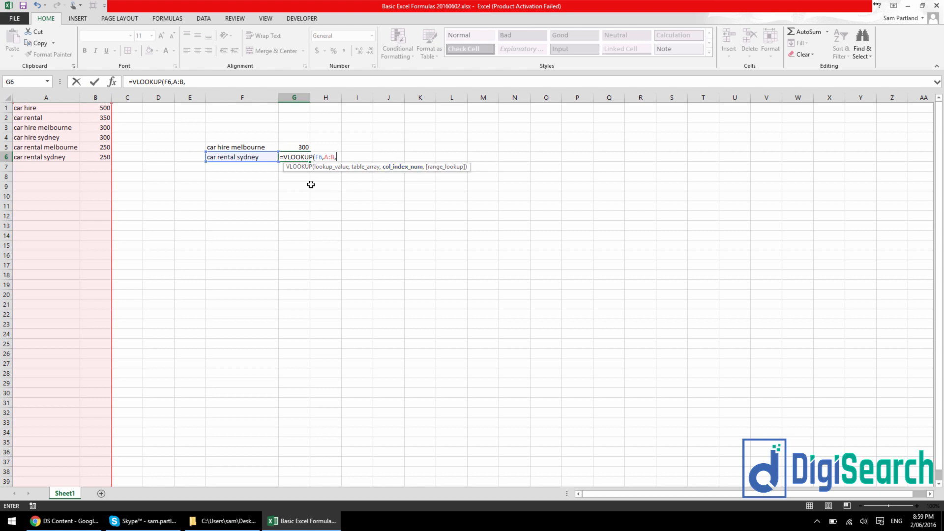
text(2)
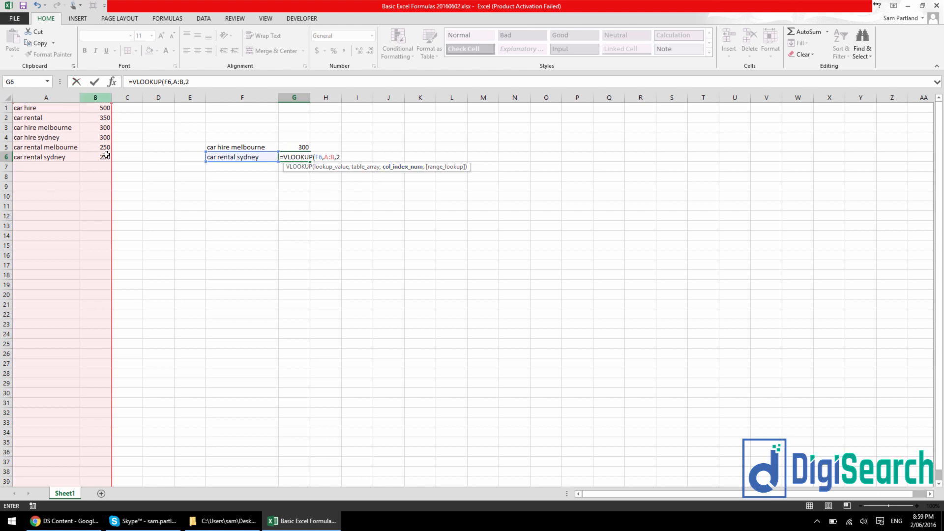
text(,)
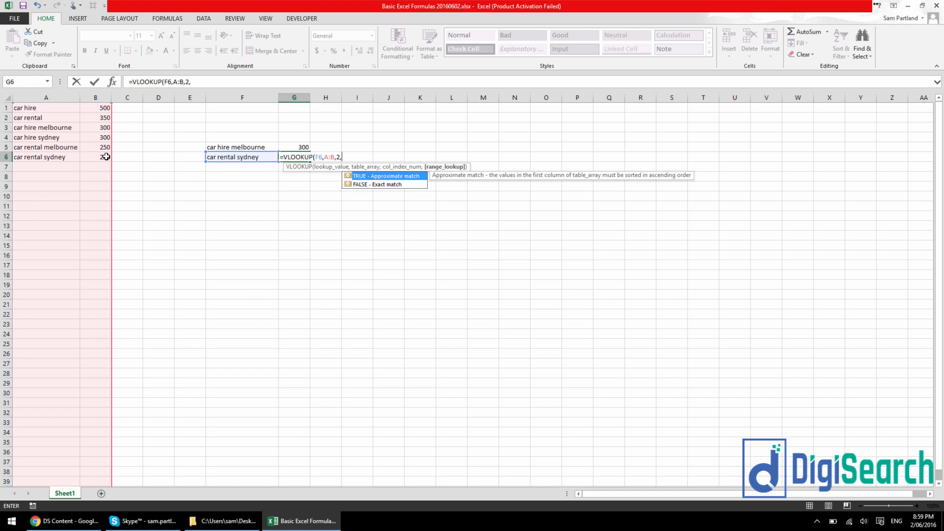
text(0)
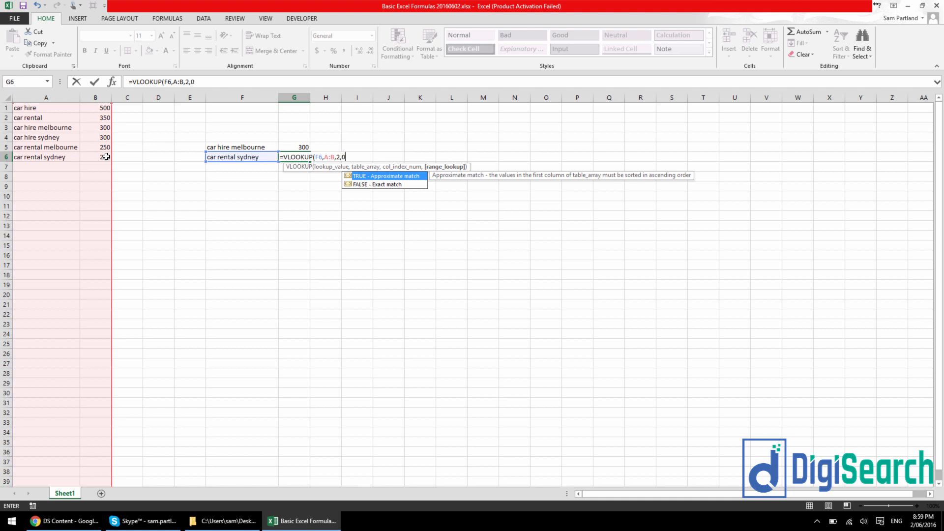
key(Enter)
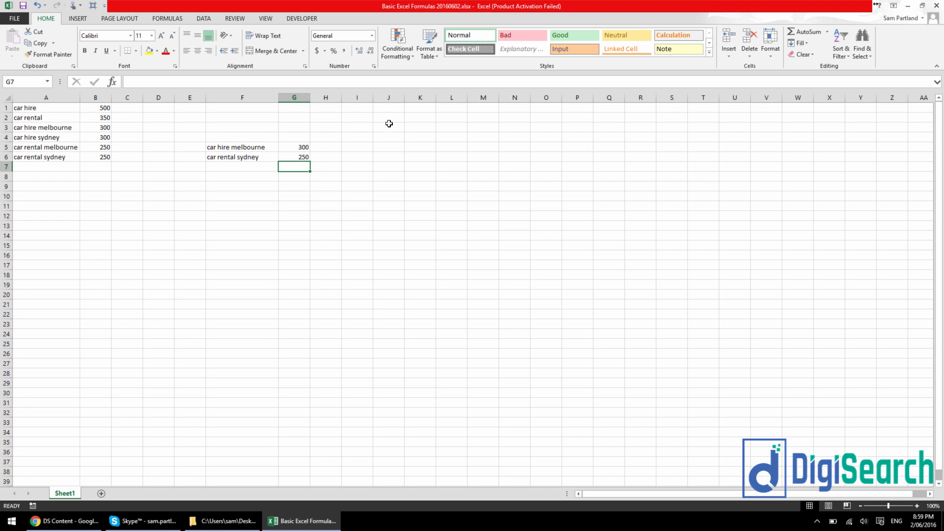
Add 'car hire' in F7 and 'car hire sydney' in F8 as further keywords.
click(242, 167)
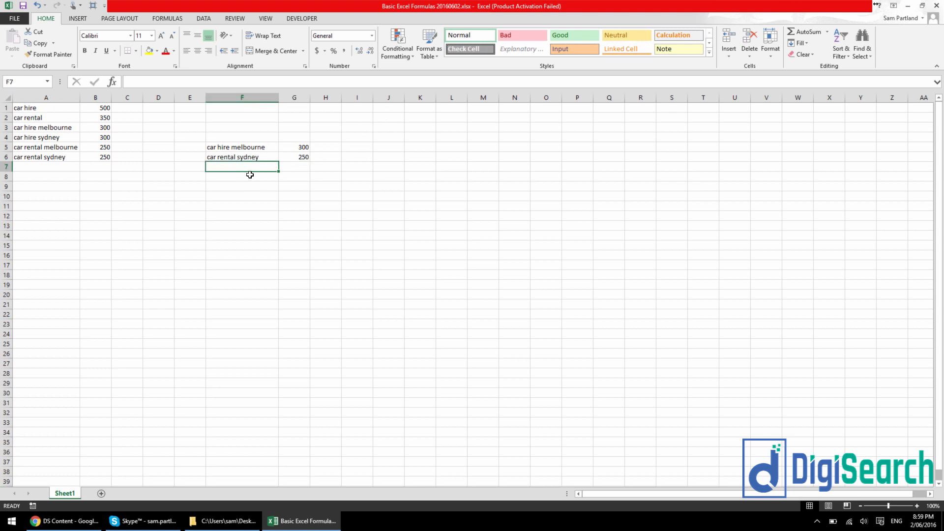
text(car)
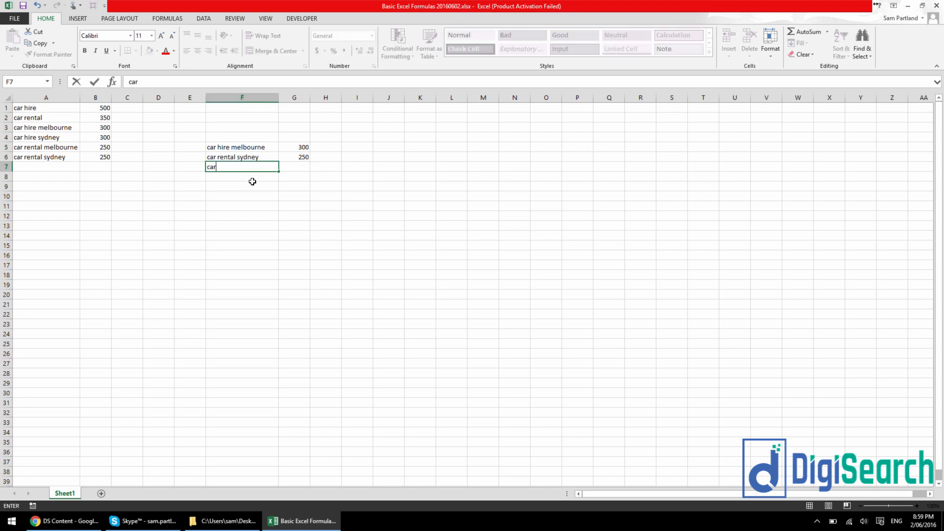
text(hire)
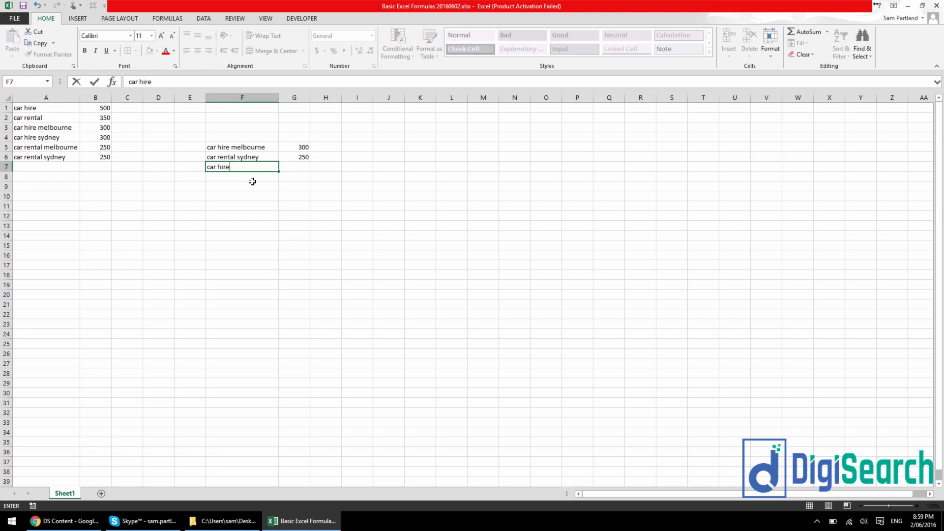
text(car hire sydn)
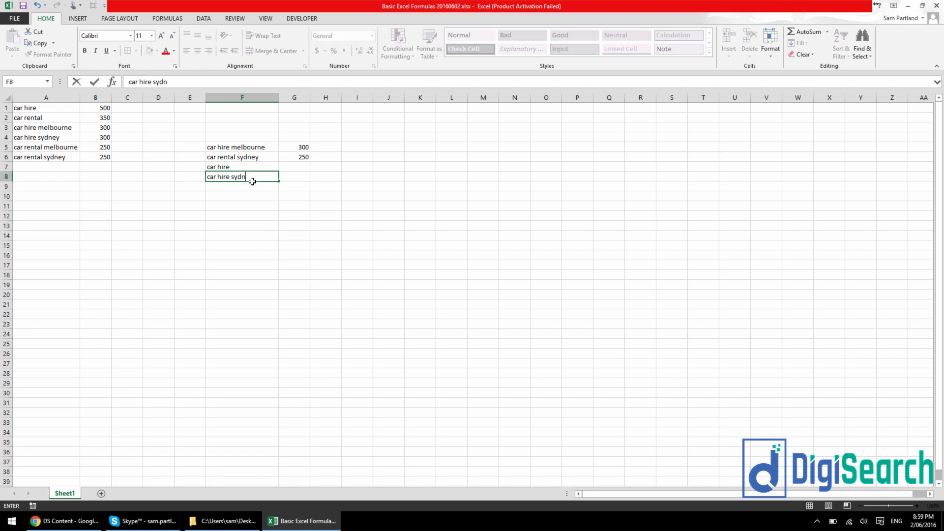
key(Enter)
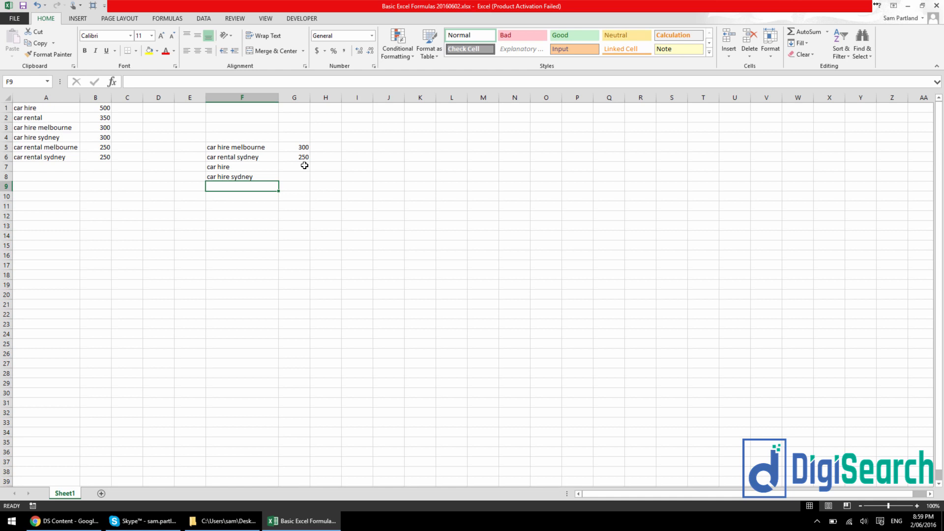
Fill the VLOOKUP from G6 down to G8, returning 500 and 300, and check the copies.
drag(294, 158, 294, 176)
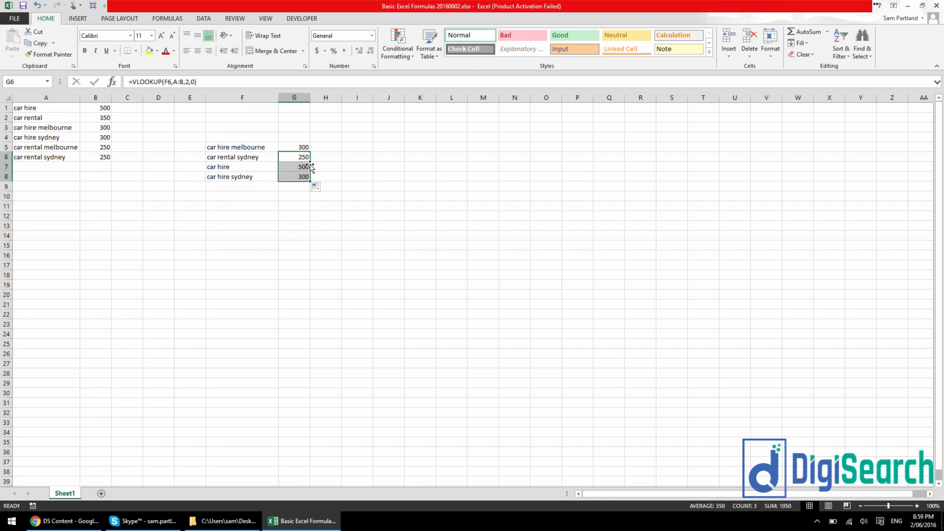
click(294, 166)
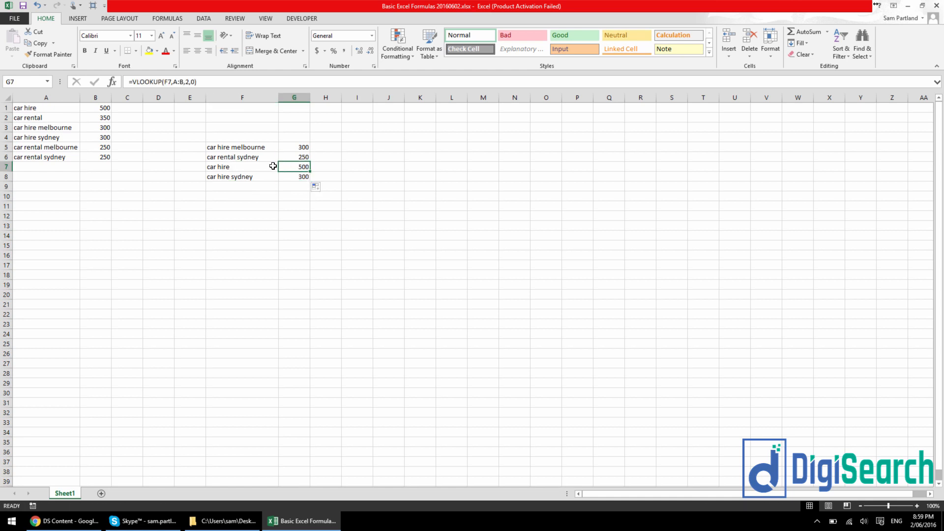
click(242, 177)
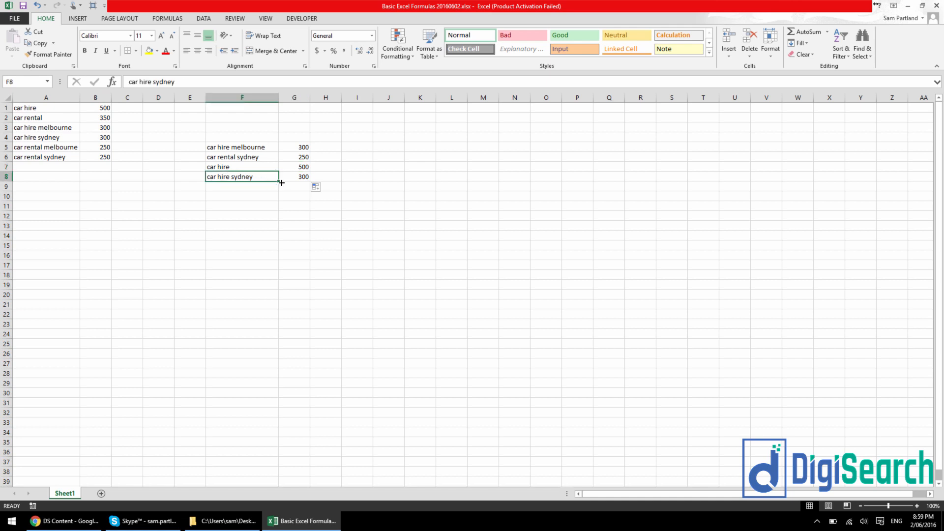
click(294, 177)
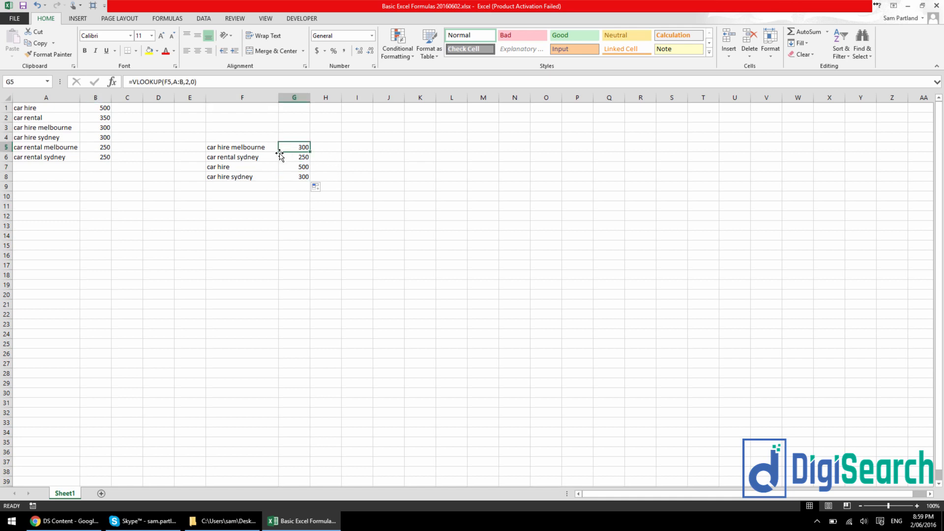
mouse_move(275, 155)
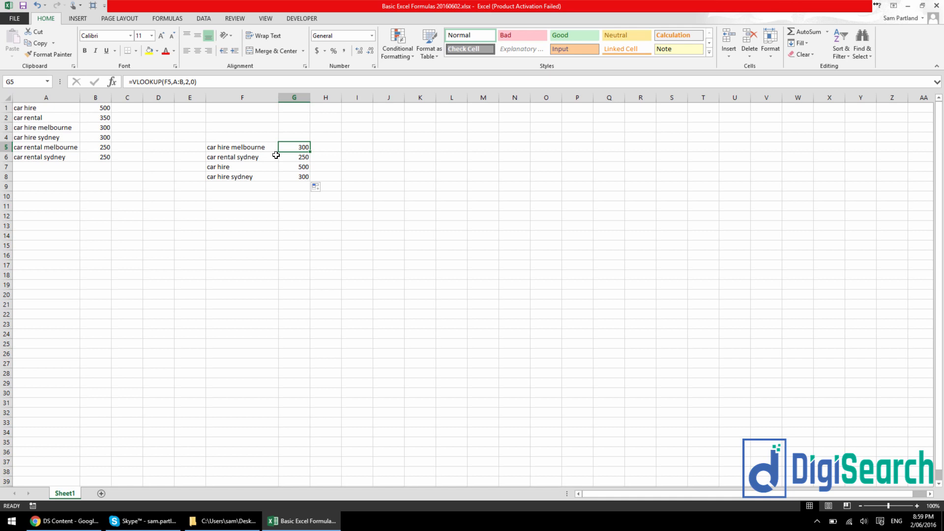
mouse_move(230, 128)
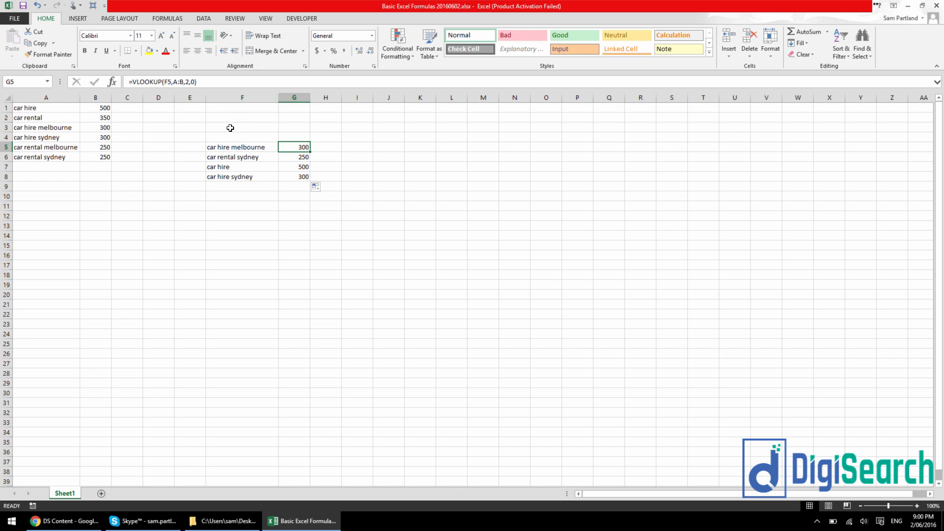
Clear the lookup keywords and results in F5:G8.
drag(242, 127, 294, 195)
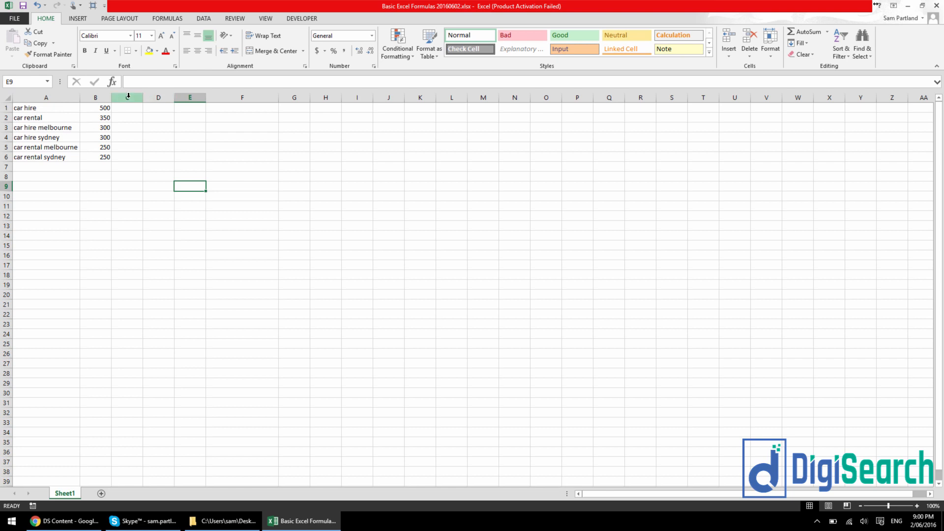
mouse_move(140, 110)
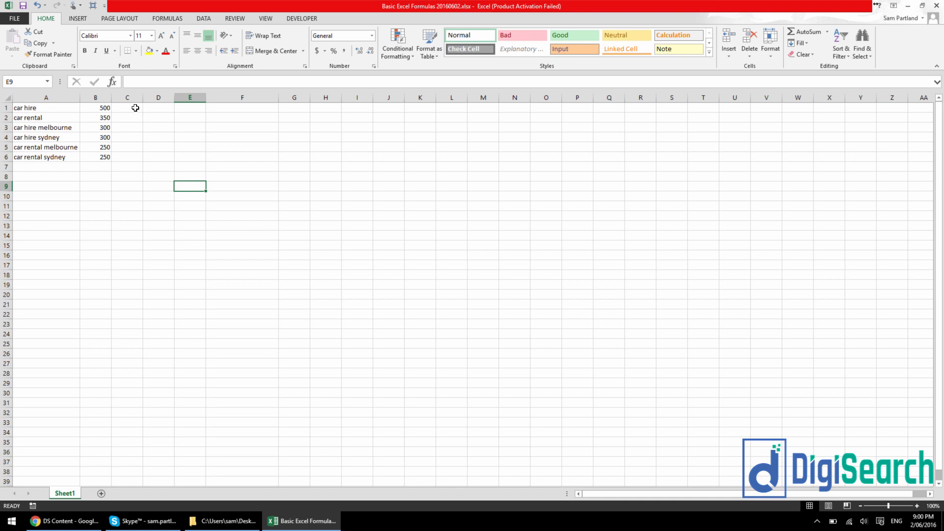
Enter =LEN(A2) in C2 and fill it down to C6, giving counts 8 to 17.
text(=)
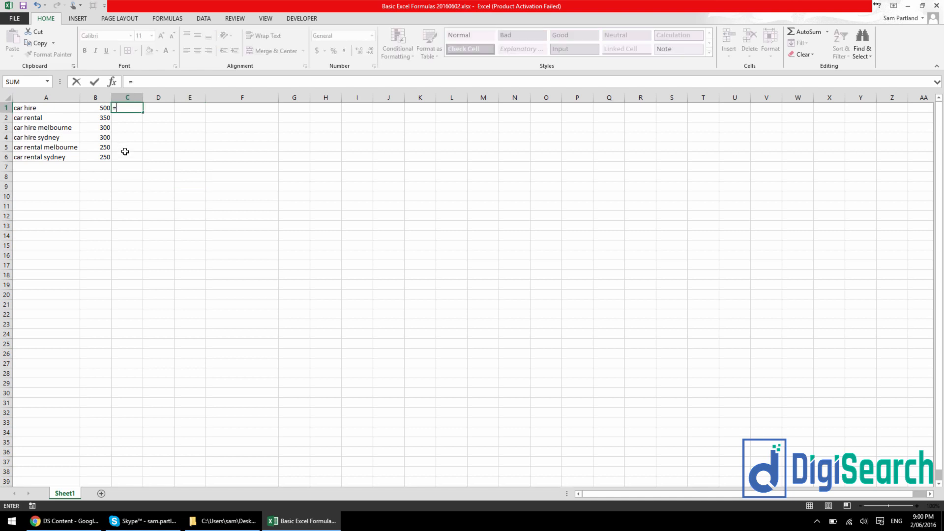
text(l)
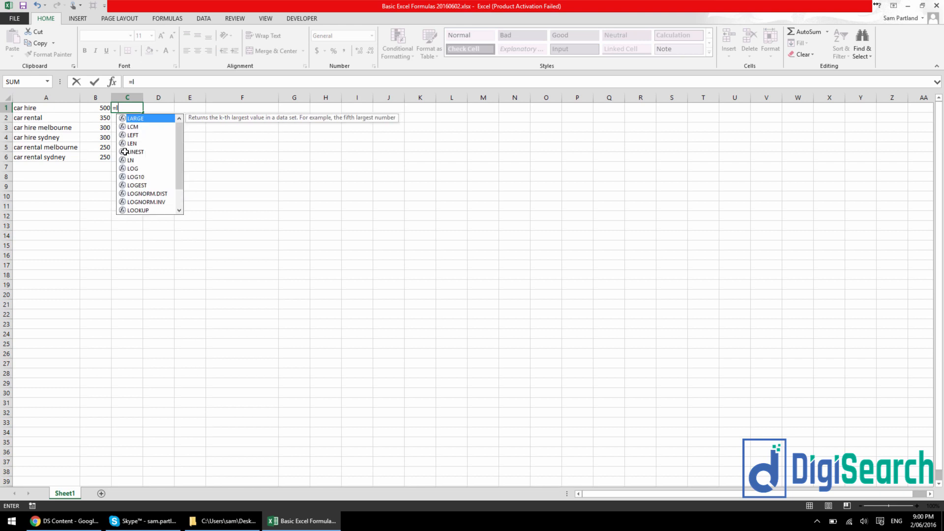
text(len)
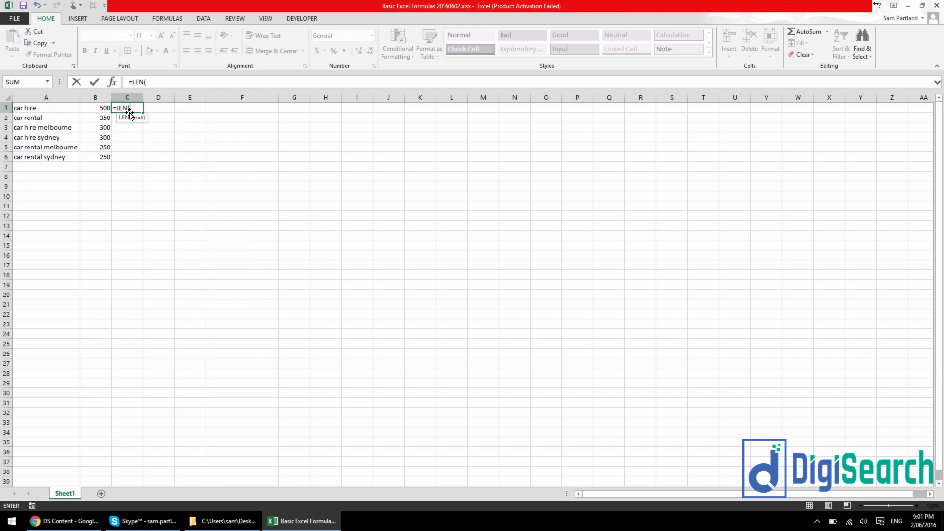
click(45, 109)
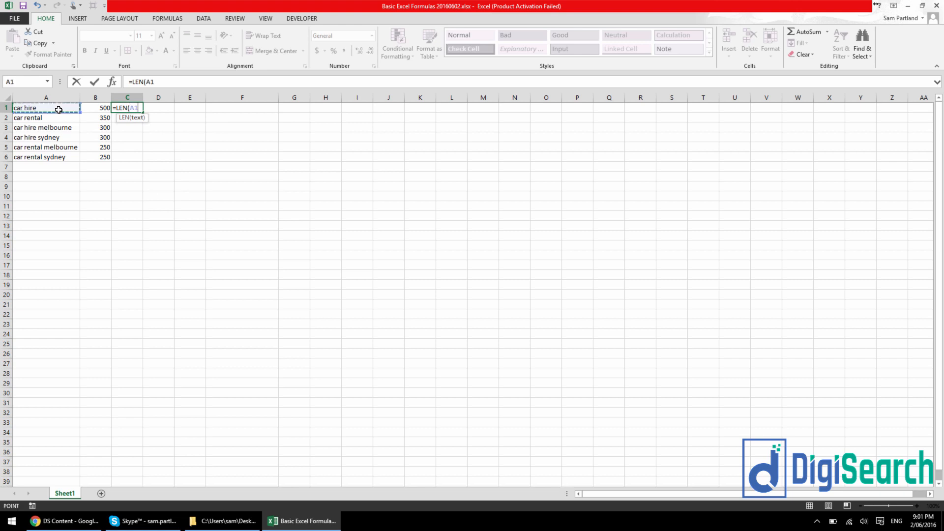
key(Enter)
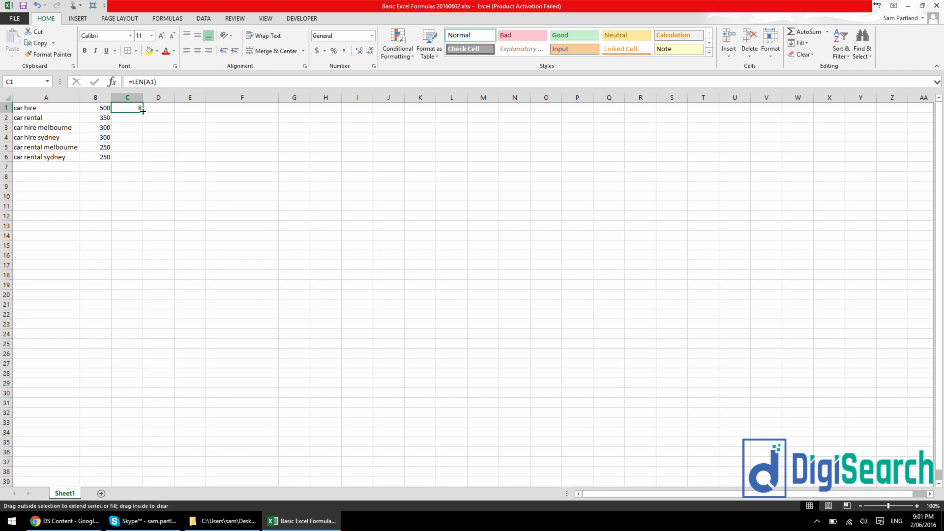
drag(143, 111, 127, 156)
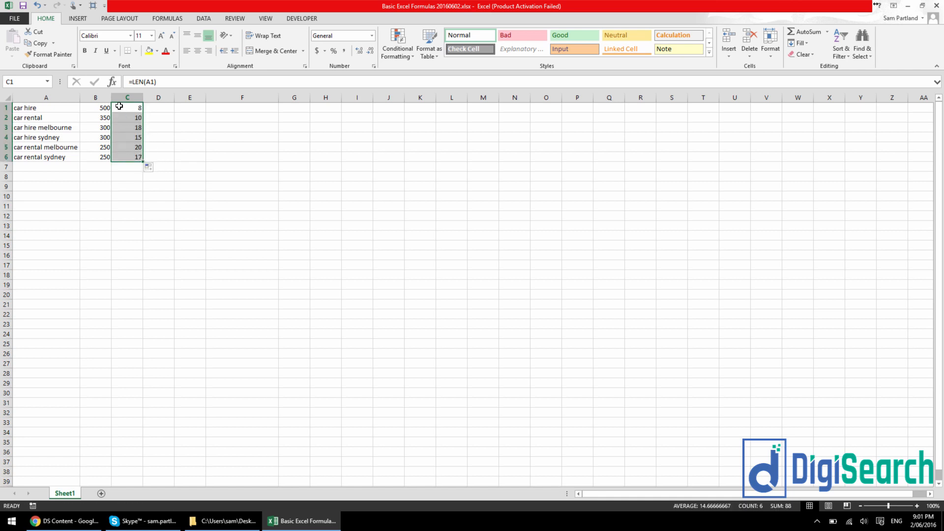
Inspect the car rental keyword in A3 and its LEN result of 10.
click(45, 117)
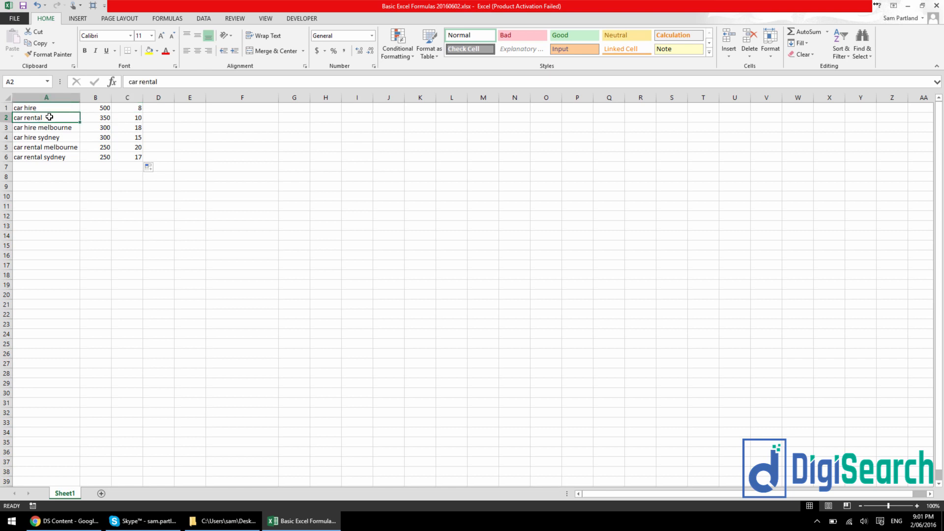
double_click(44, 117)
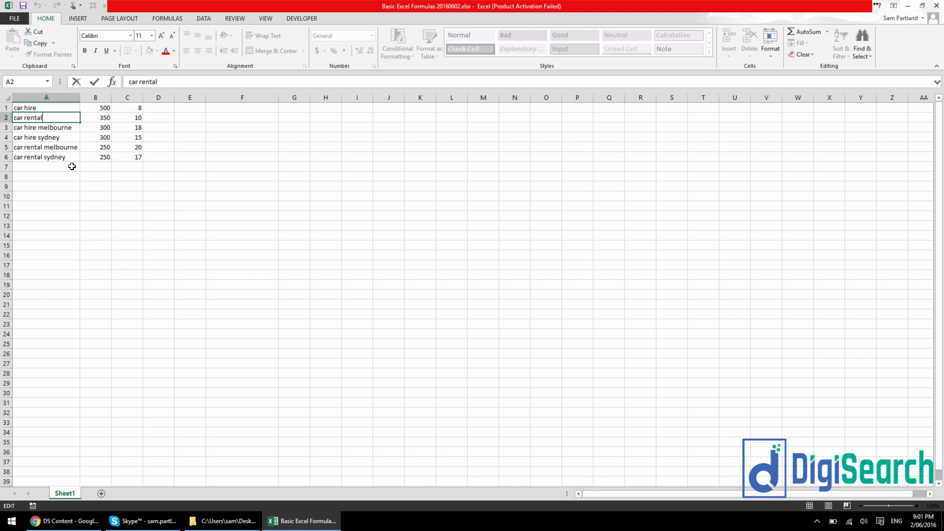
click(126, 117)
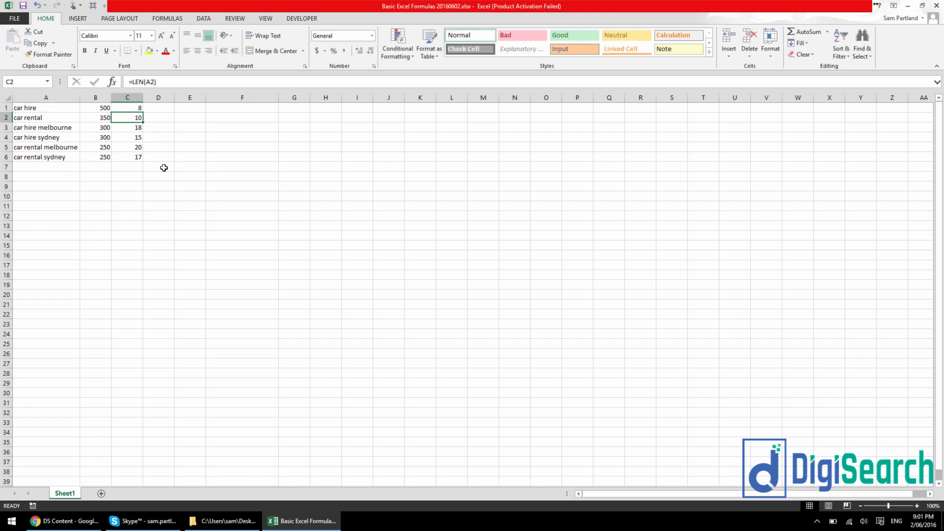
click(190, 157)
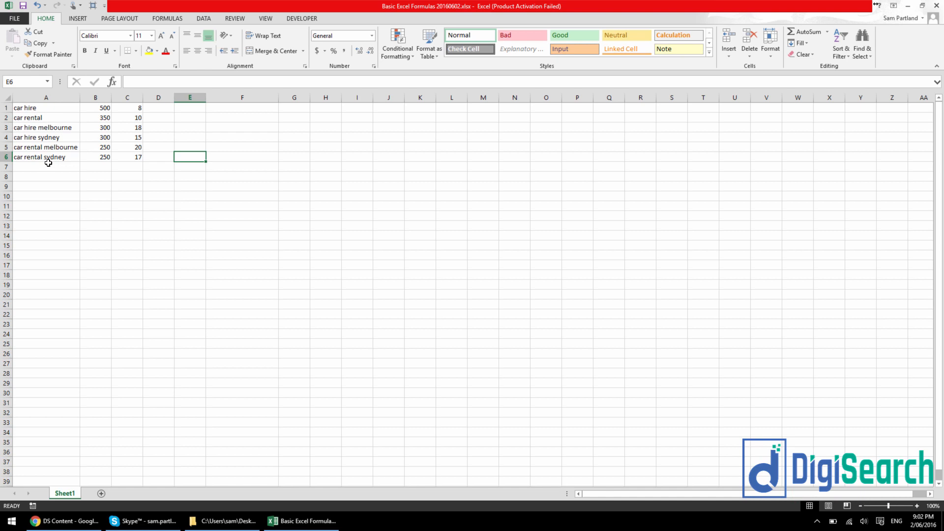
Copy car rental sydney to A7 with LEN in C7, adding a trailing space so it reads 18.
click(45, 156)
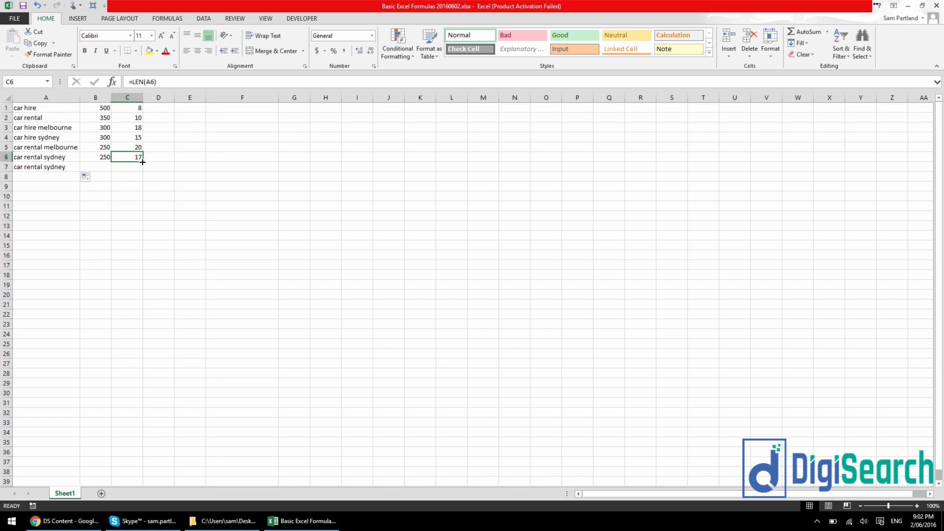
drag(143, 161, 127, 167)
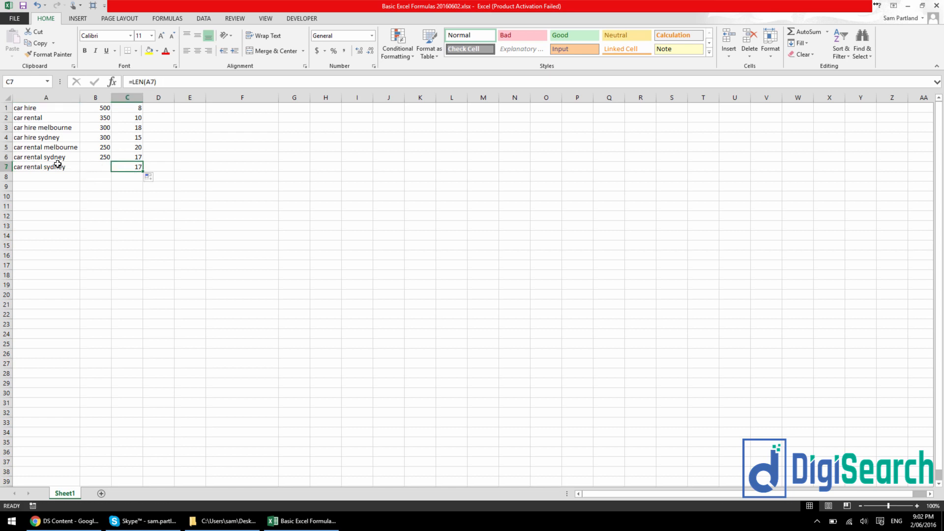
click(45, 166)
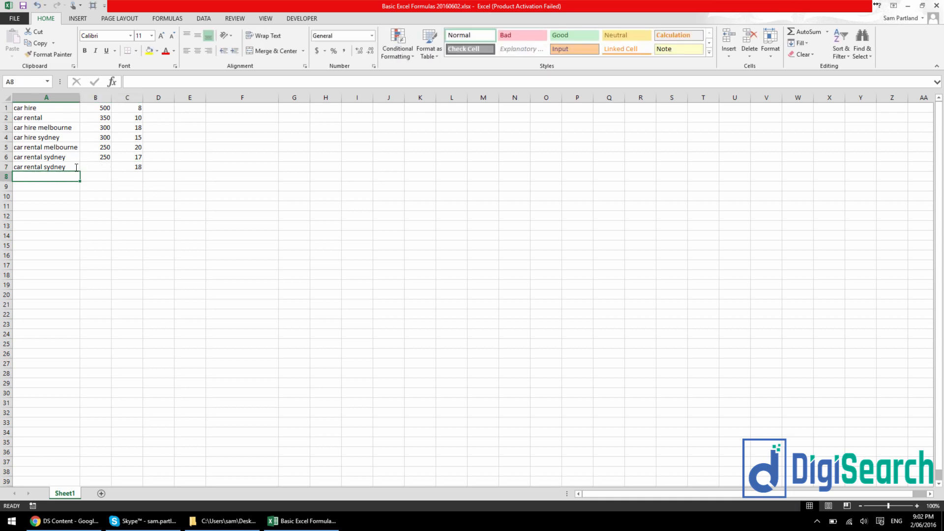
click(46, 166)
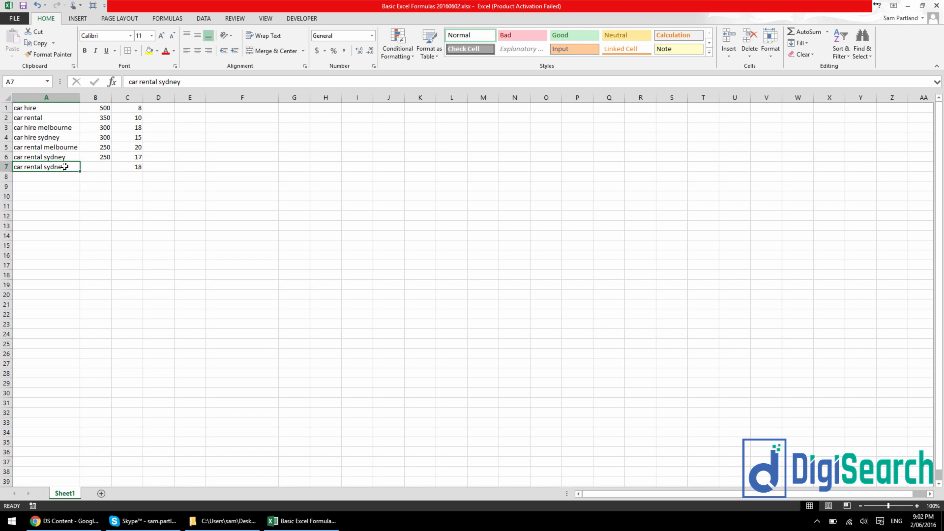
double_click(46, 166)
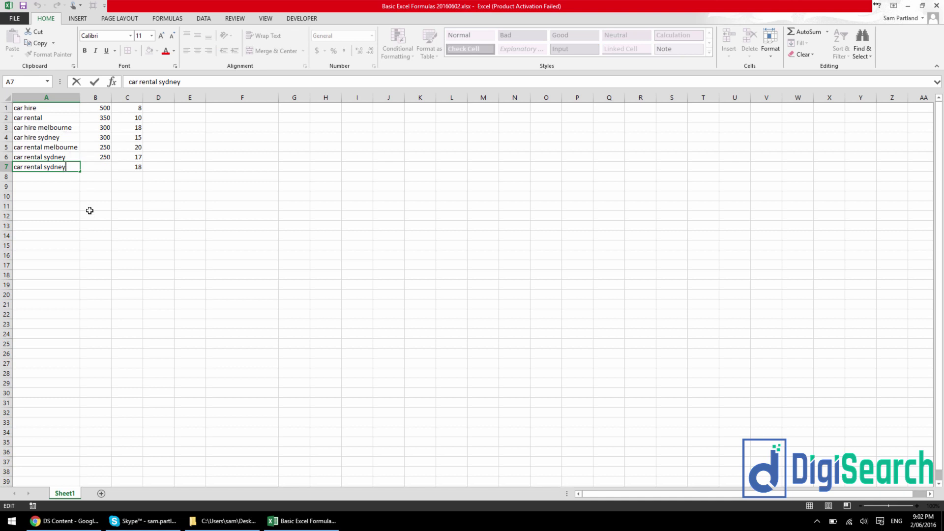
mouse_move(92, 187)
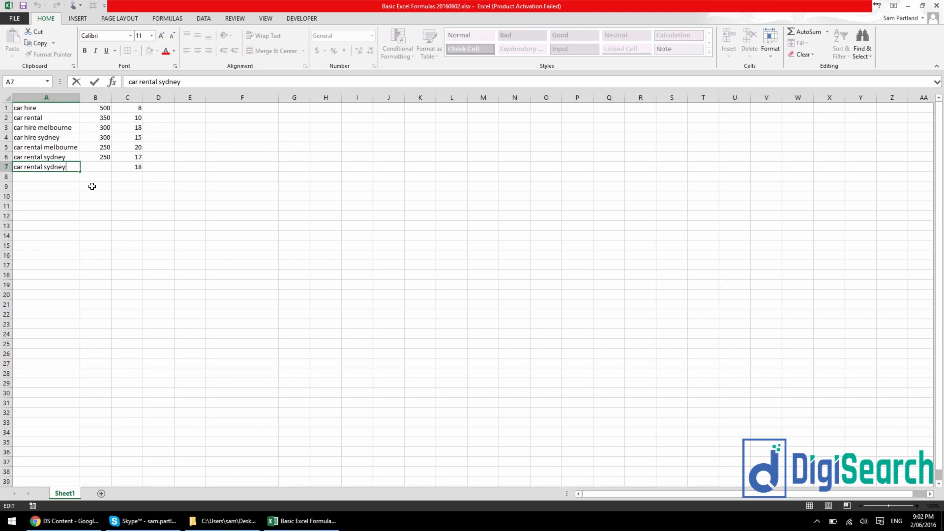
mouse_move(79, 178)
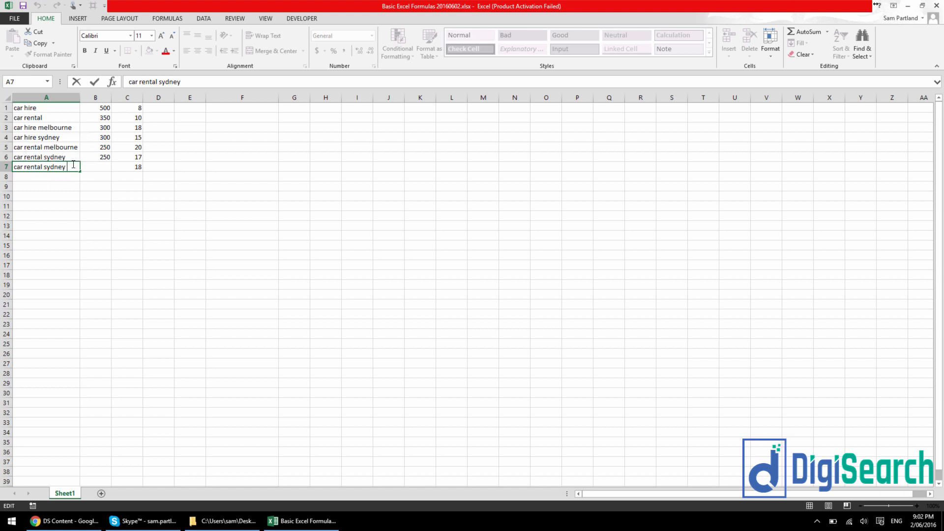
mouse_move(69, 190)
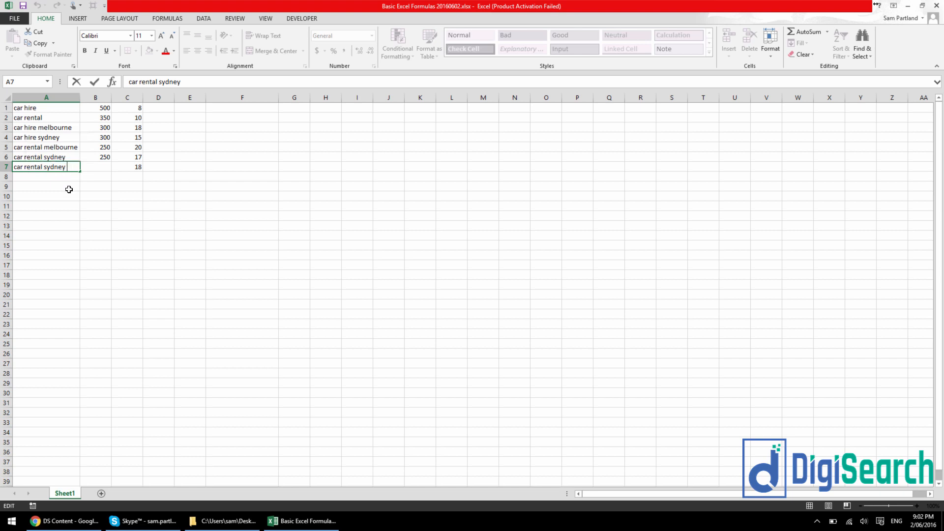
key(Enter)
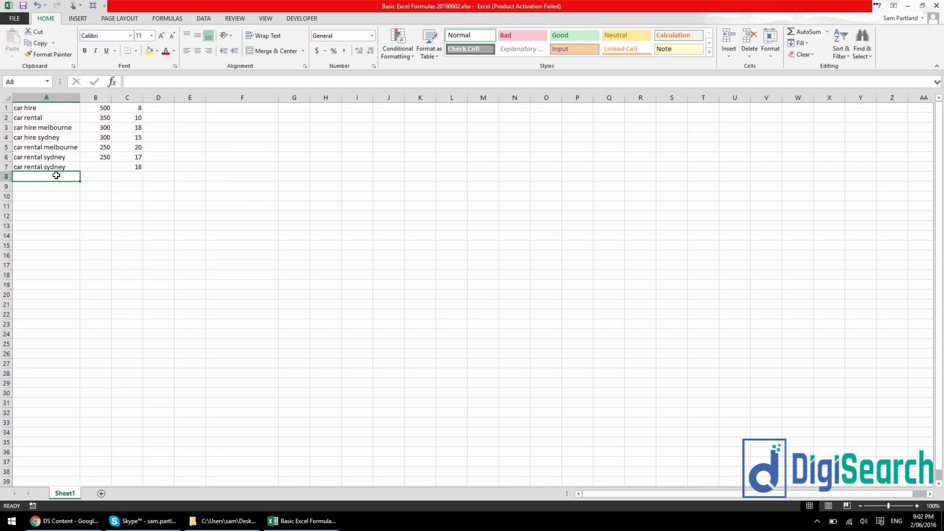
Enter =TRIM(A7) in A8 to get a space-trimmed copy of the row 7 keyword.
text(=)
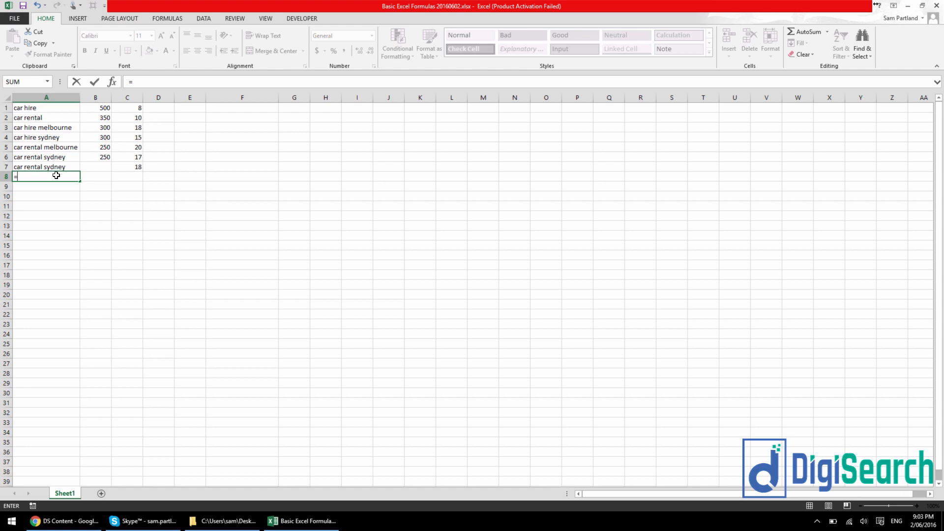
text(trim)
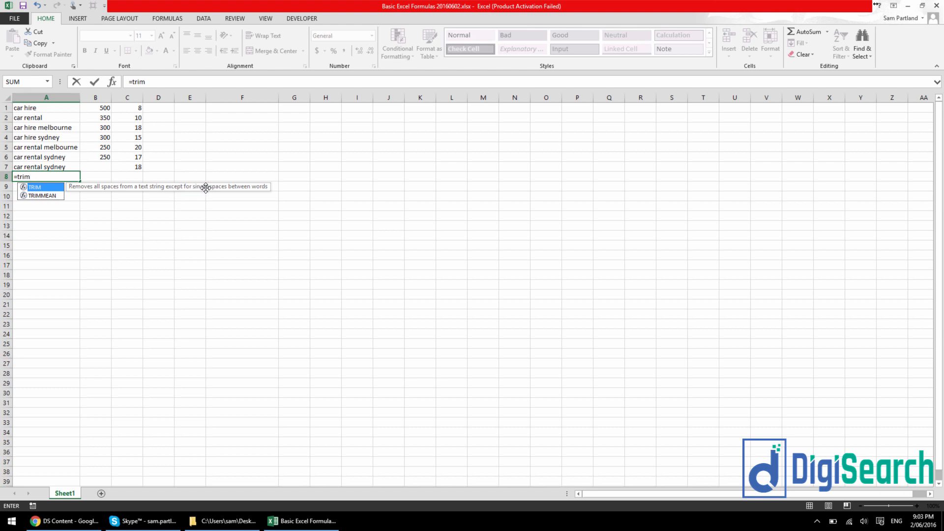
mouse_move(262, 187)
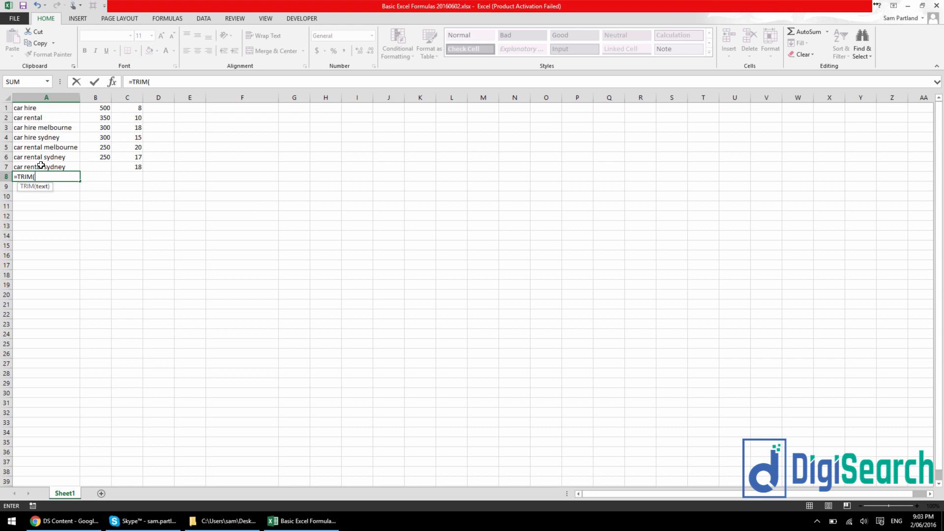
key(Enter)
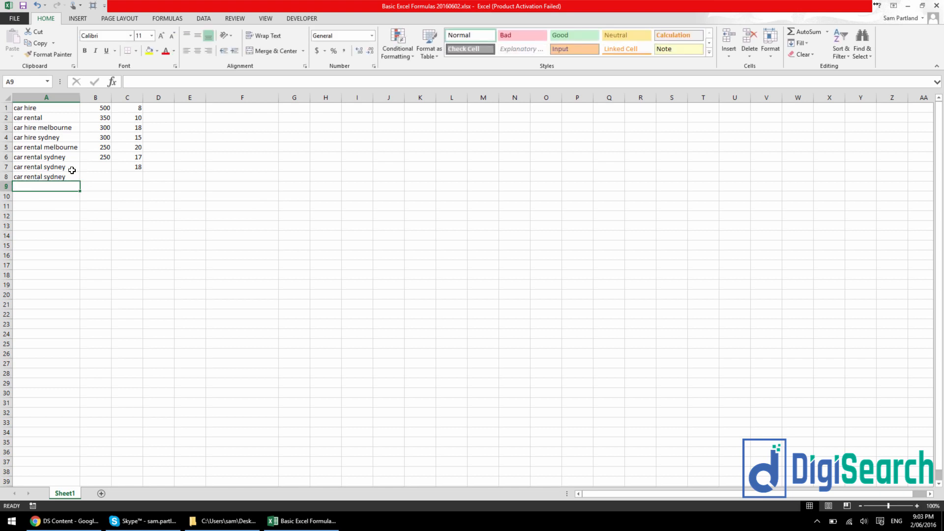
Fill the LEN formula from C7 down to C8 so the trimmed length reads 17.
click(127, 166)
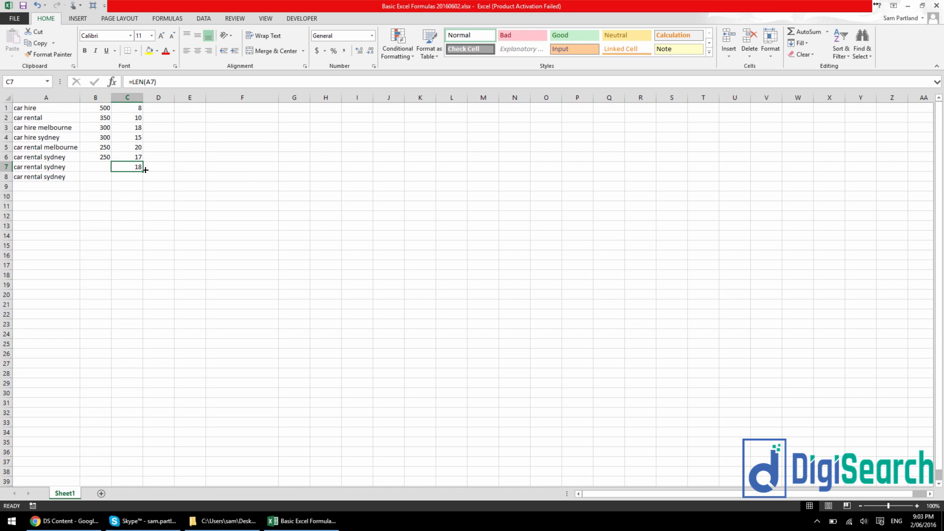
drag(143, 170, 144, 177)
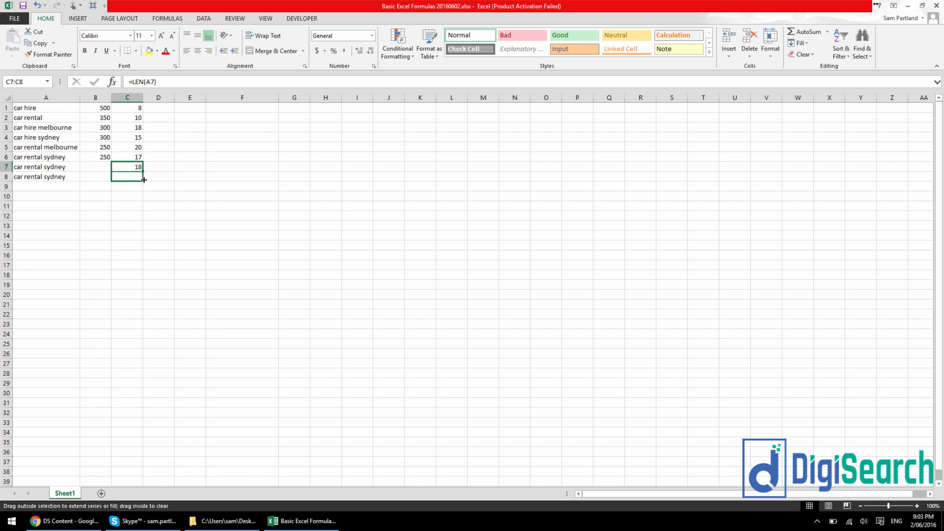
drag(127, 167, 127, 195)
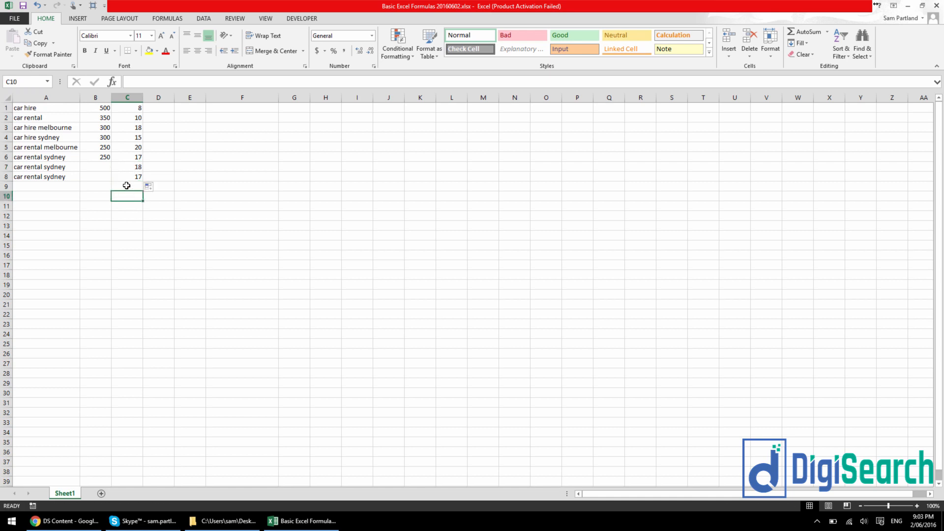
mouse_move(111, 183)
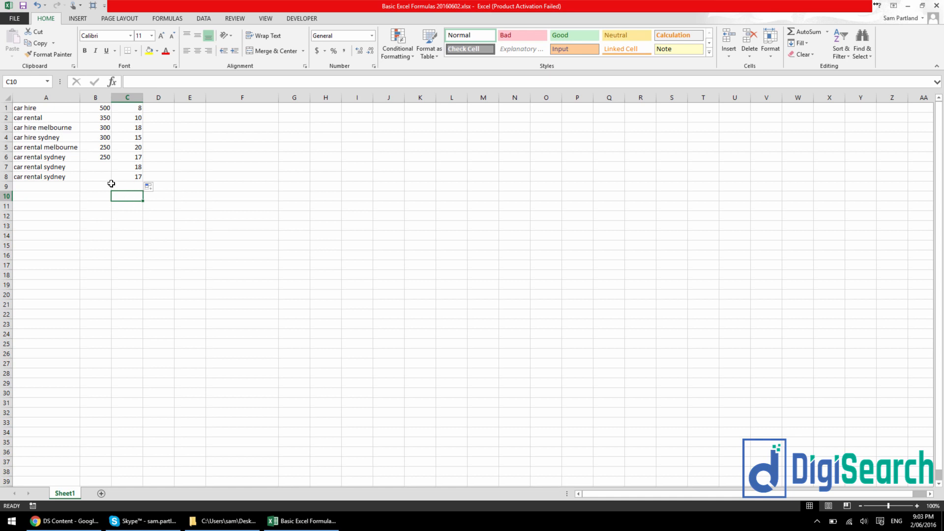
Copy the keyword to row 10 with a leading space and start a trimming formula for row 11.
click(39, 166)
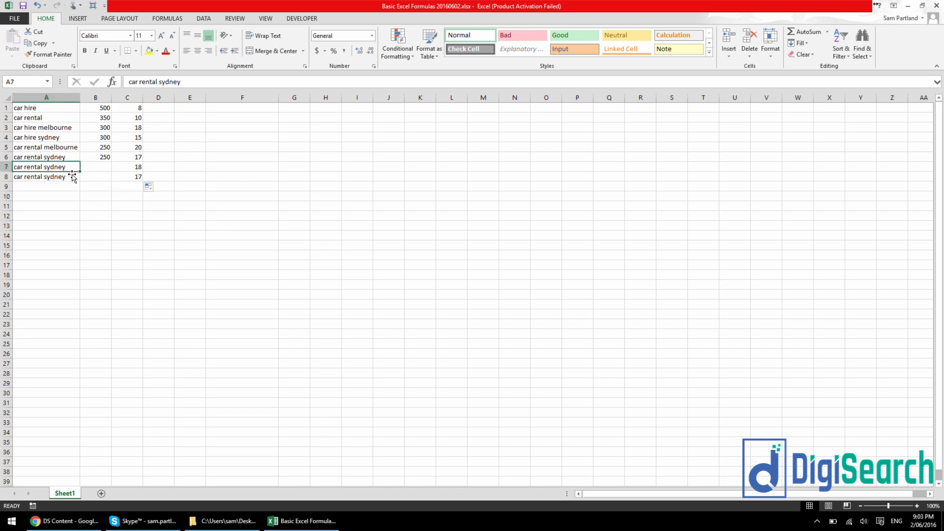
click(45, 177)
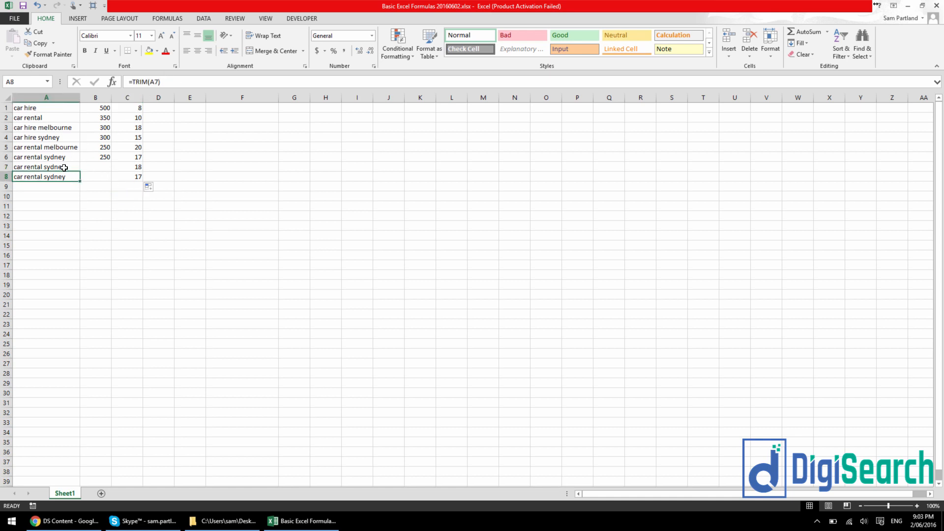
click(45, 166)
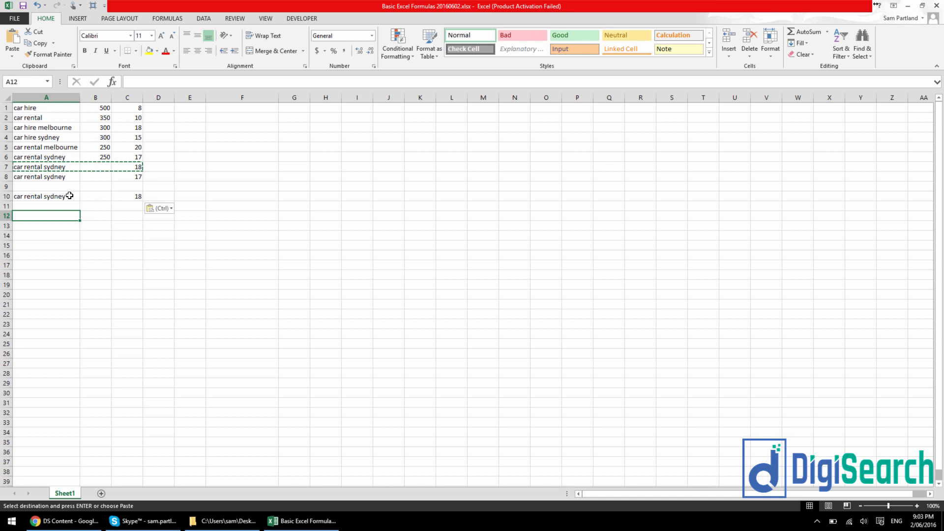
double_click(39, 195)
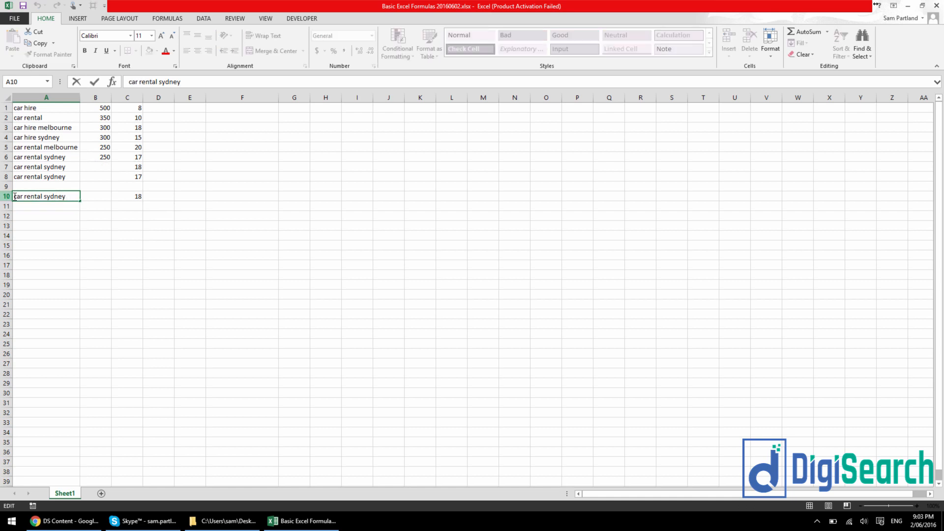
key(Enter)
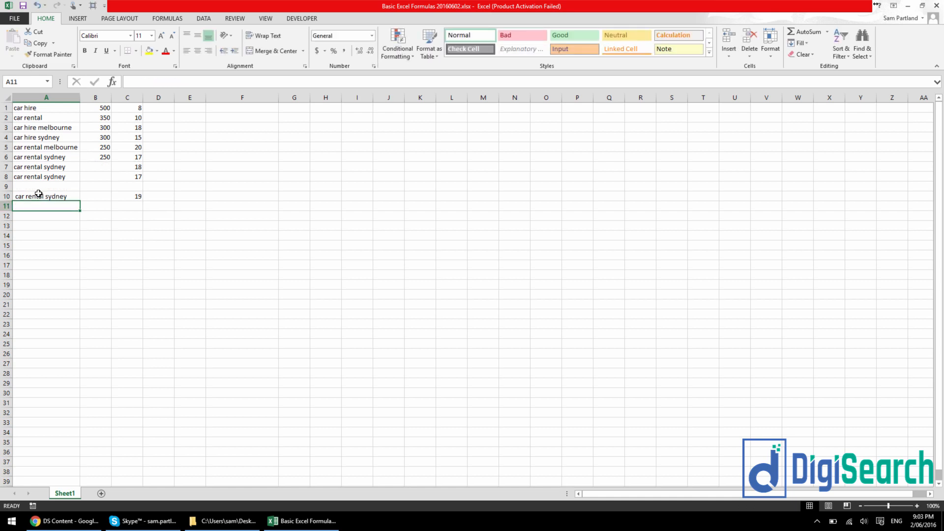
click(44, 196)
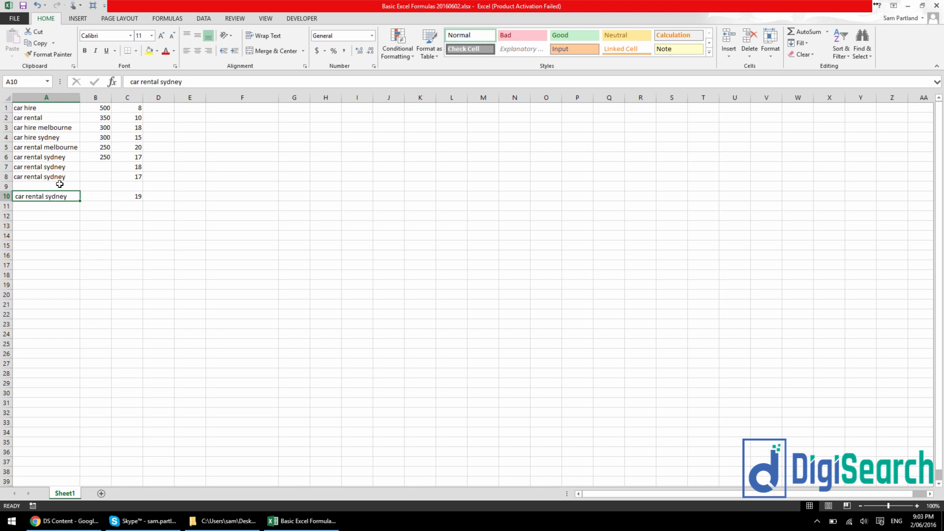
text(=LEN(A10)
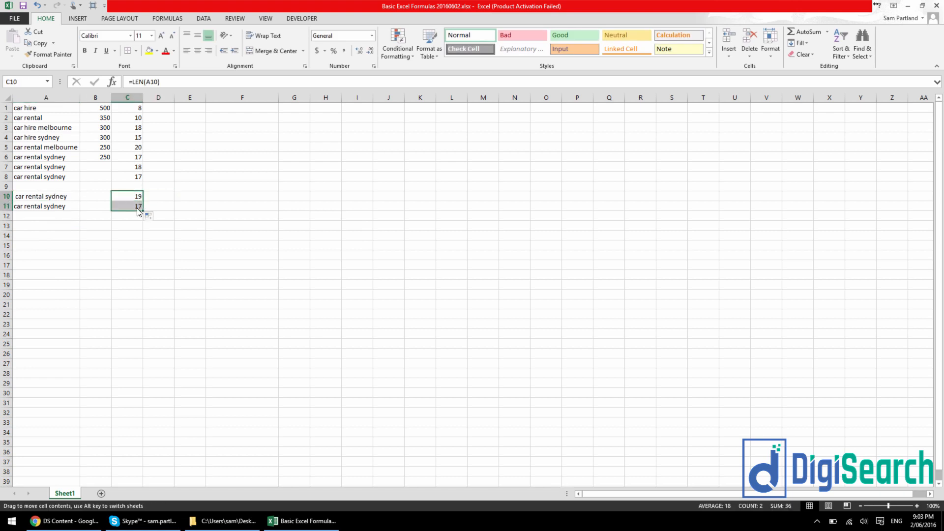
Inspect the row 11 TRIM and LEN formulas, then replace A11 with the number 8 so its length reads 1.
click(127, 207)
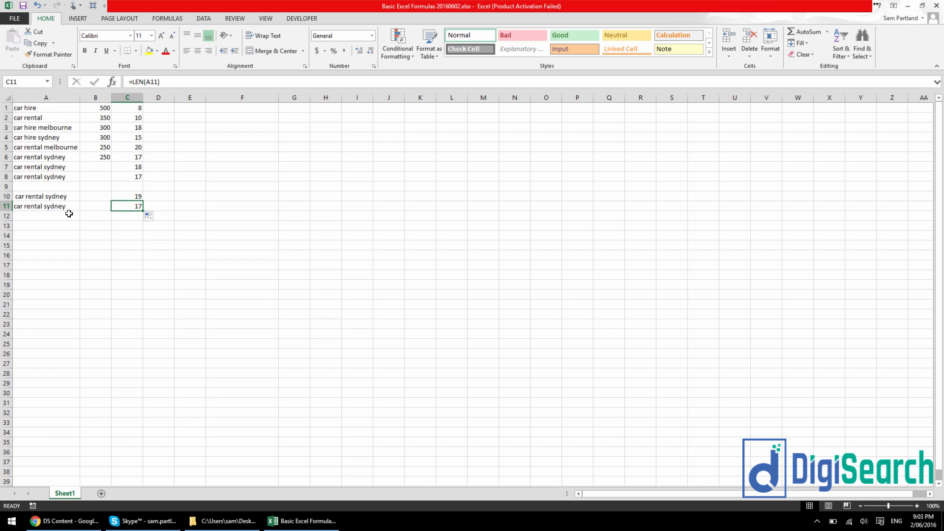
click(45, 207)
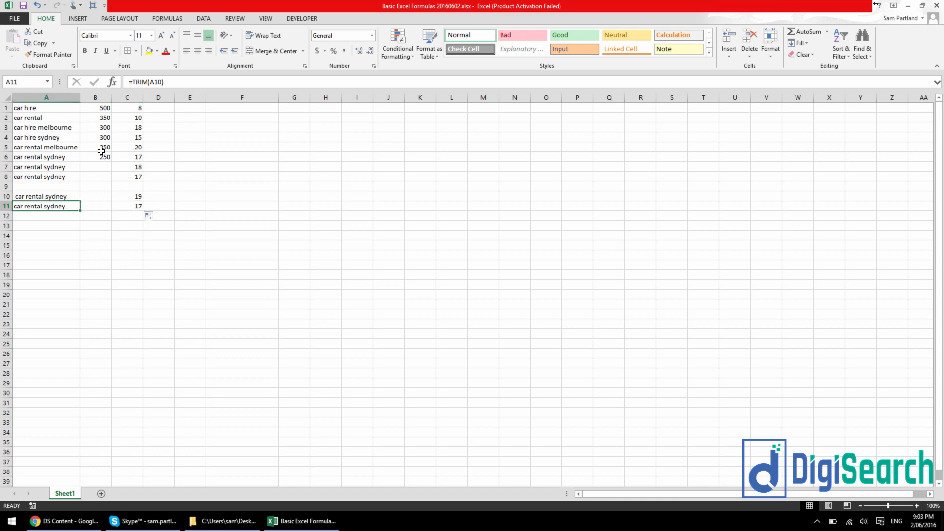
double_click(39, 207)
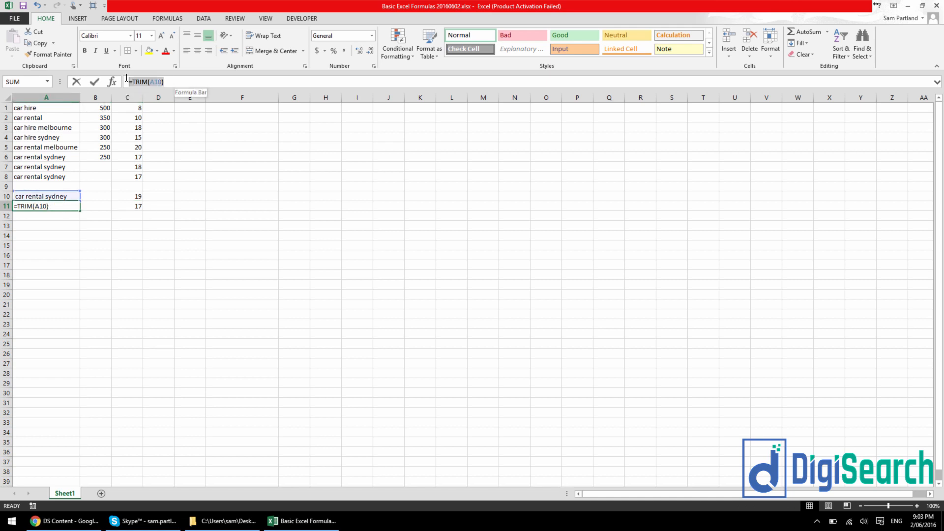
key(Enter)
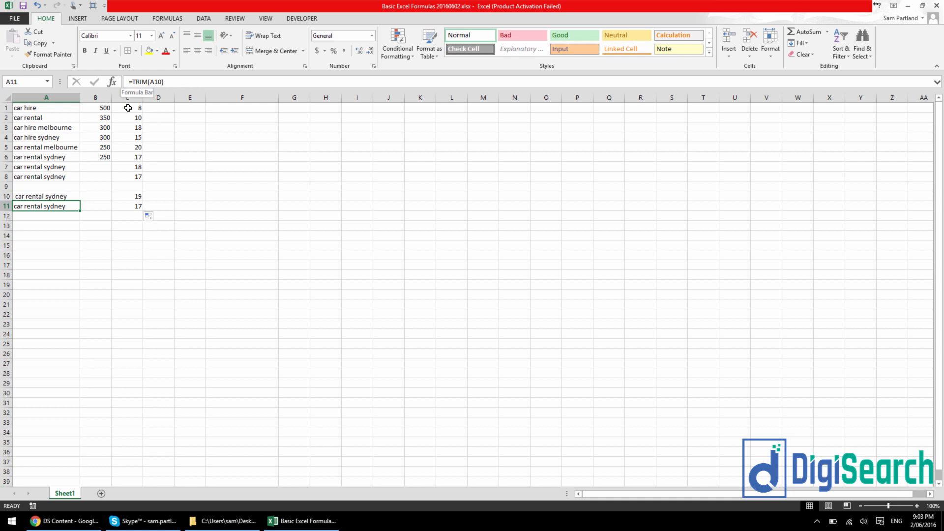
mouse_move(11, 191)
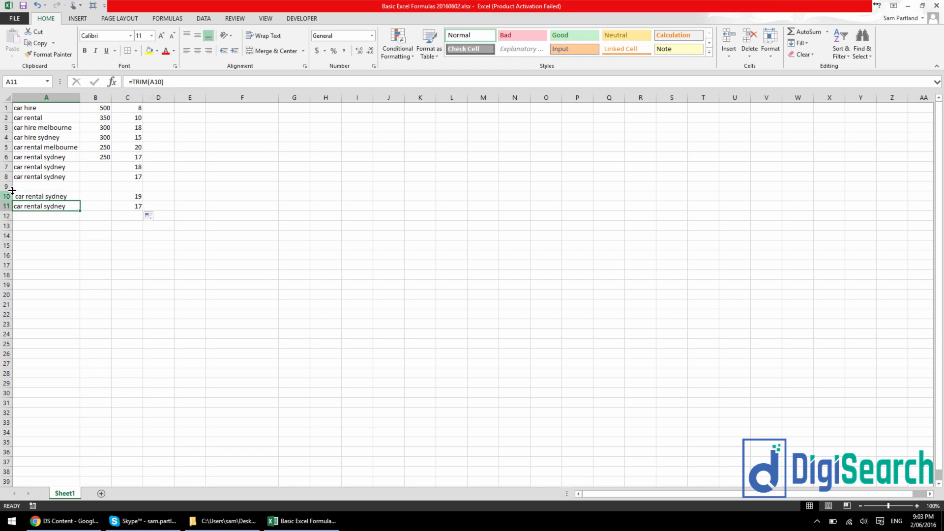
mouse_move(79, 195)
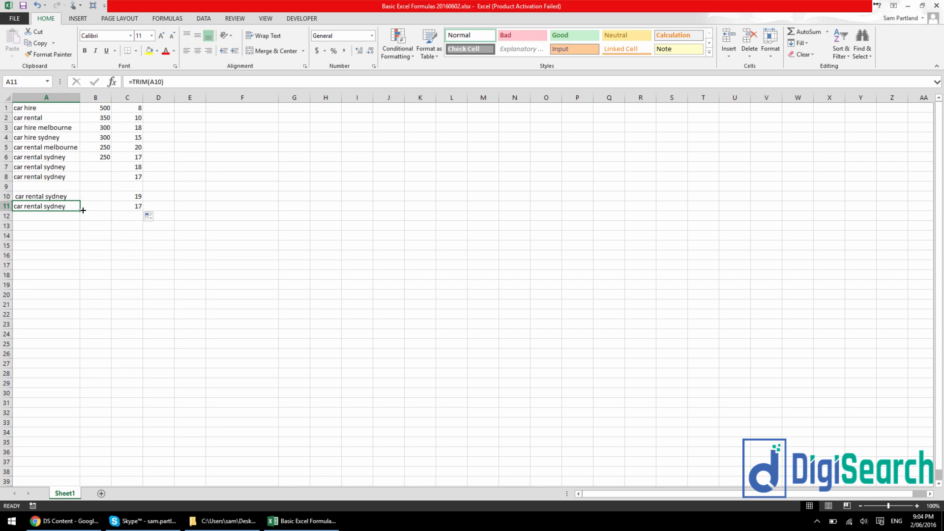
mouse_move(85, 211)
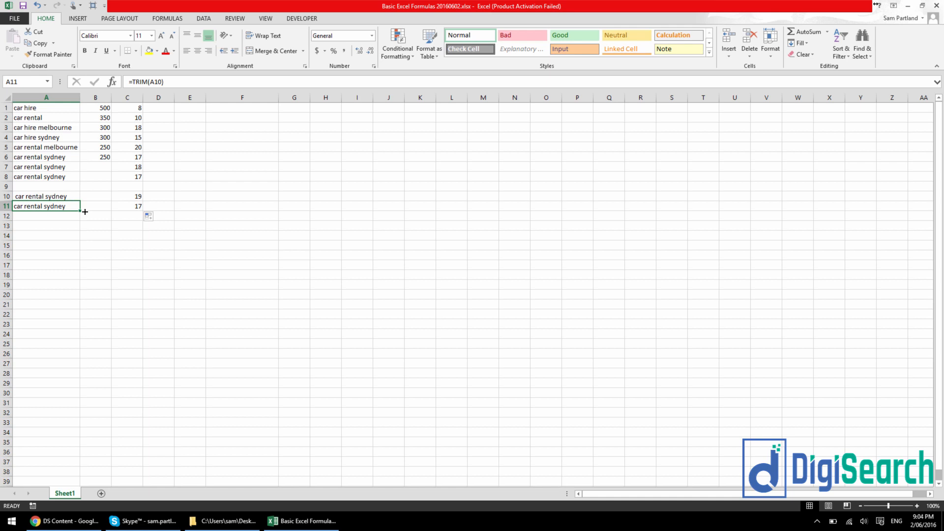
text(8)
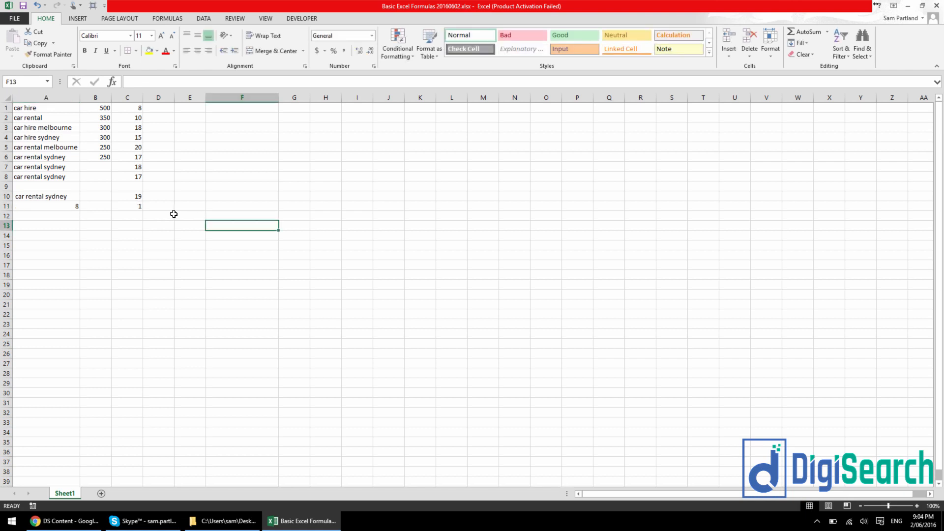
Clear the leftover test rows 7–11 and preview the total of the six values B1:B6.
drag(47, 187, 158, 216)
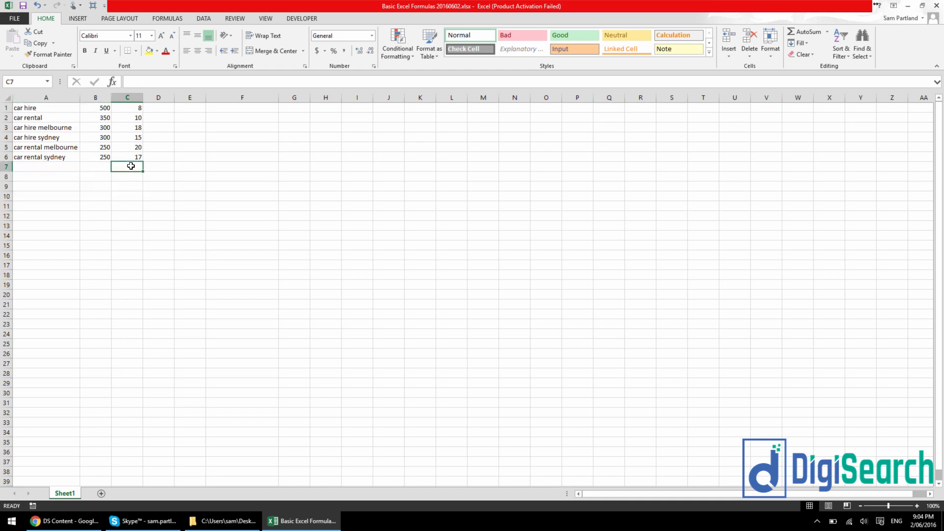
click(94, 167)
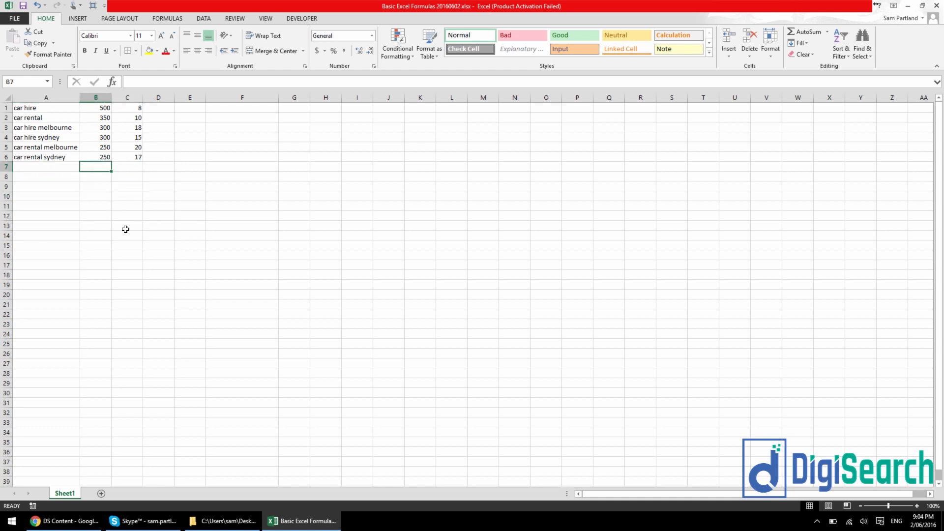
mouse_move(99, 141)
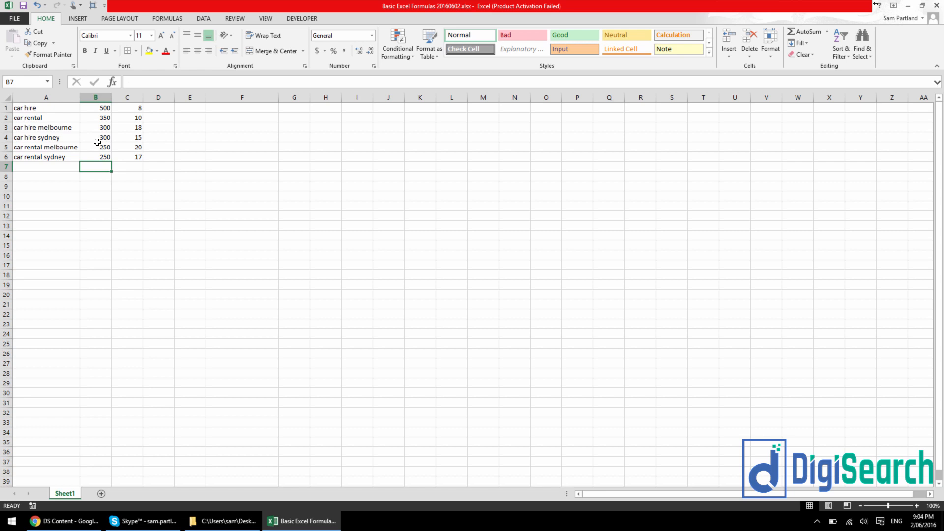
drag(95, 107, 96, 156)
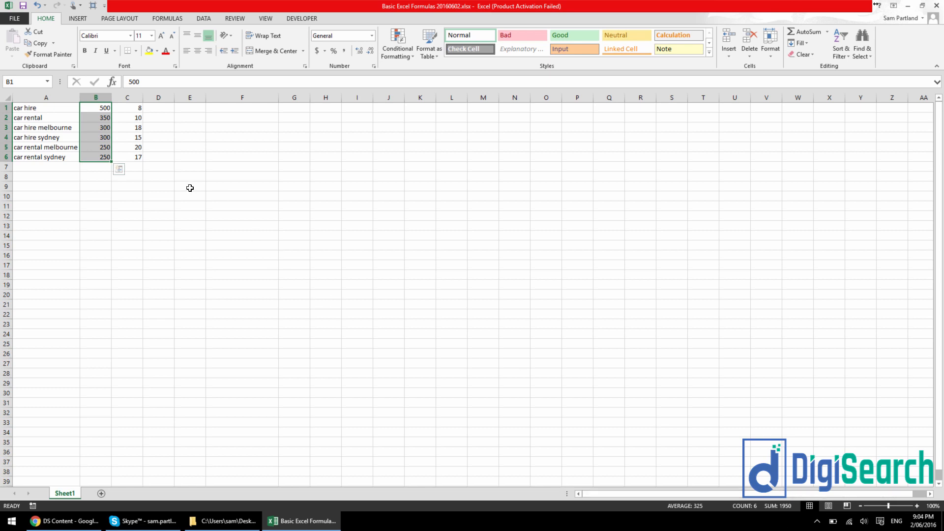
Enter =SUM(B1:B6) in B7, totalling 1950, shown with comma formatting as 1,950.
click(95, 166)
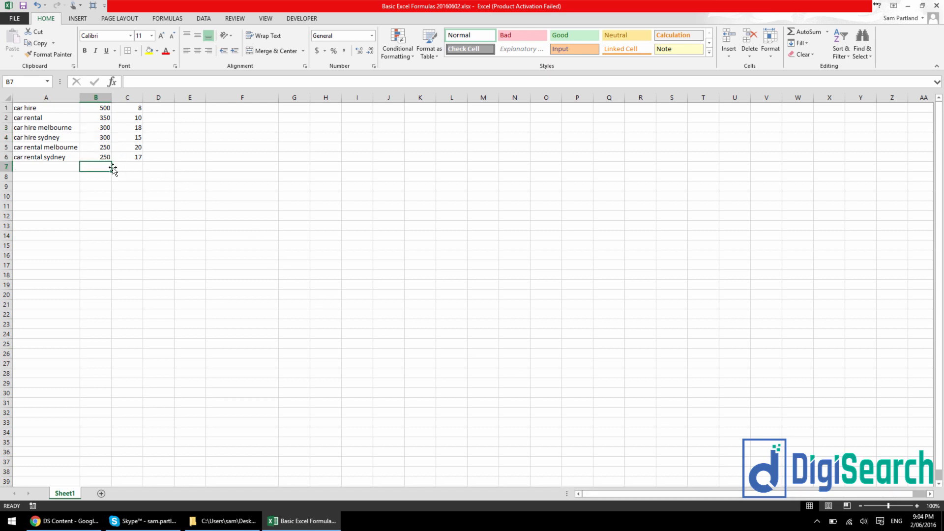
text(=sum)
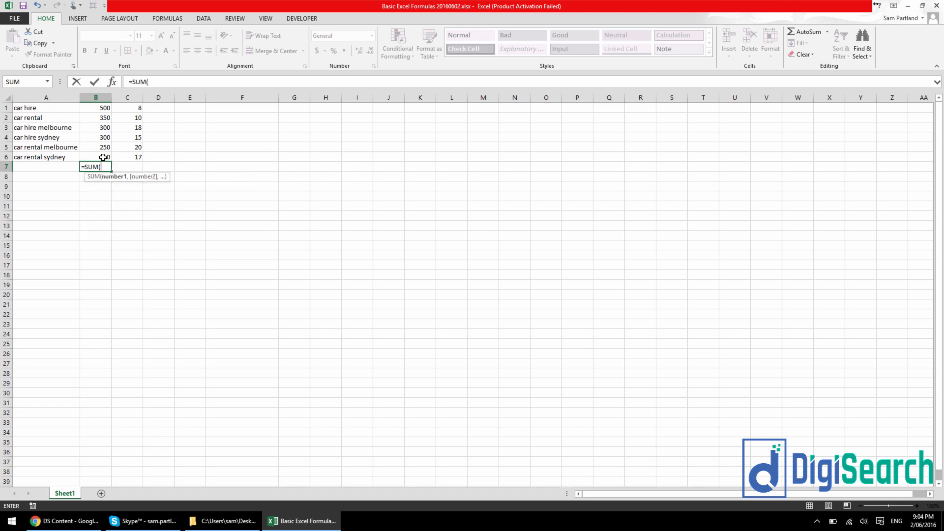
drag(95, 108, 95, 158)
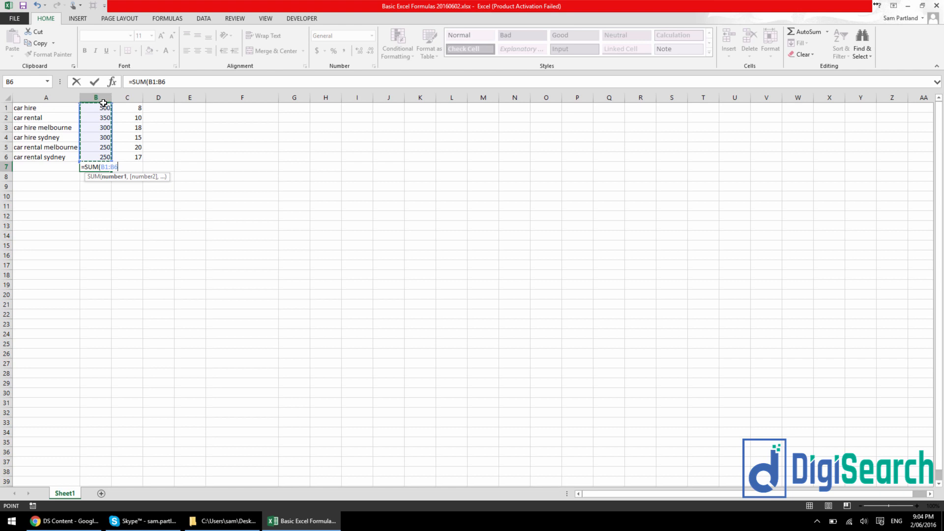
key(Enter)
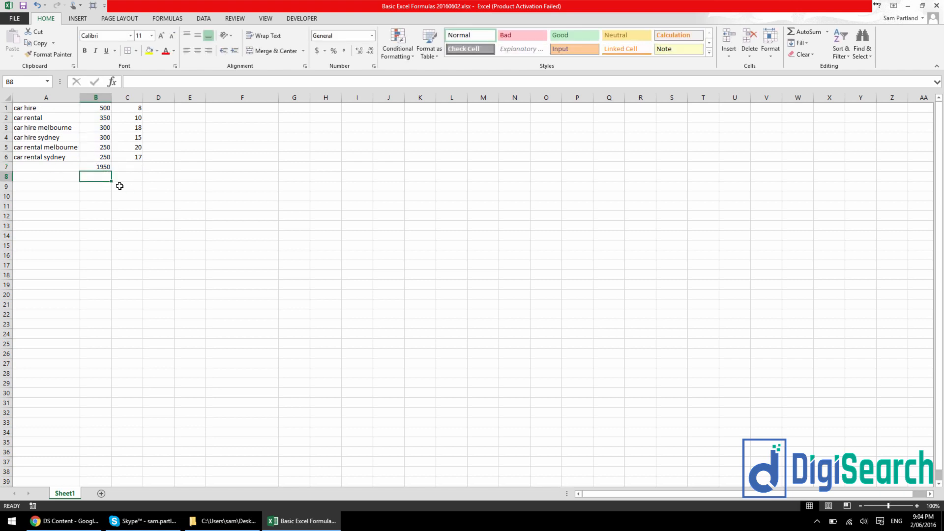
click(96, 167)
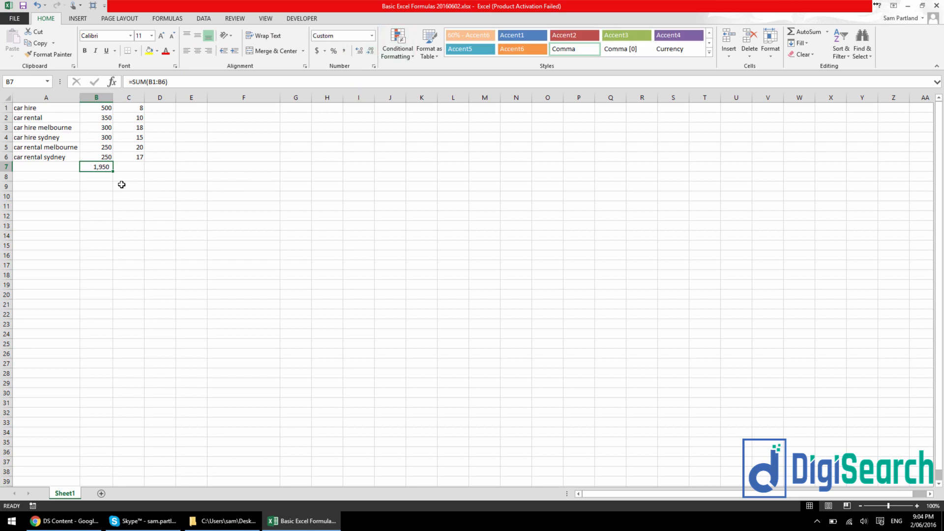
click(96, 176)
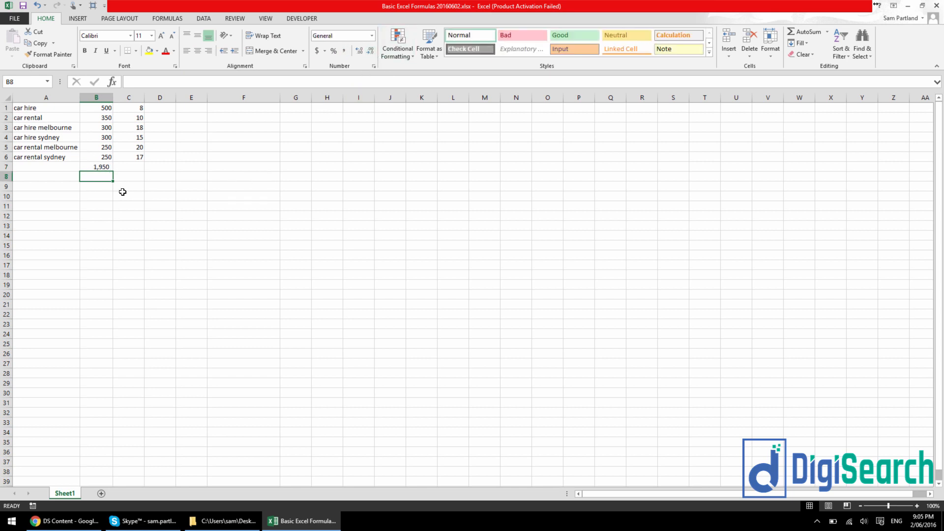
mouse_move(128, 199)
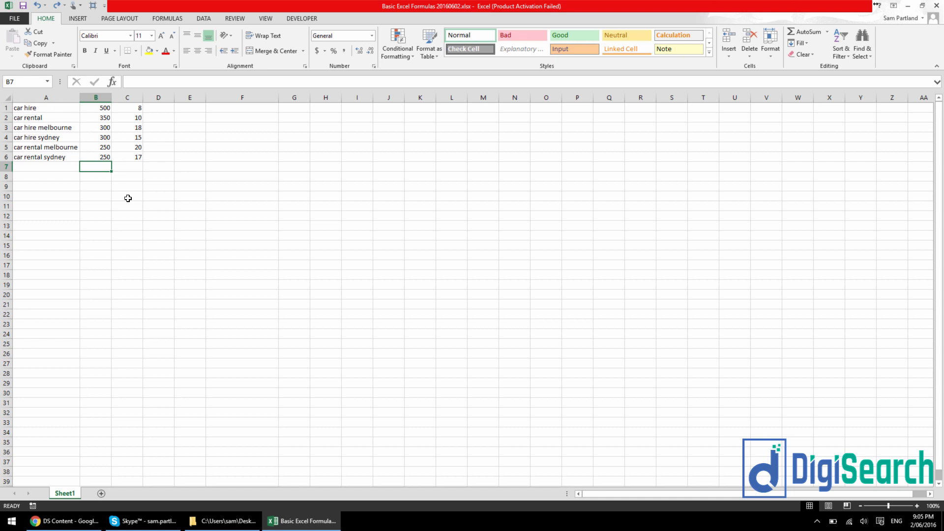
mouse_move(104, 204)
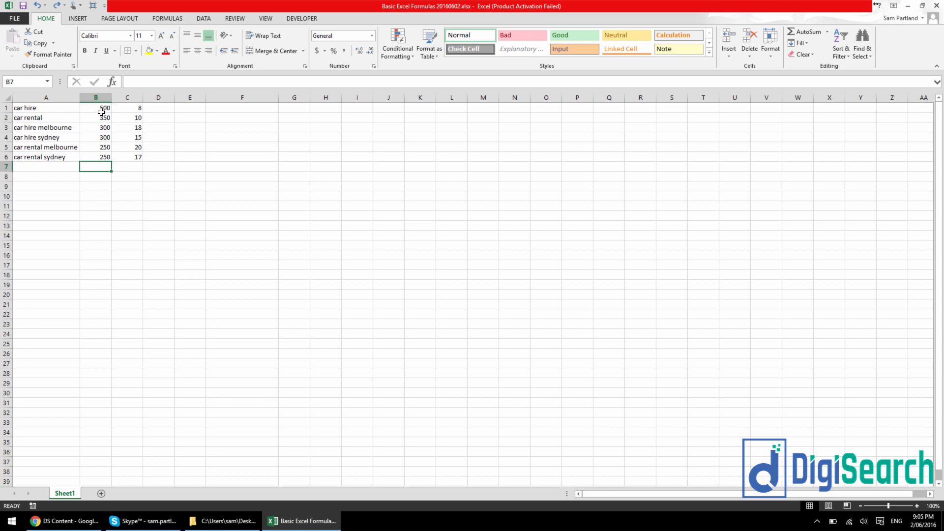
Enter =COUNT(B1:B6) in B8 to count the six numeric values.
drag(95, 107, 95, 157)
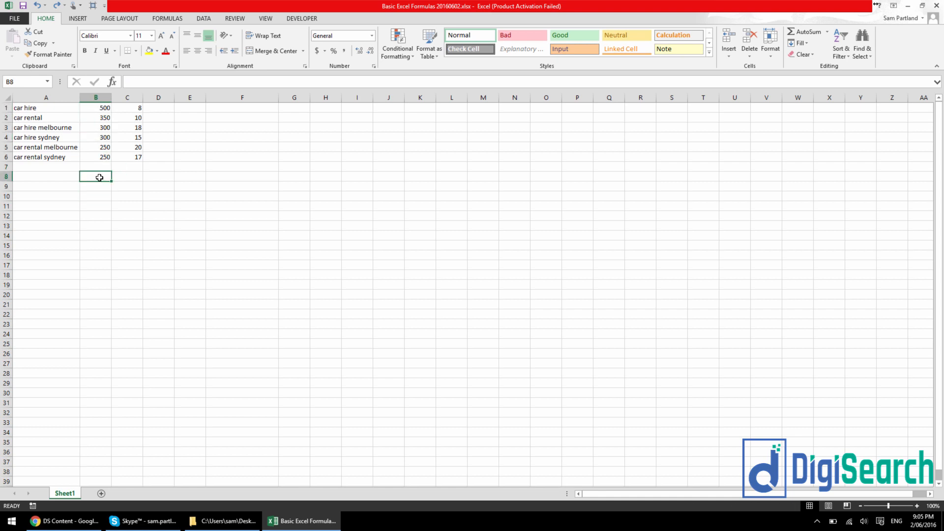
text(=count()
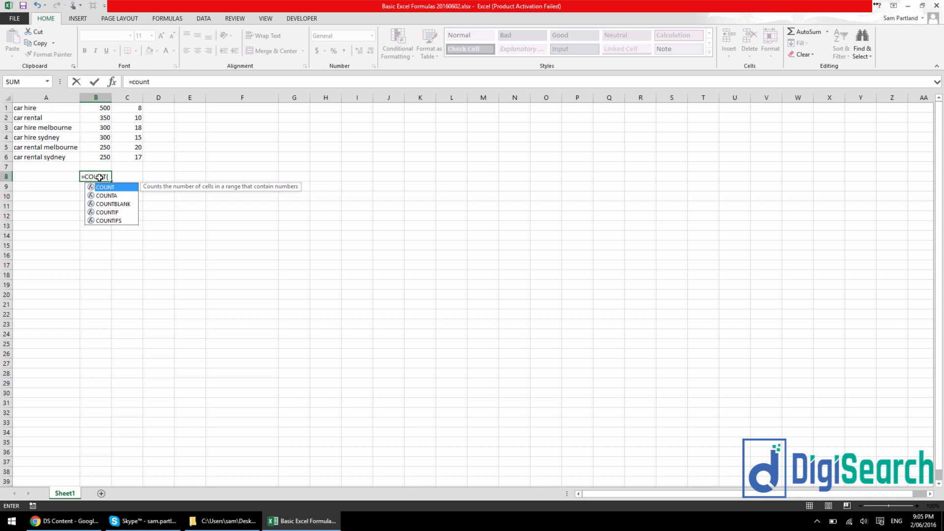
drag(95, 108, 95, 157)
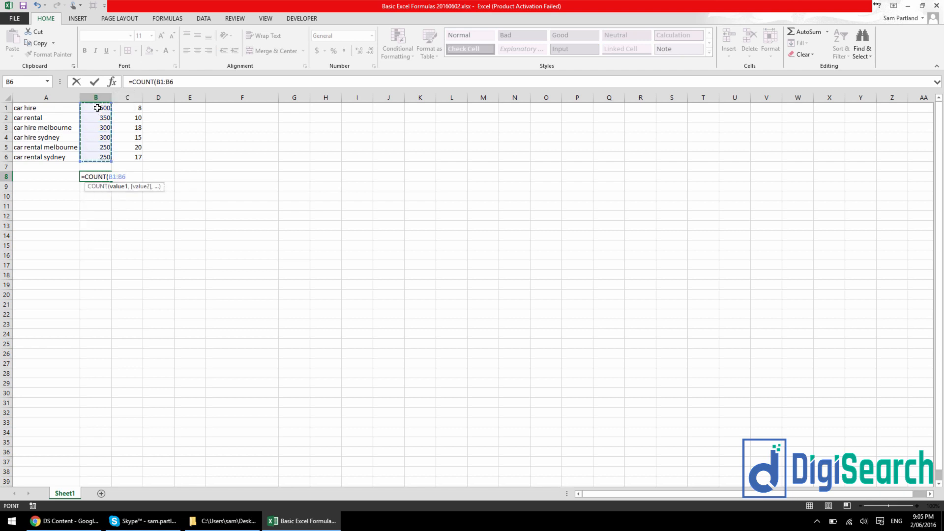
key(Enter)
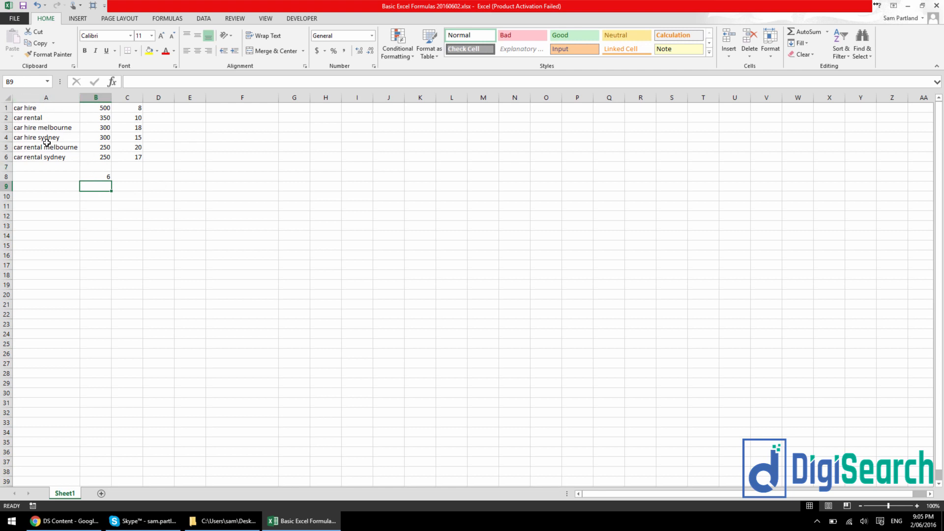
text(=COUNT(B1:B6))
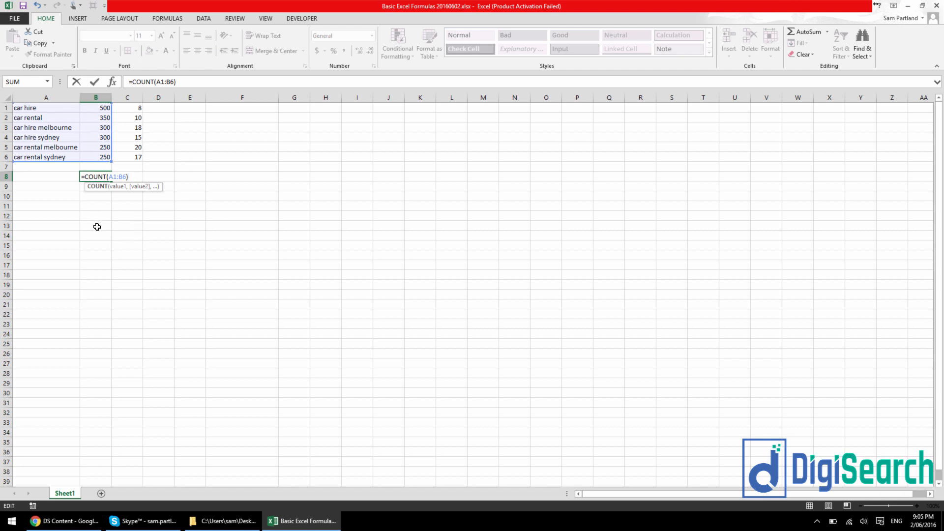
text())
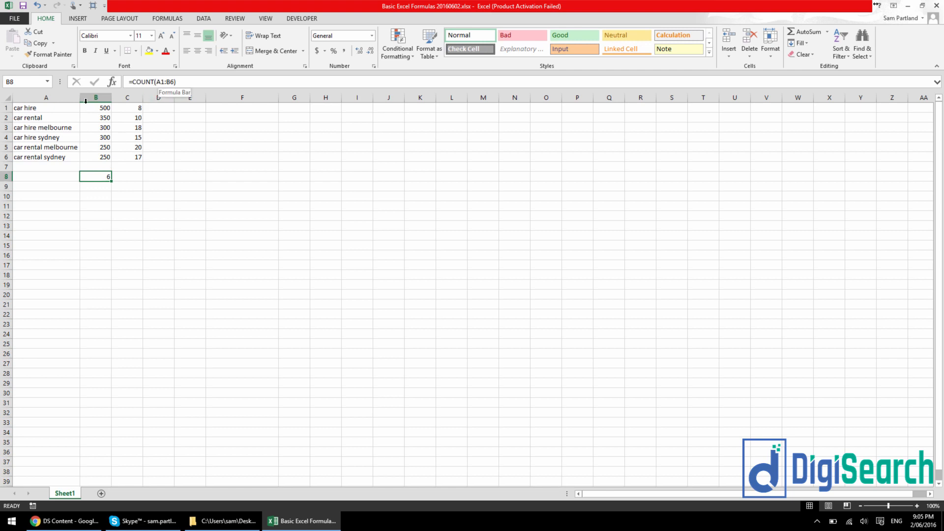
mouse_move(28, 127)
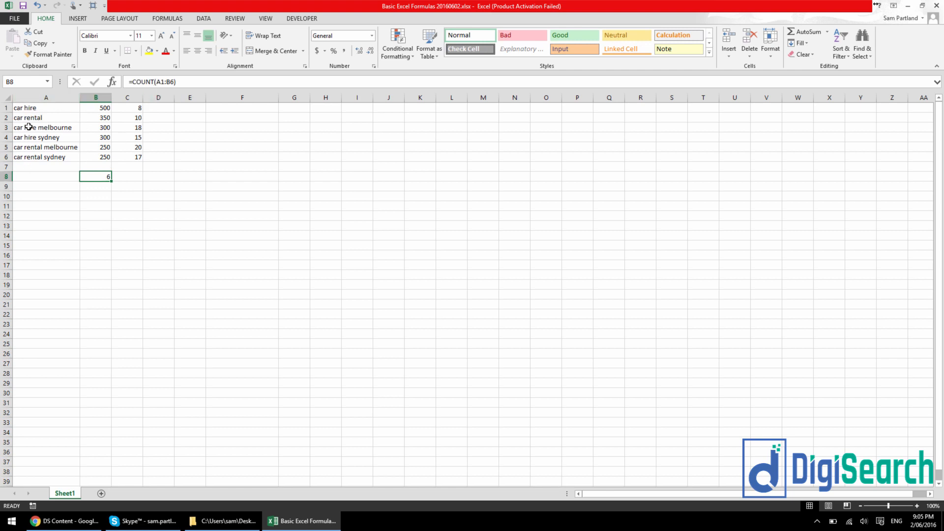
mouse_move(35, 118)
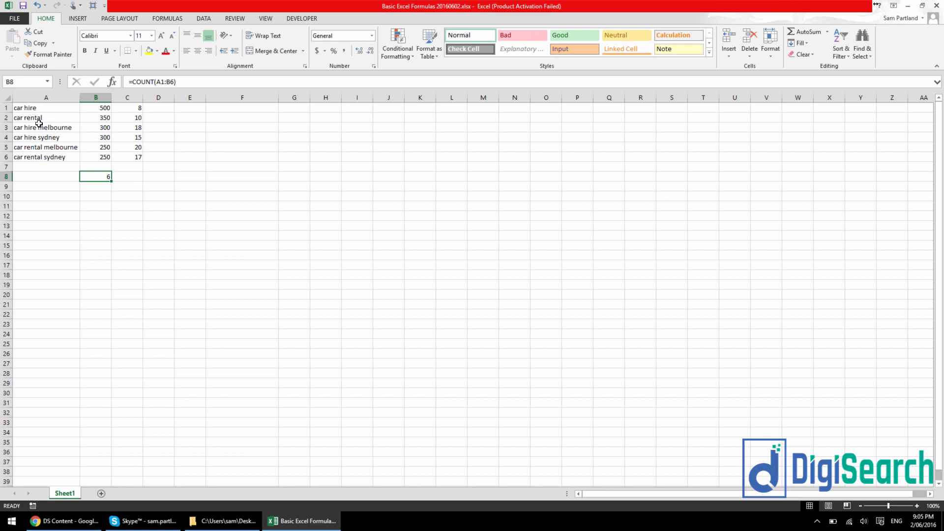
Change the formula to =COUNTA(A1:B6) so it counts all 12 non-empty cells.
drag(46, 108, 46, 147)
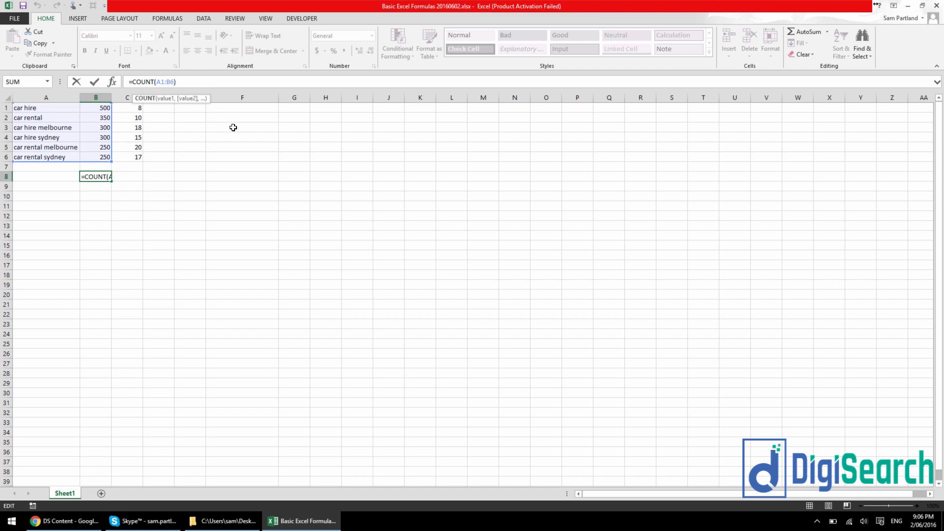
text(A)
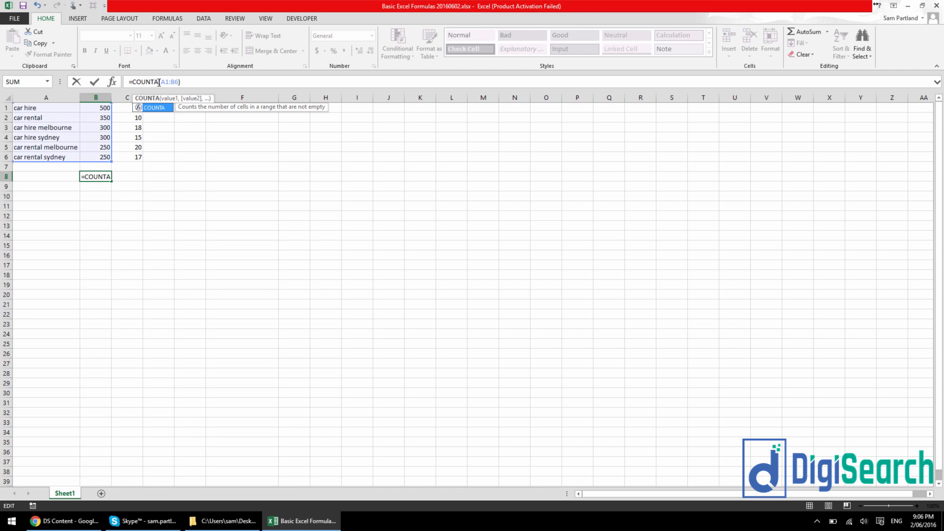
key(Enter)
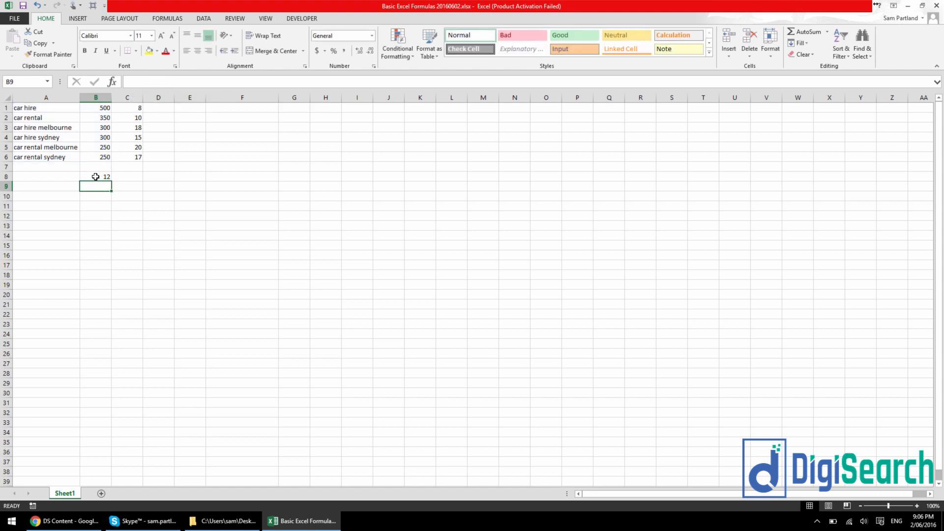
click(95, 176)
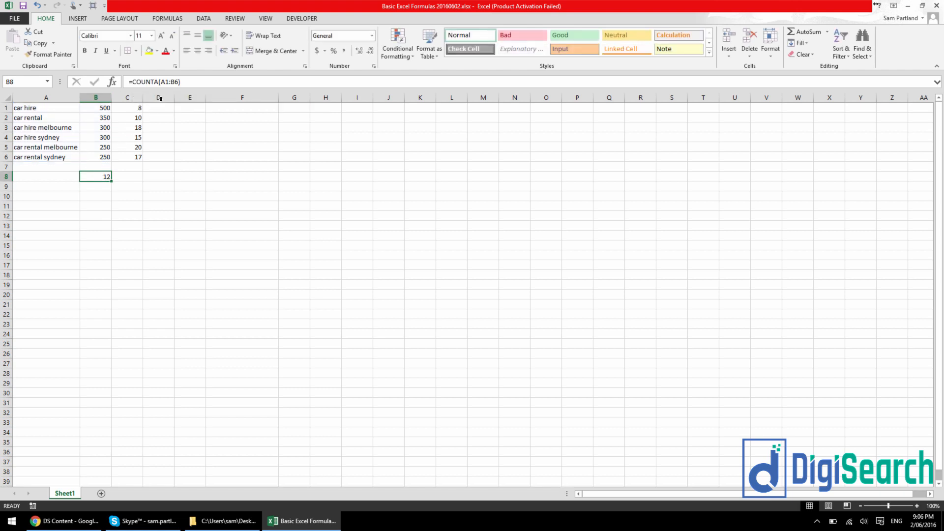
mouse_move(199, 172)
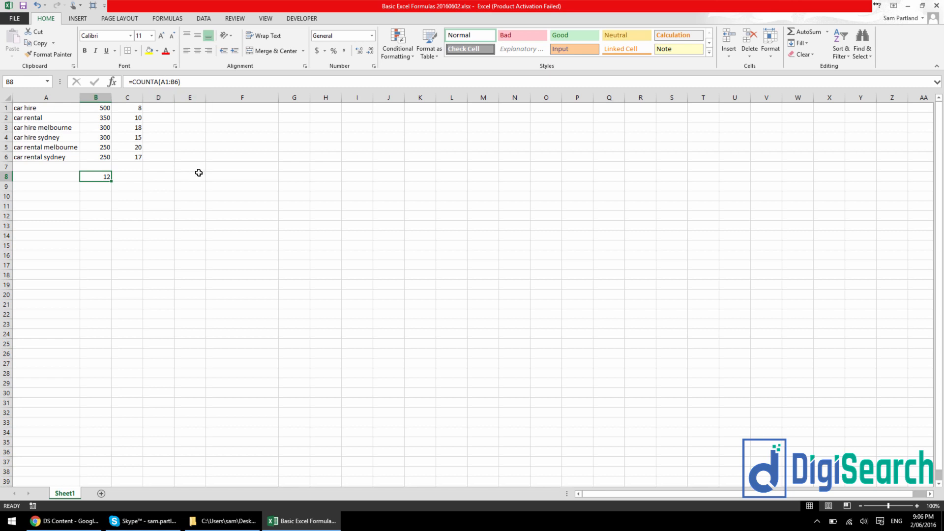
Select A1:A6 and B1:B6 in turn to compare their status-bar counts with the COUNTA result.
drag(95, 107, 96, 156)
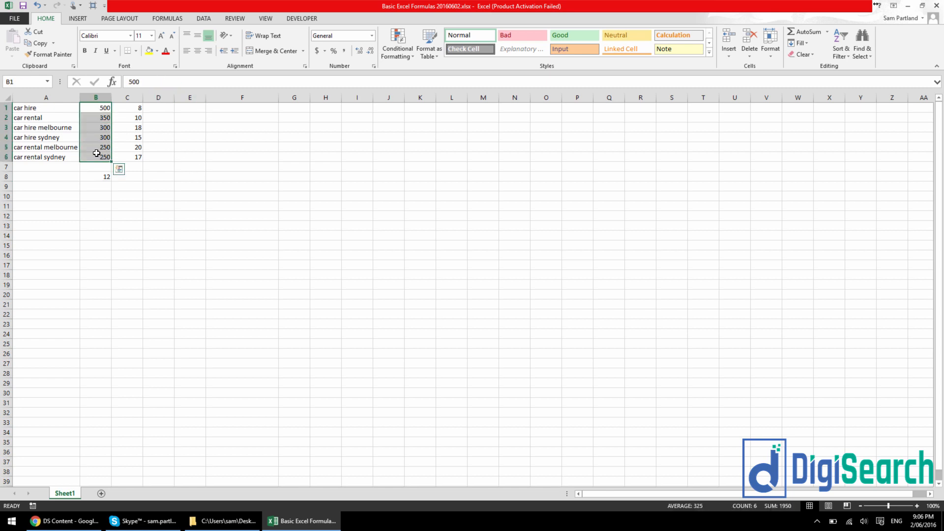
click(35, 156)
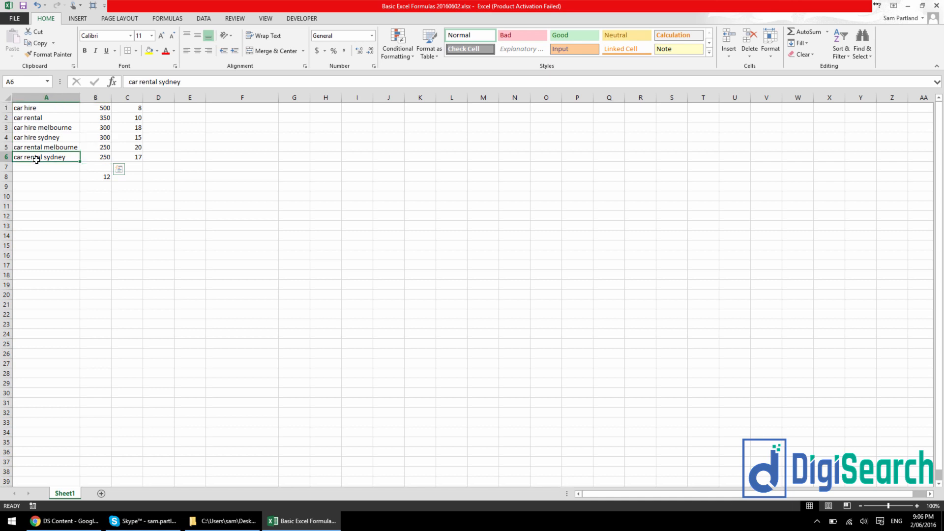
drag(46, 108, 46, 156)
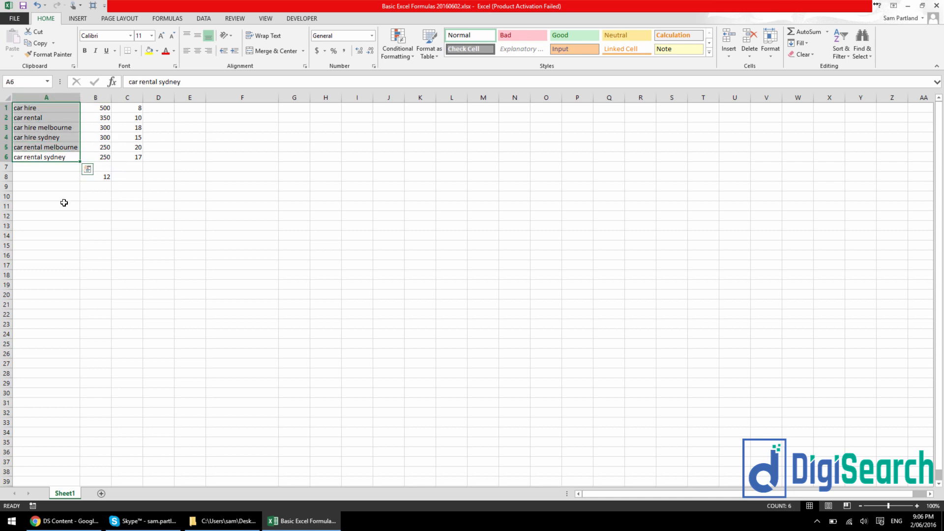
click(47, 185)
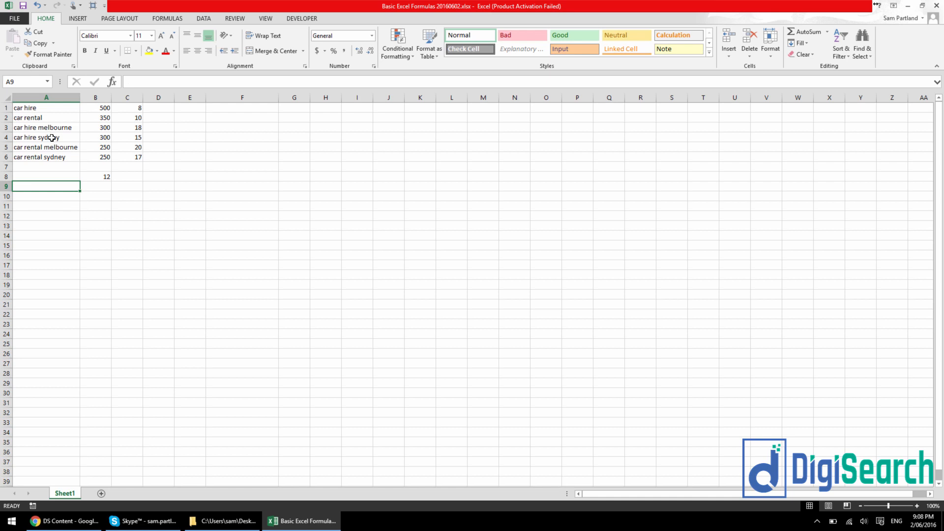
mouse_move(97, 179)
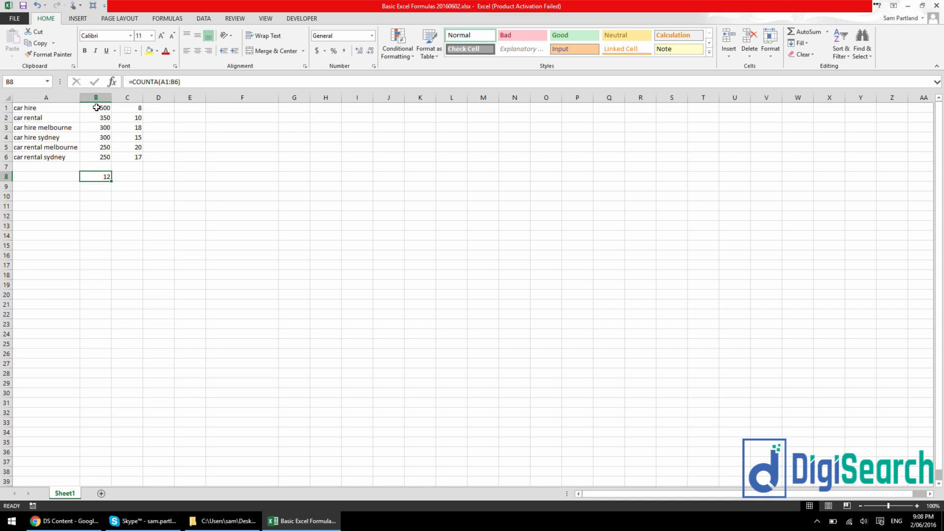
drag(95, 107, 95, 156)
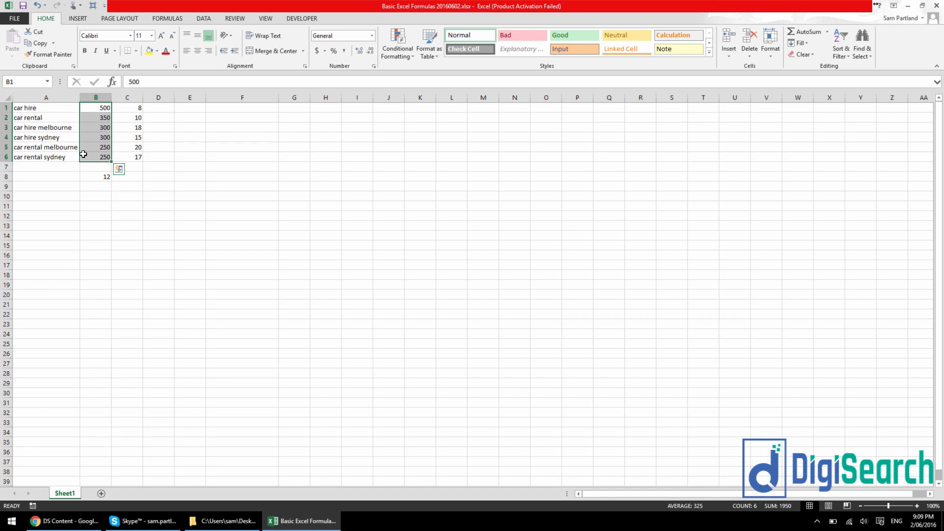
click(95, 176)
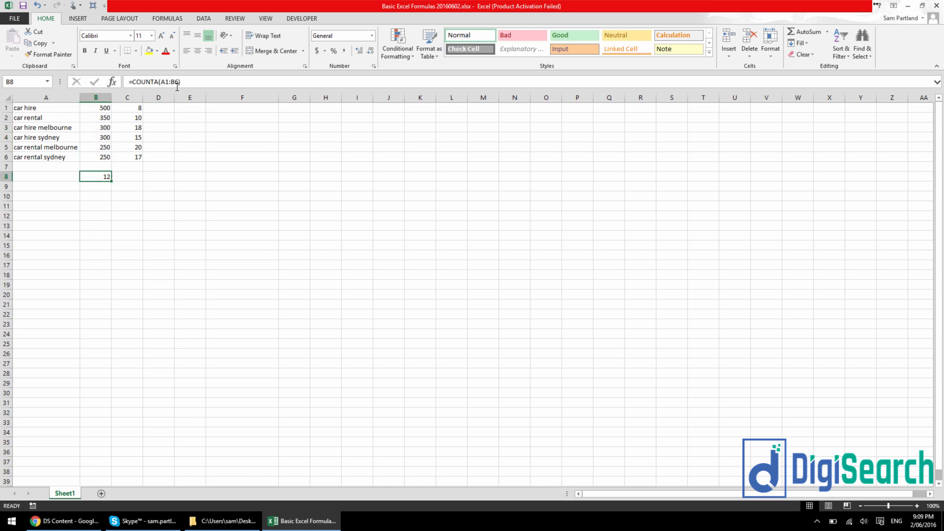
Replace B8 with =COUNTIF(A1:A6,"car hire"), counting exact car hire matches and returning 1.
key(Delete)
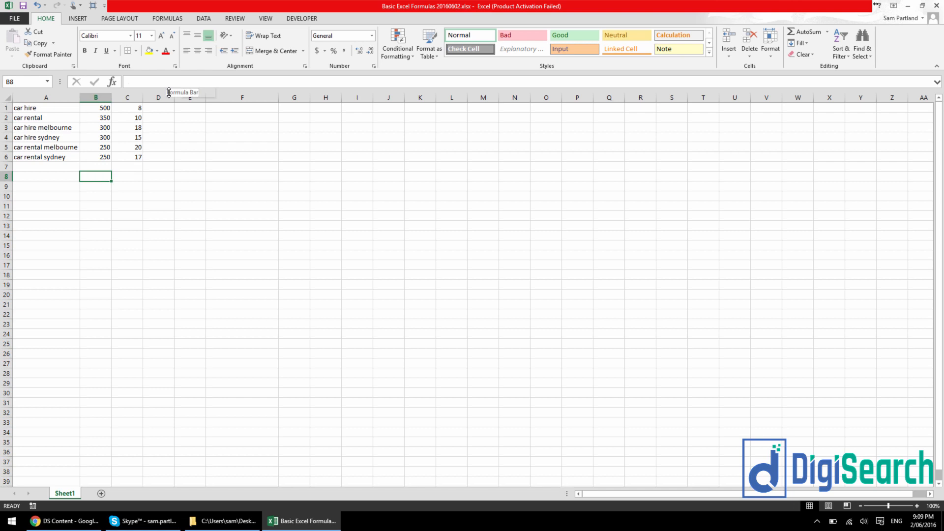
text(=count)
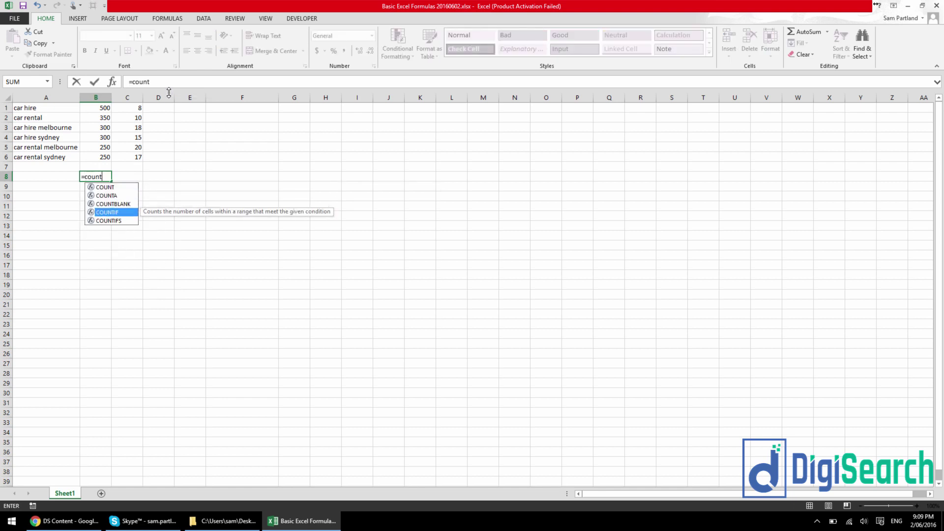
mouse_move(226, 206)
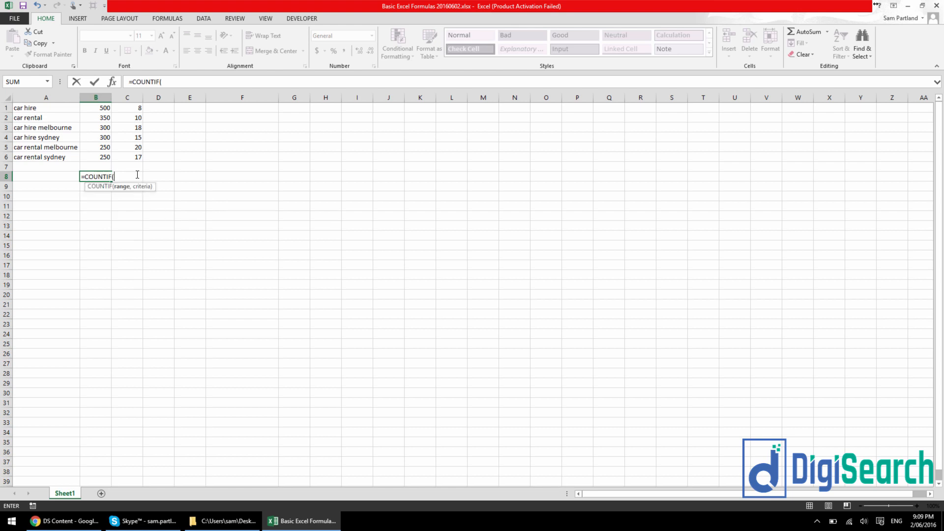
mouse_move(52, 107)
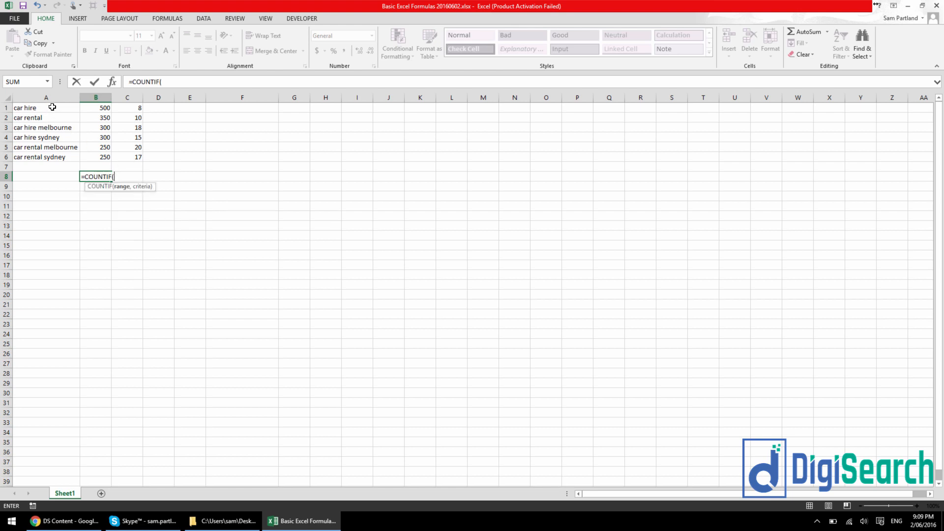
drag(46, 107, 46, 157)
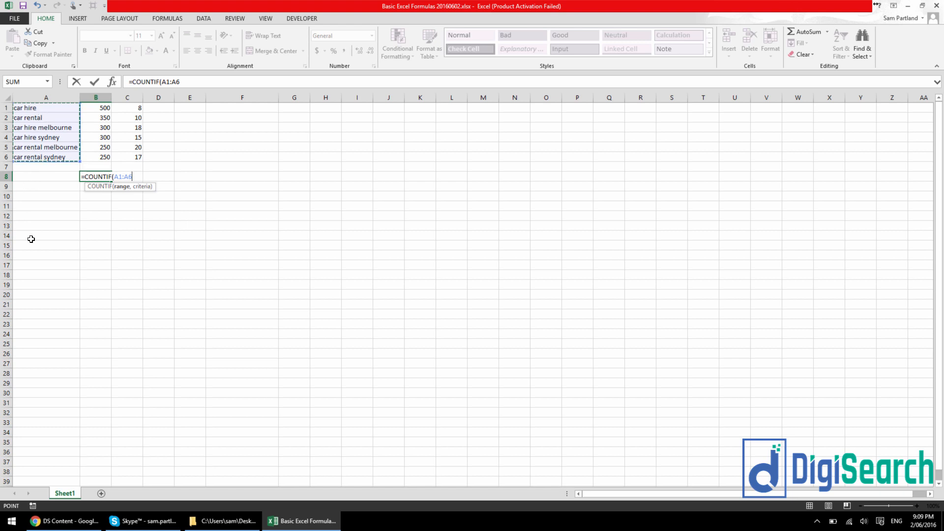
text(,)
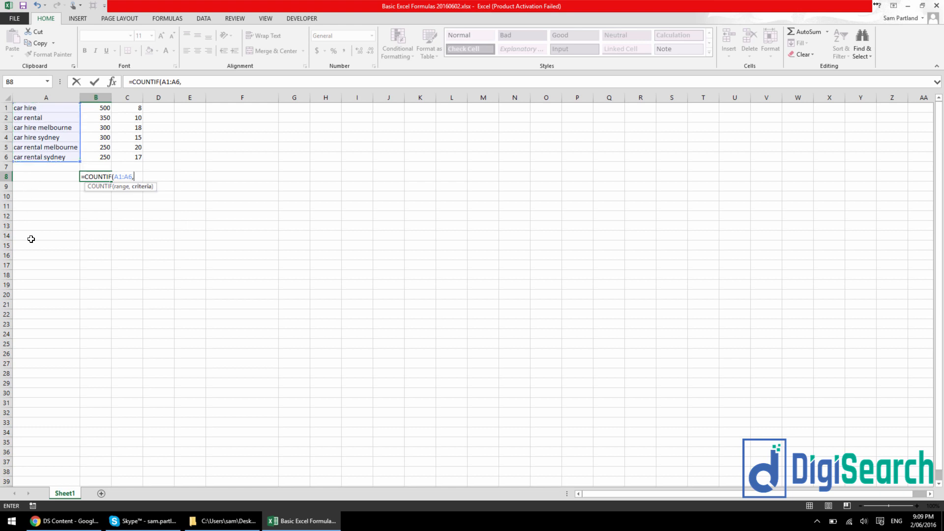
text(")
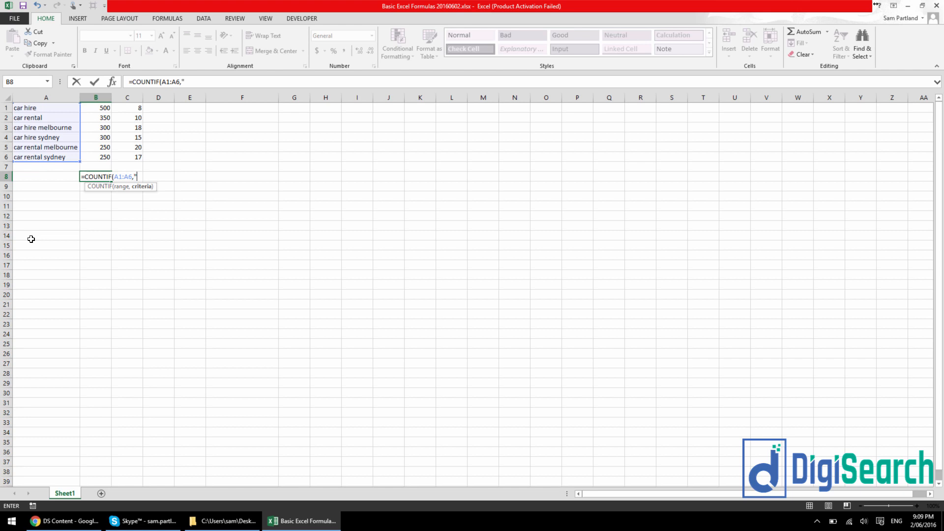
text(c)
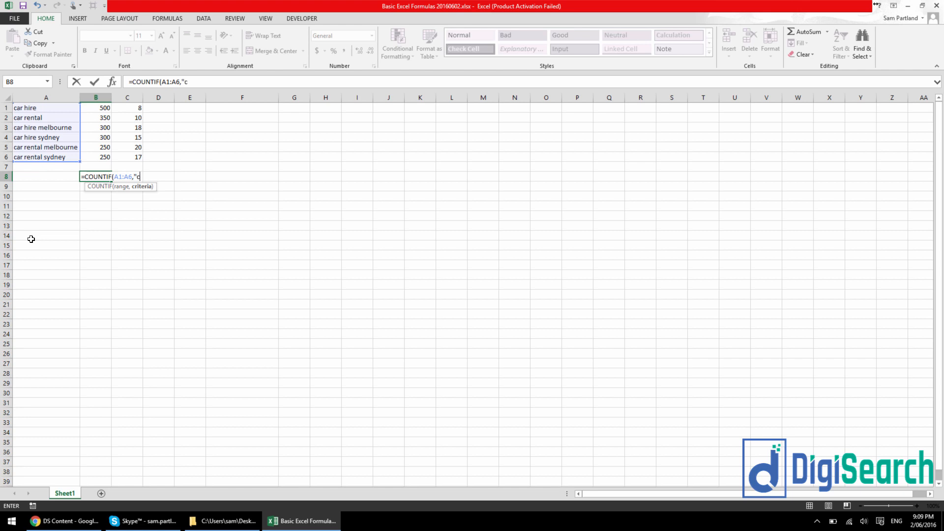
text(ar hire)
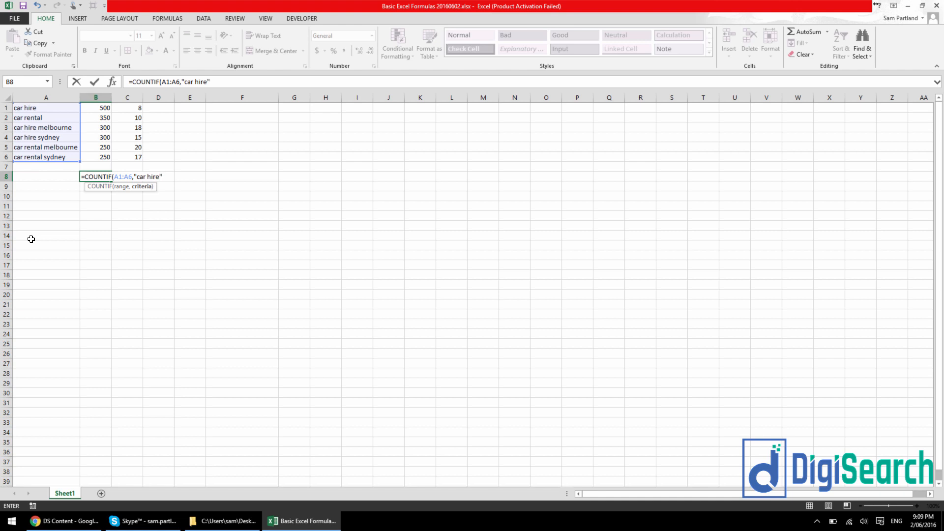
text())
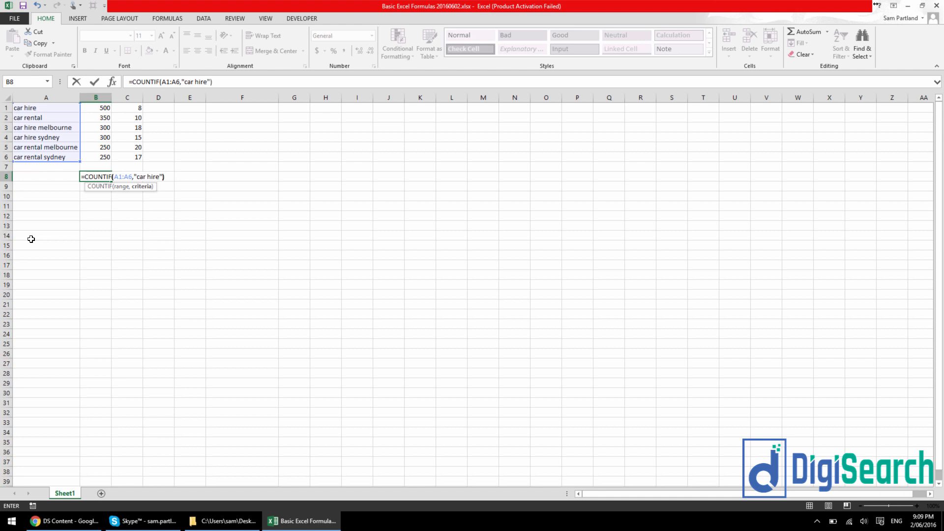
key(Enter)
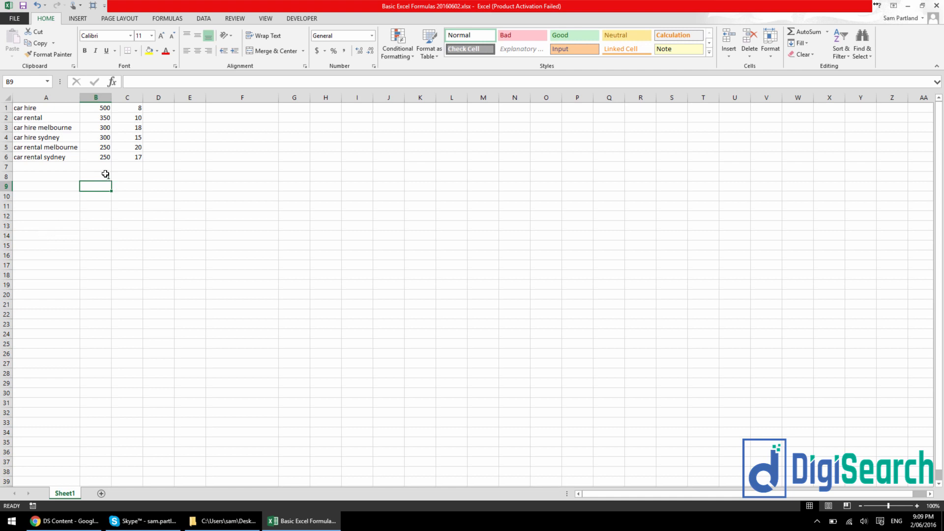
text(=COUNTIF(A1:A6,"car hire"))
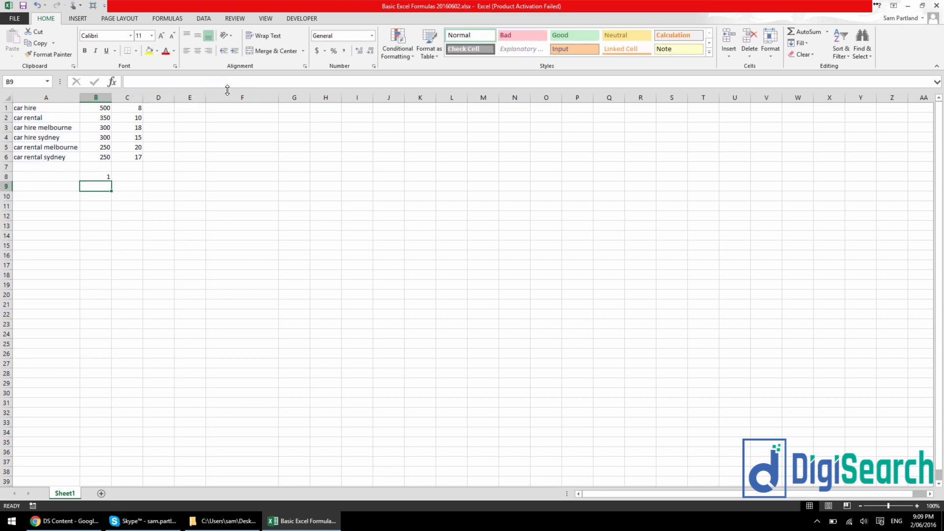
Edit the B8 COUNTIF to a car wildcard criterion and check which keywords it matches.
click(95, 176)
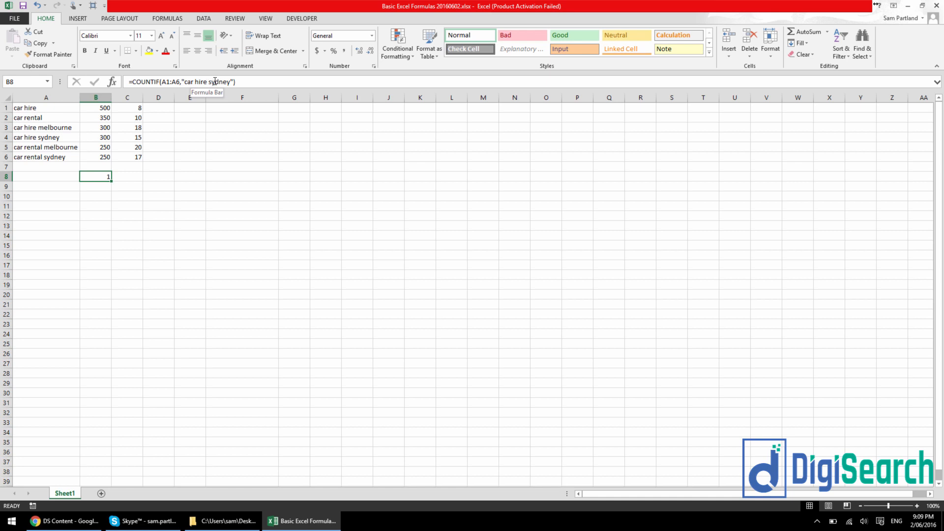
double_click(94, 177)
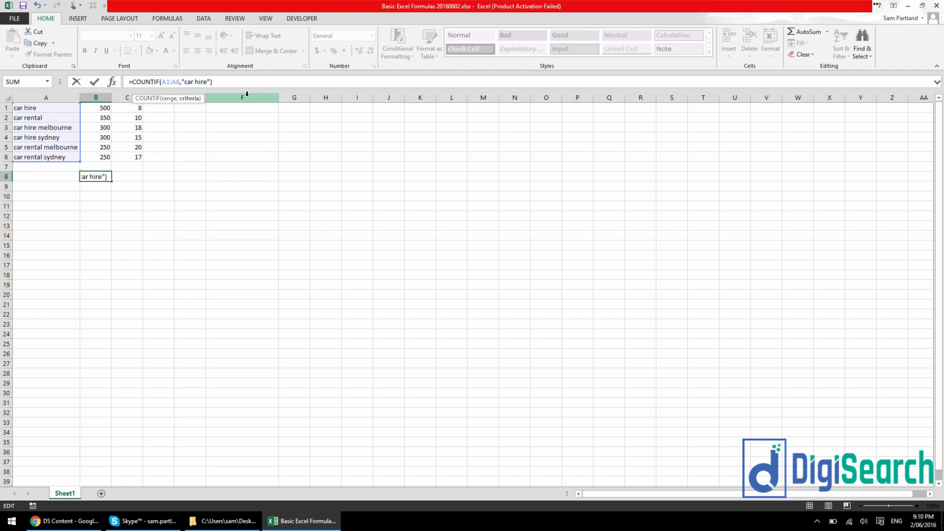
text(*)
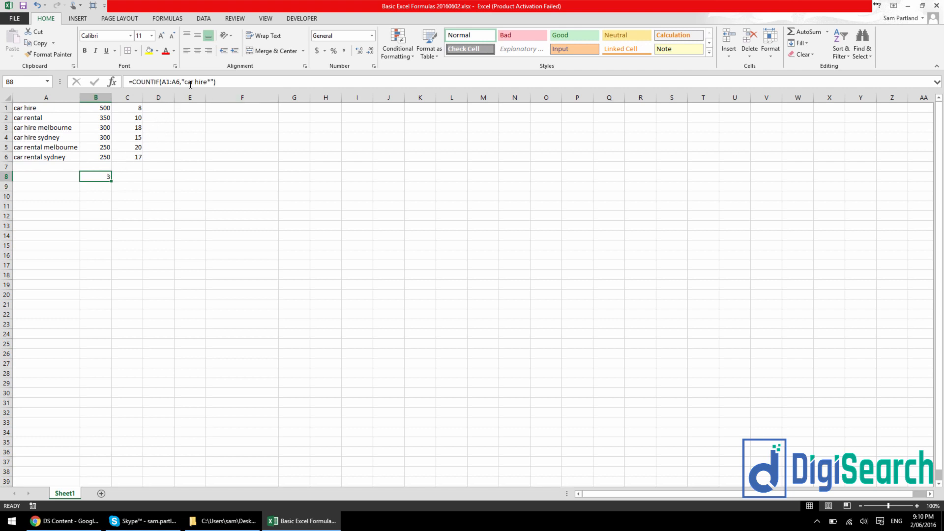
mouse_move(189, 82)
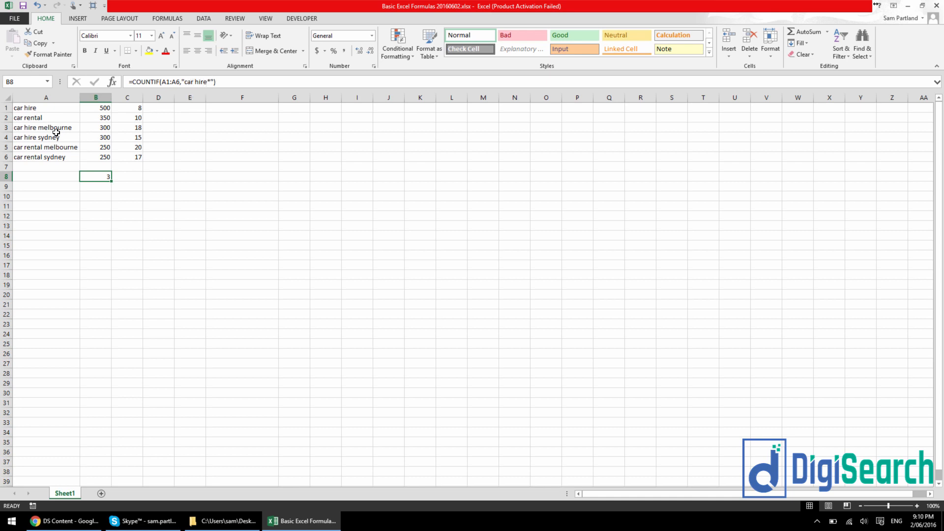
mouse_move(208, 81)
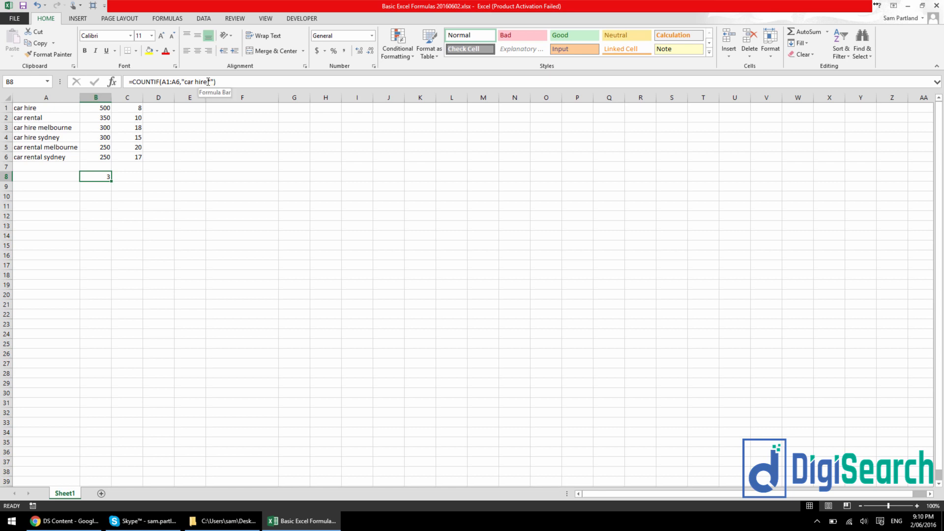
click(33, 108)
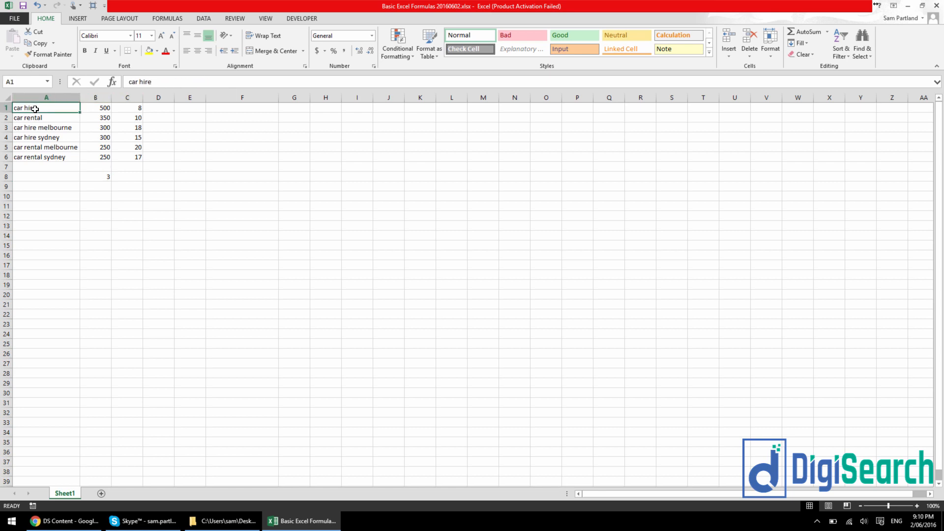
click(37, 136)
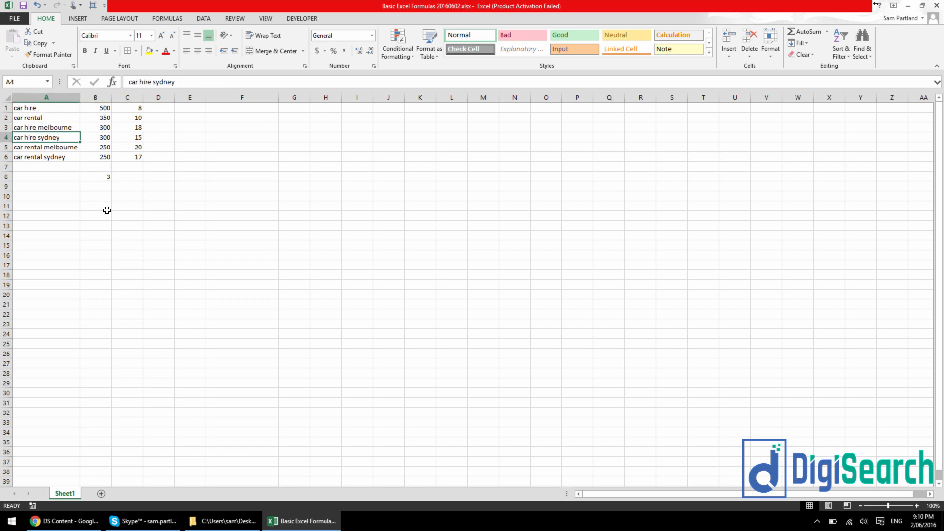
click(95, 176)
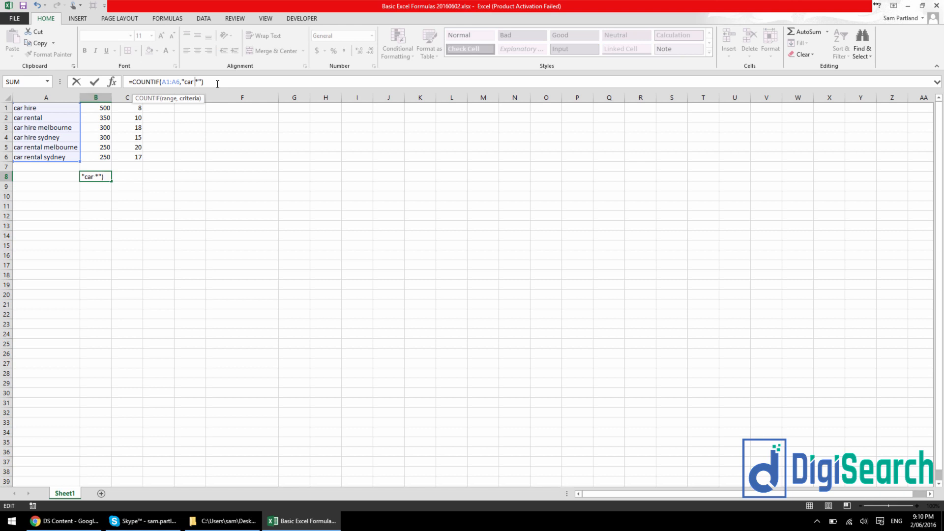
key(Enter)
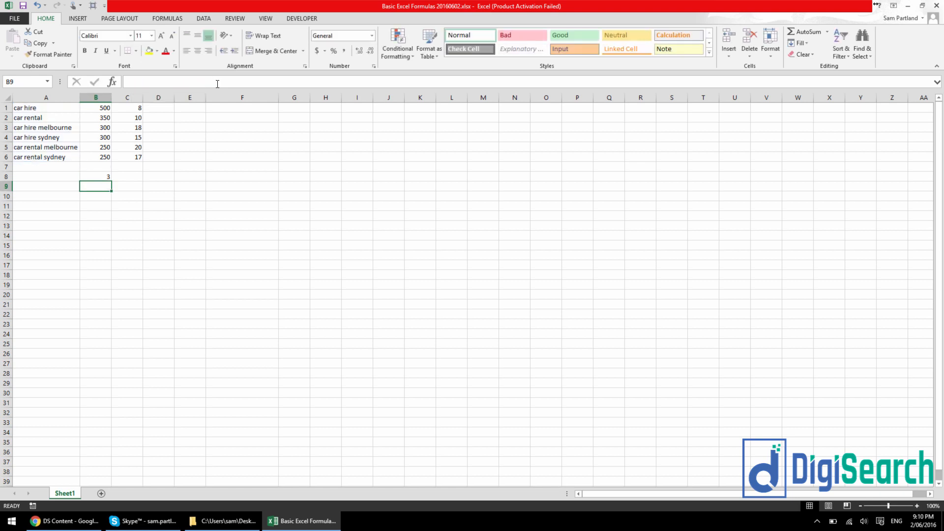
Change the criterion to "*sydney" so B8 counts keywords ending in sydney, returning 2.
click(95, 176)
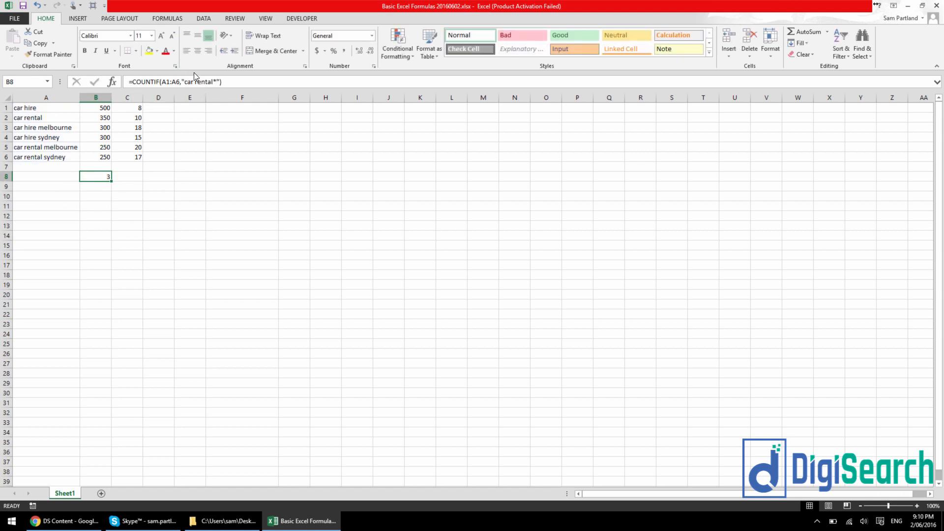
double_click(96, 177)
text(*melbourn)
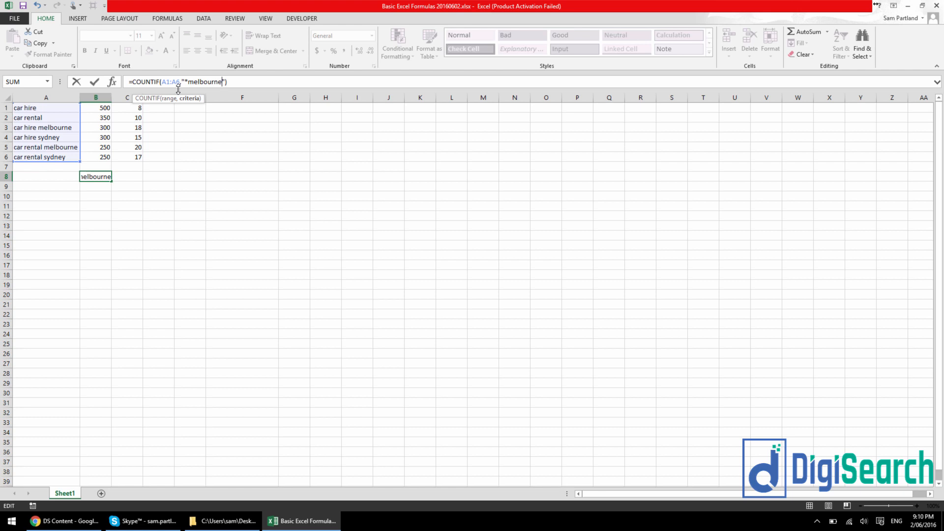
key(Enter)
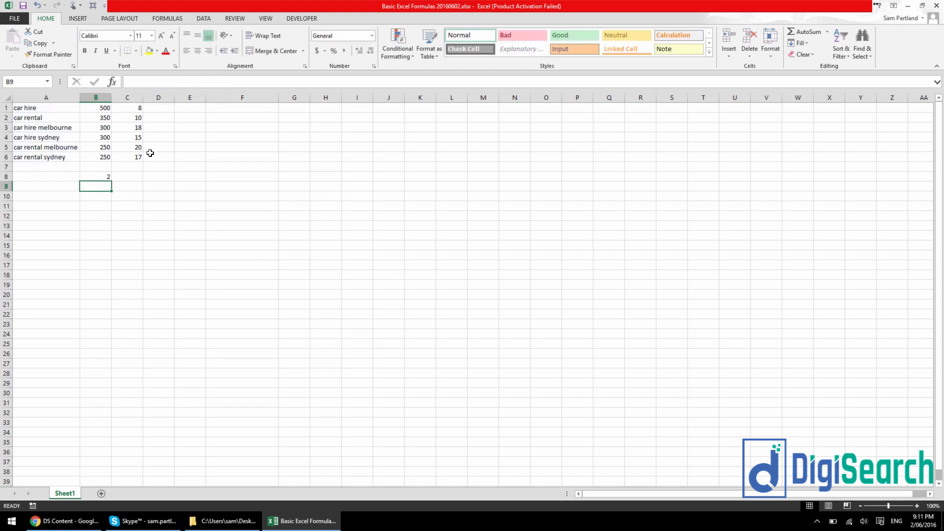
click(95, 177)
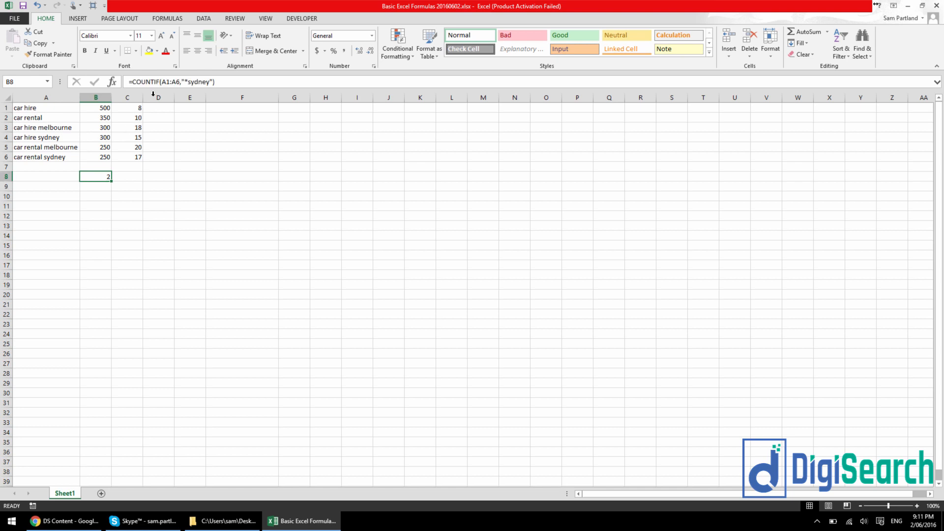
mouse_move(228, 121)
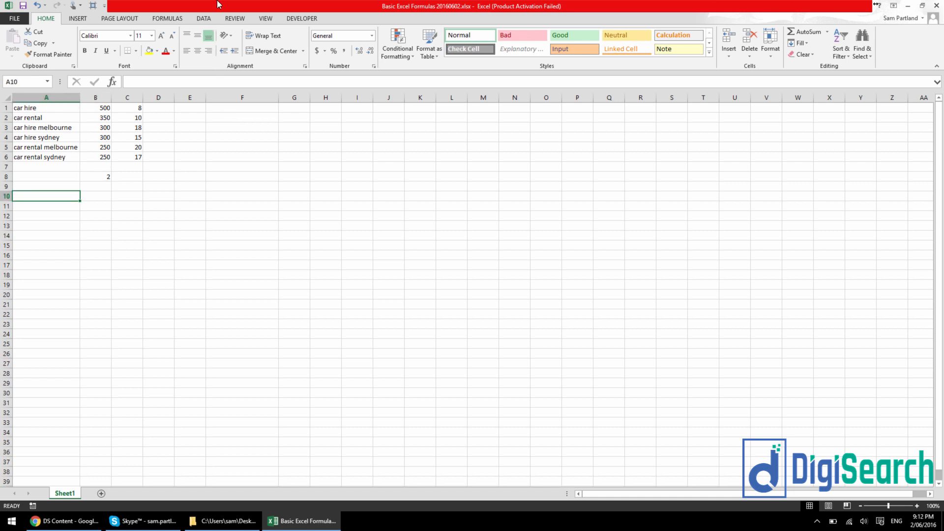
Clear B8, enter a case formula on A1 in E1, fill it to E6 and make it UPPER for capital-letter keywords.
click(95, 176)
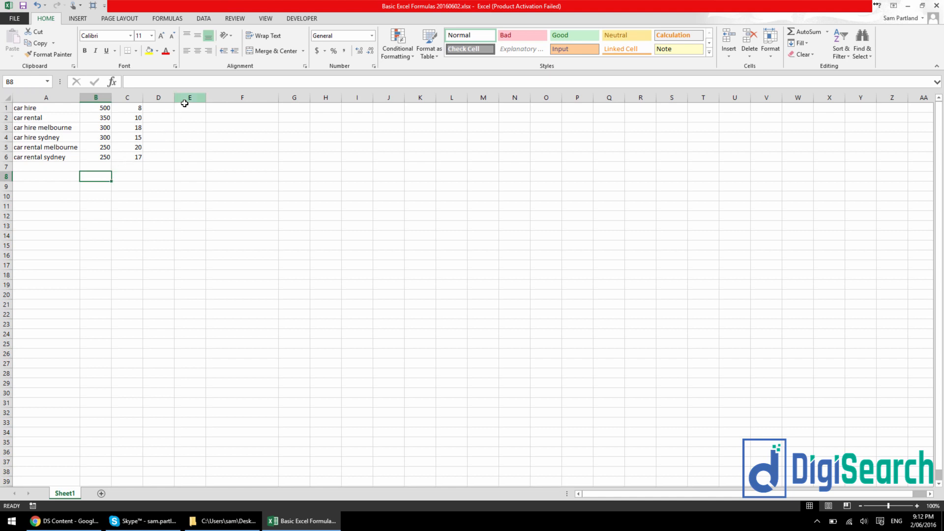
click(189, 107)
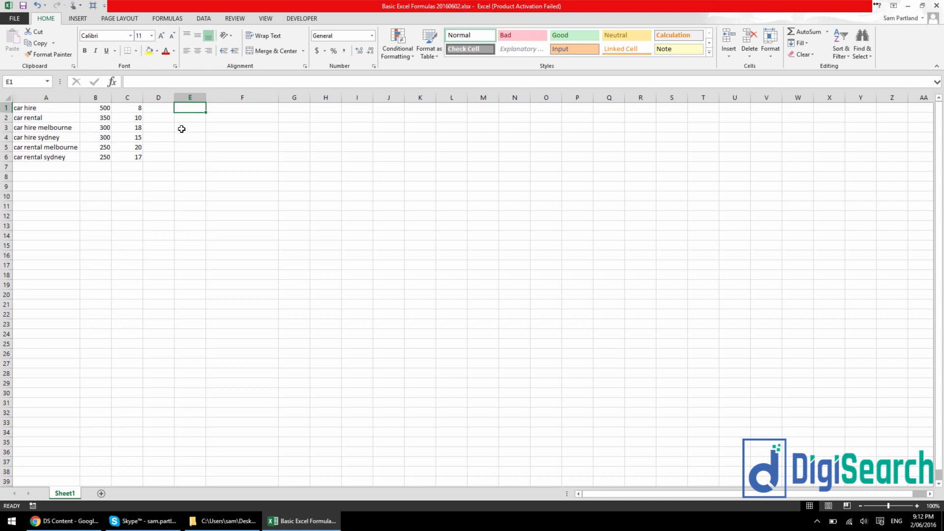
mouse_move(207, 163)
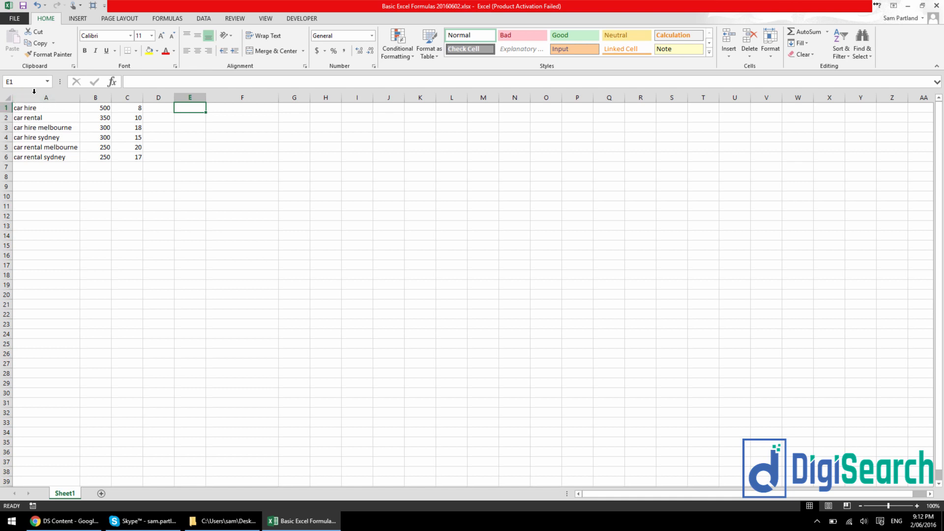
mouse_move(71, 134)
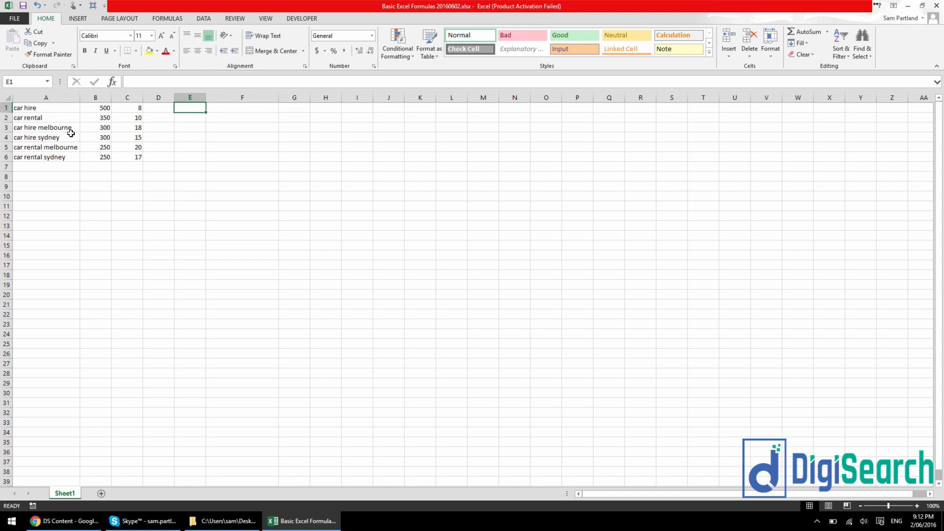
text(=)
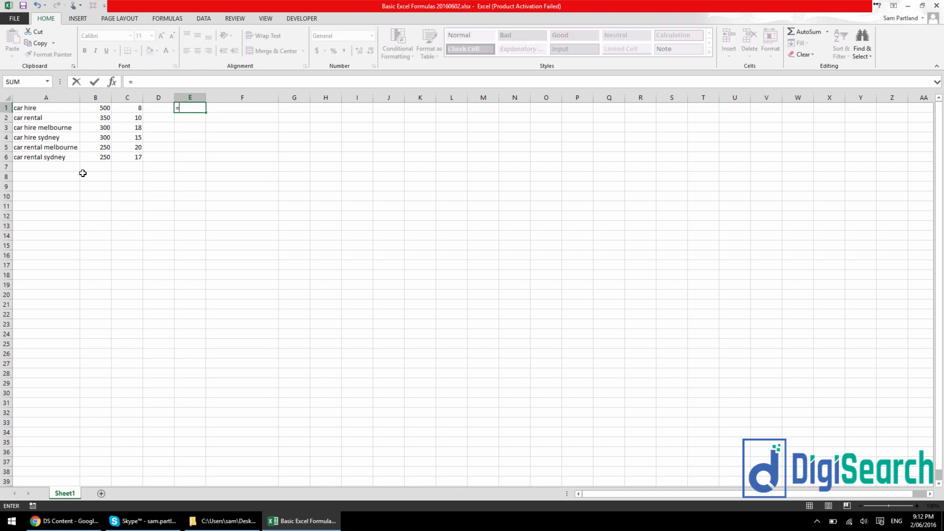
text(PROPER()
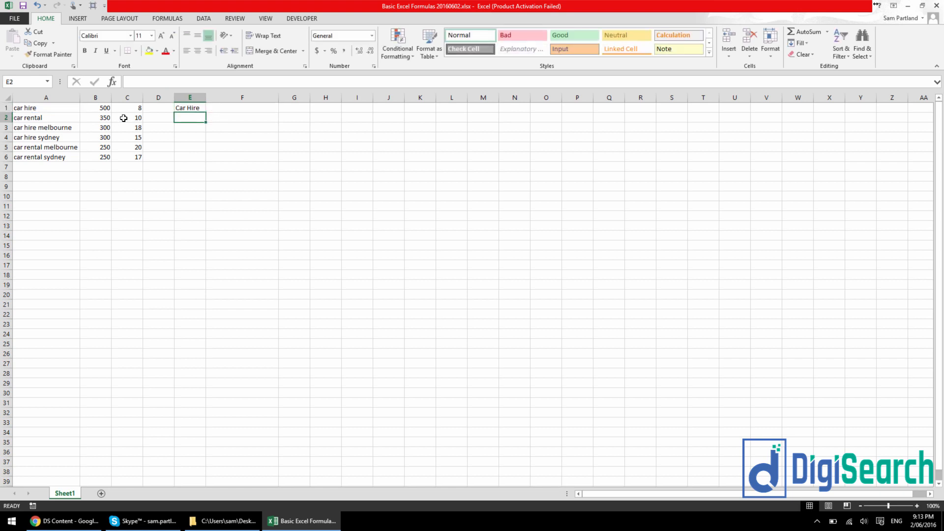
click(189, 108)
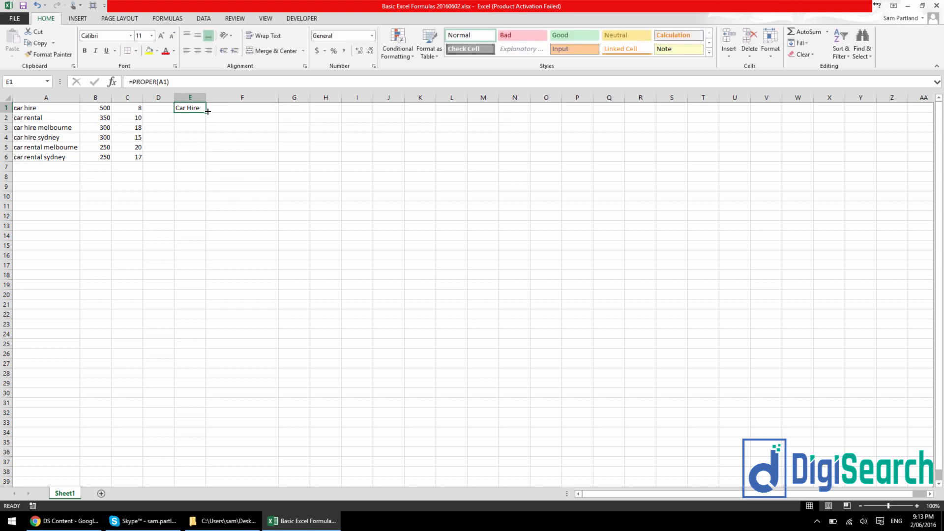
drag(207, 112, 207, 161)
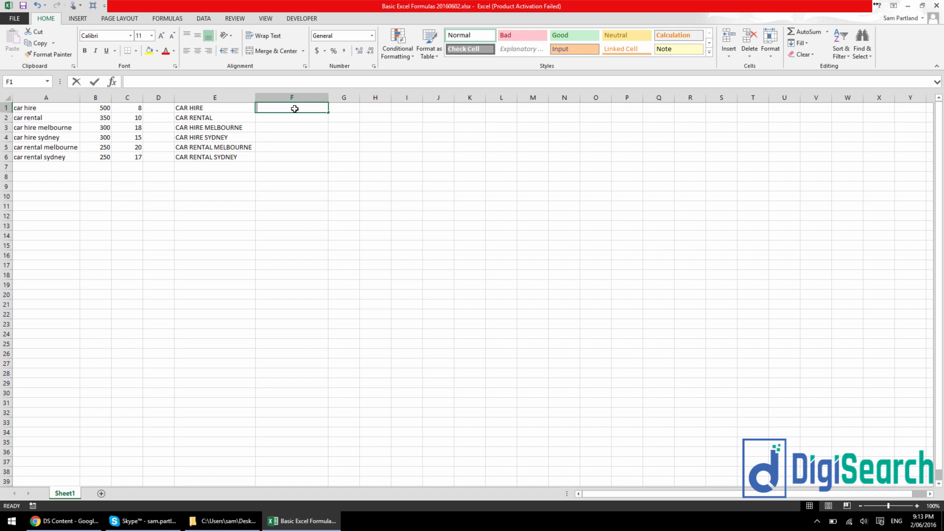
Enter =PROPER(E1) in F1 and fill down to F6 for title-case keywords.
text(=PROPER(E1)
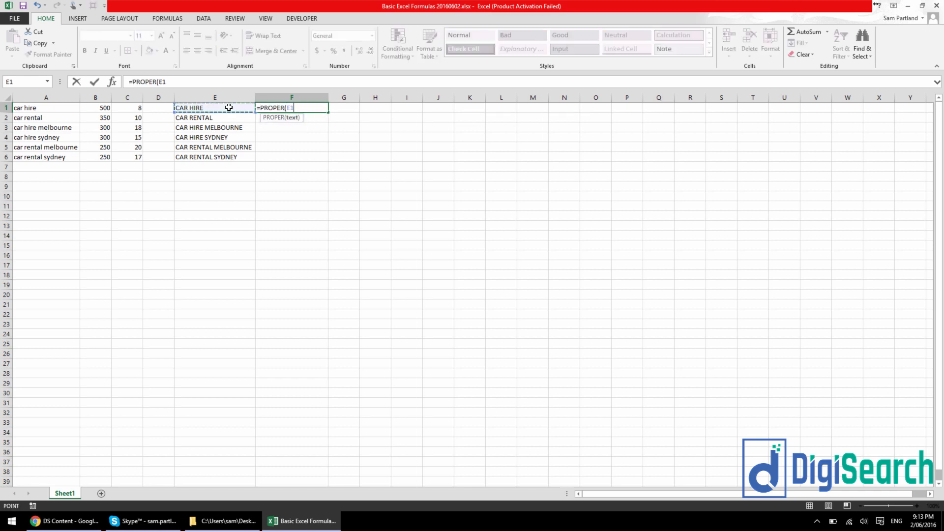
key(Enter)
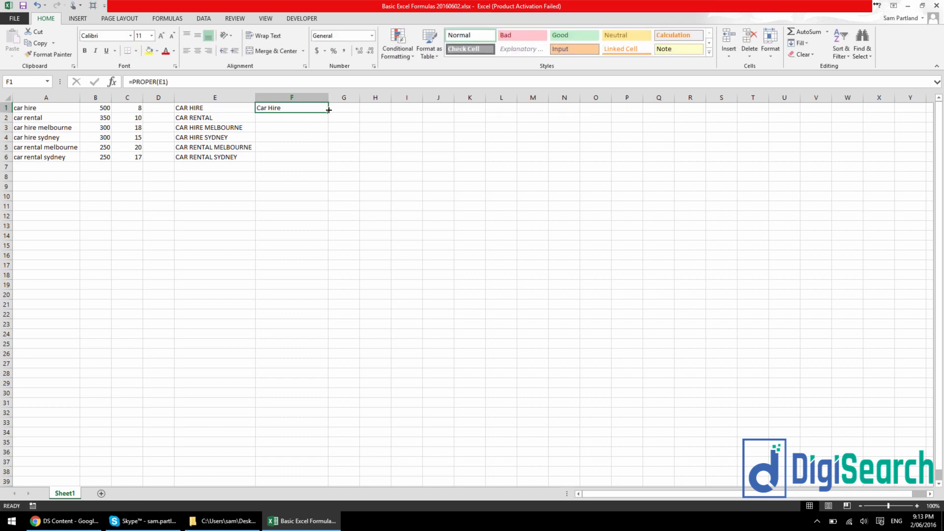
drag(329, 112, 328, 157)
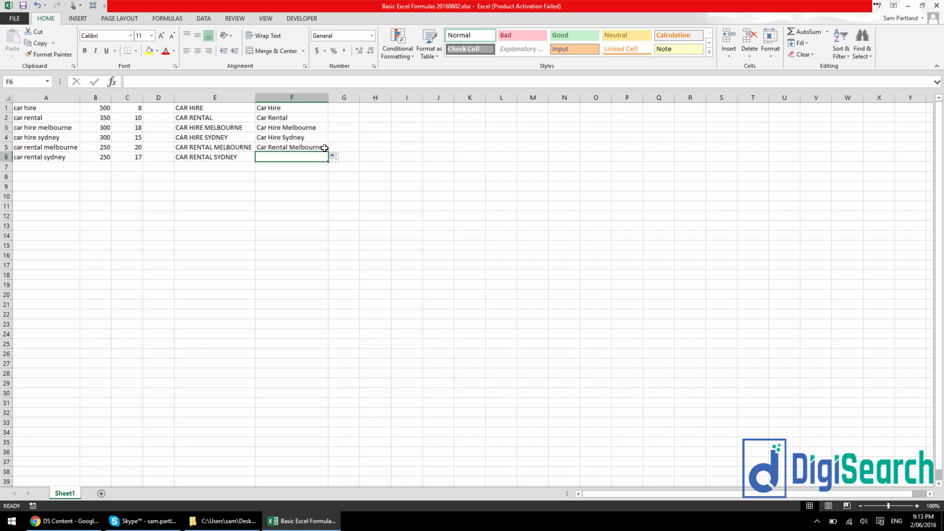
Enter =LOWER(F1) in G1 and fill down to G6 for all-lowercase keywords.
click(344, 108)
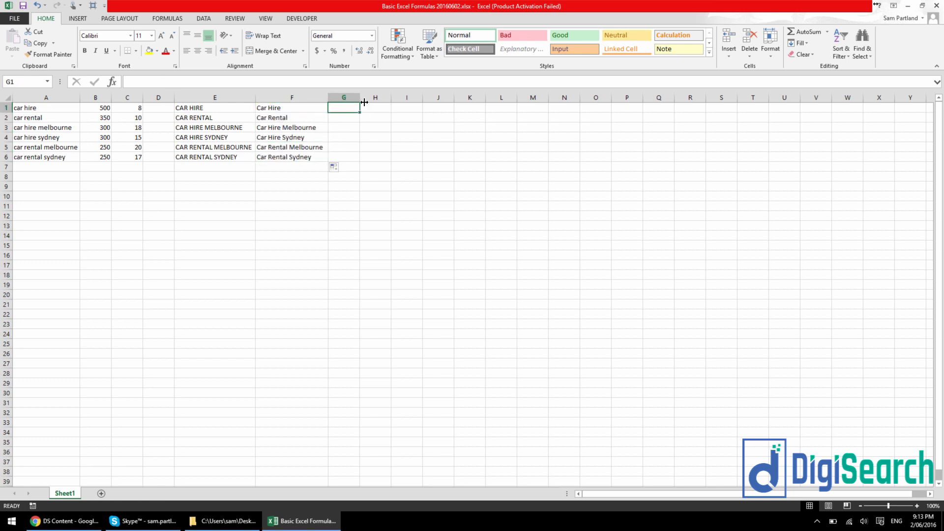
text(=lower)
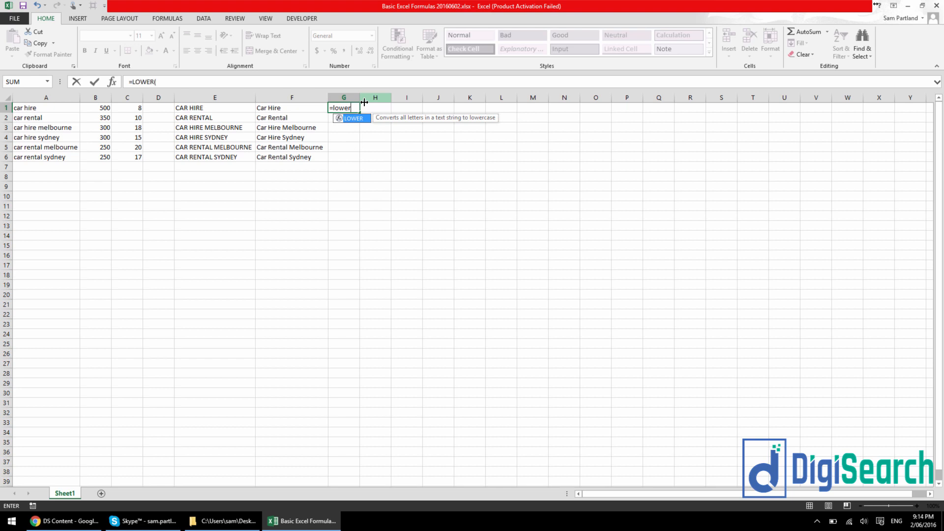
click(291, 108)
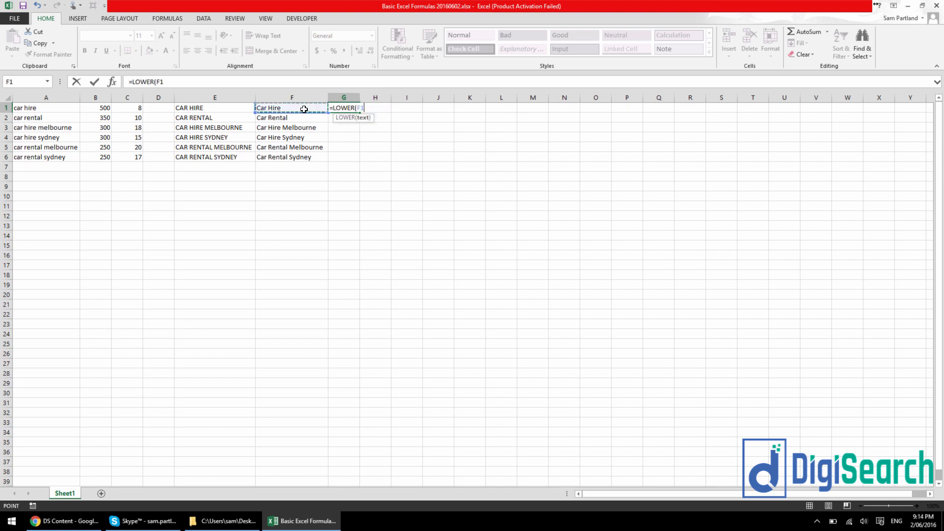
key(Enter)
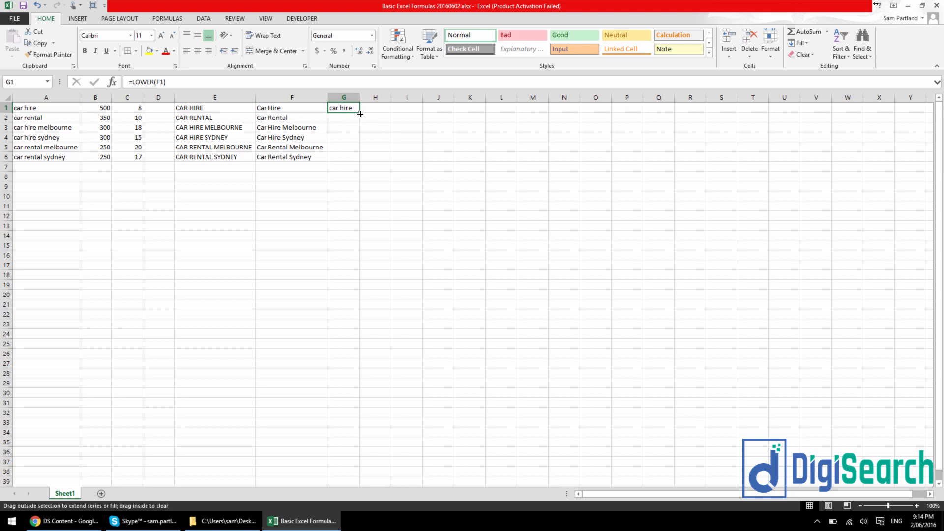
drag(360, 112, 360, 156)
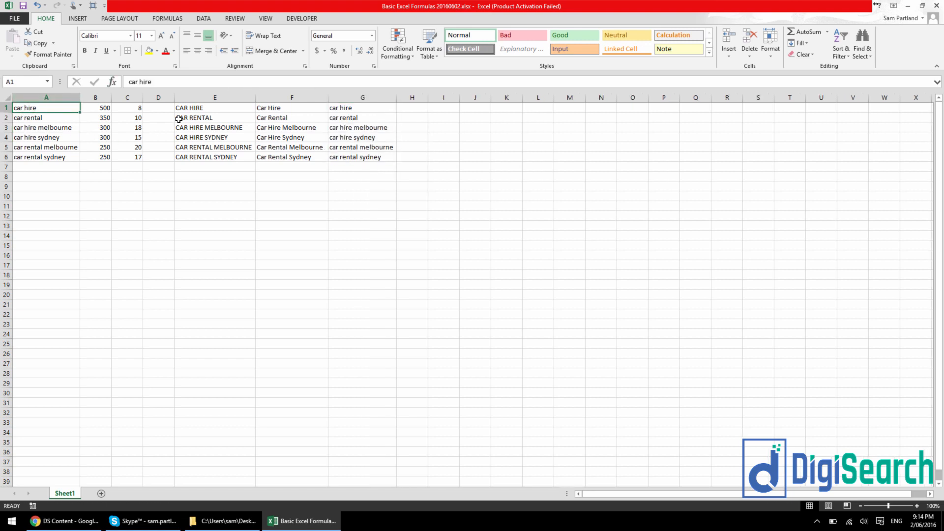
click(291, 107)
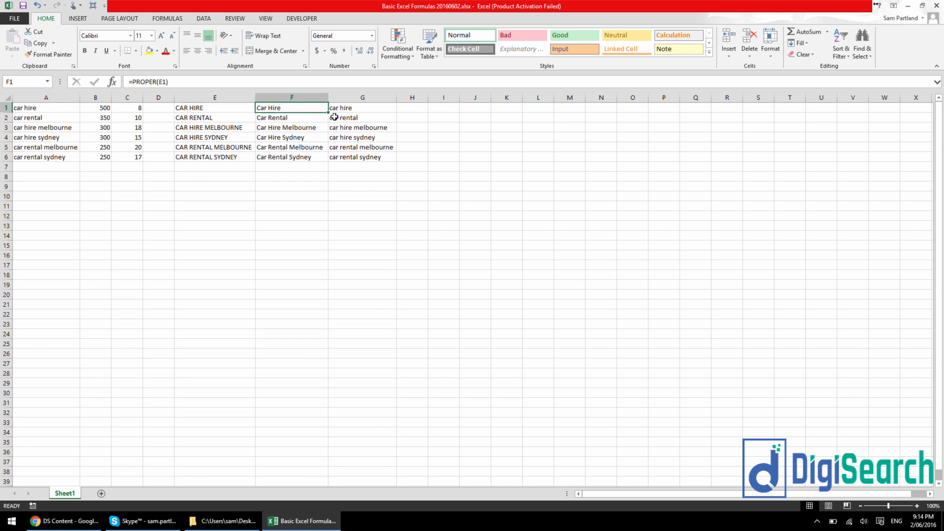
click(442, 136)
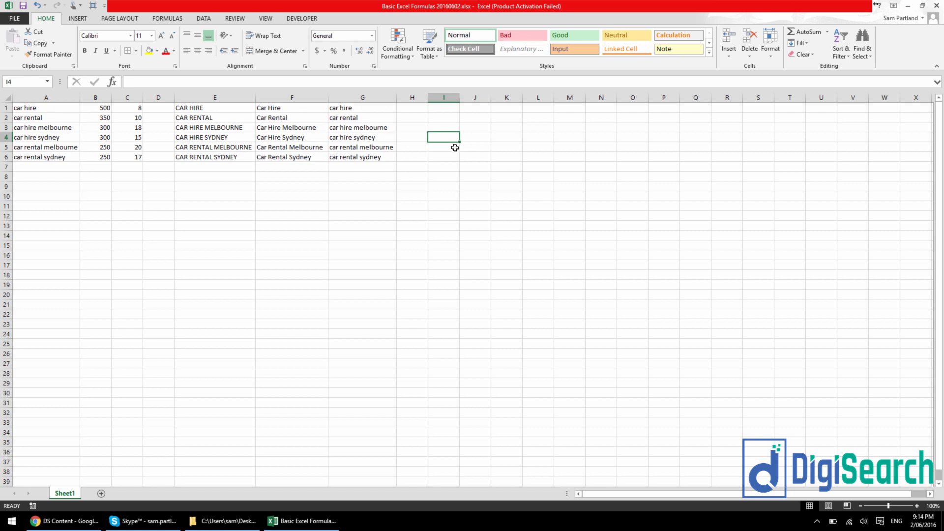
mouse_move(395, 108)
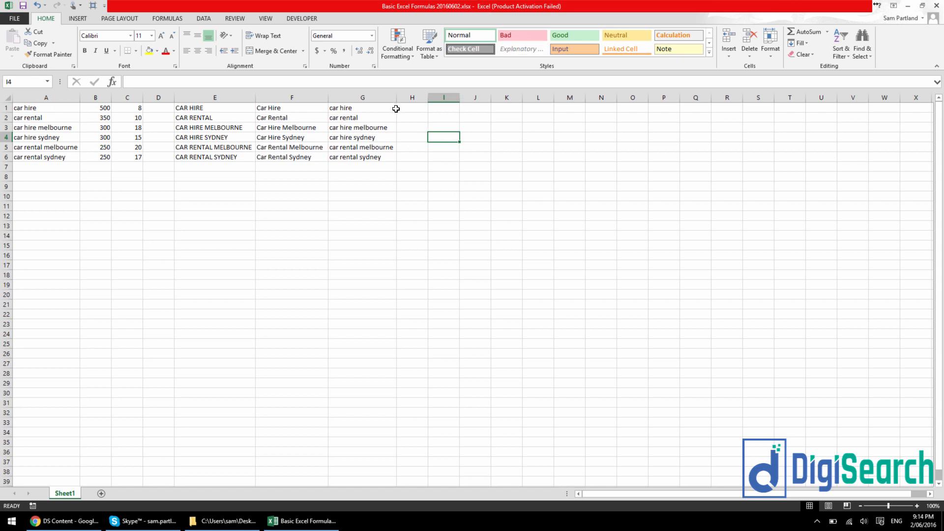
mouse_move(378, 111)
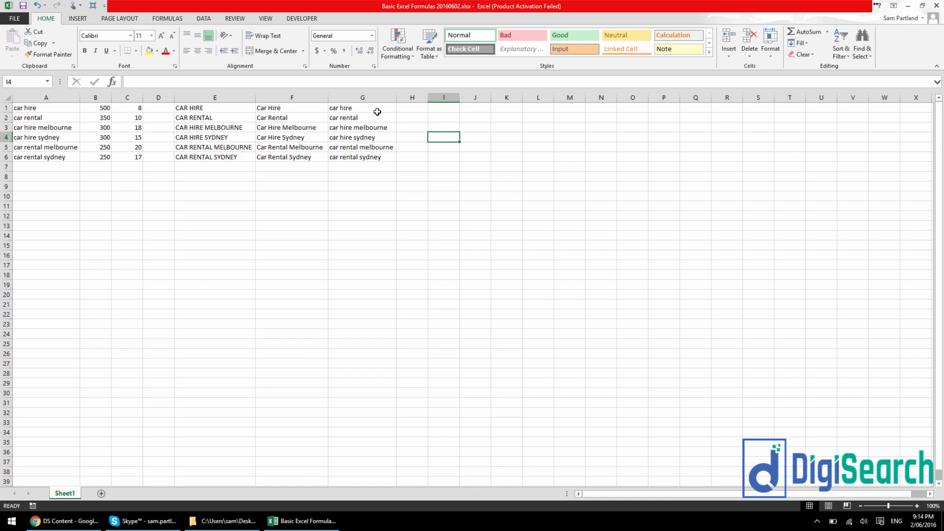
mouse_move(381, 104)
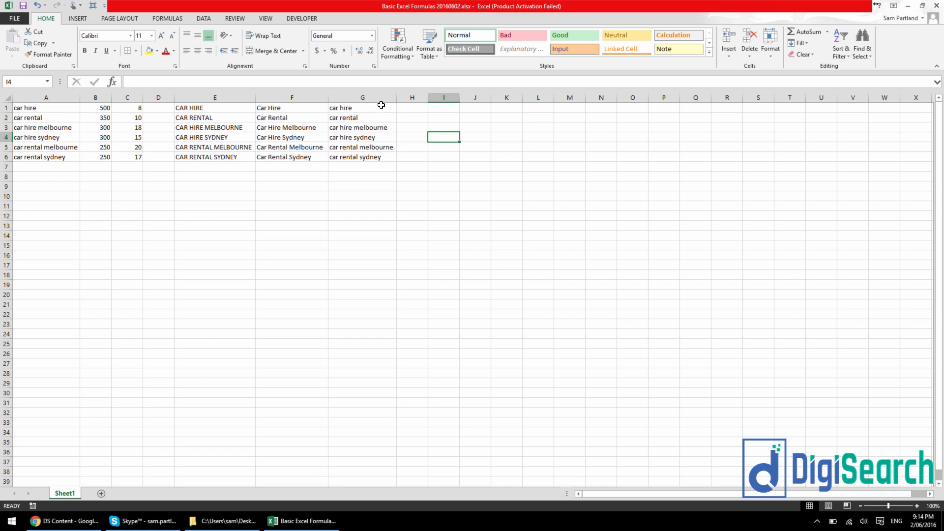
Select the case-converted columns E1:G6 and delete them, leaving only columns A to C.
drag(361, 108, 362, 157)
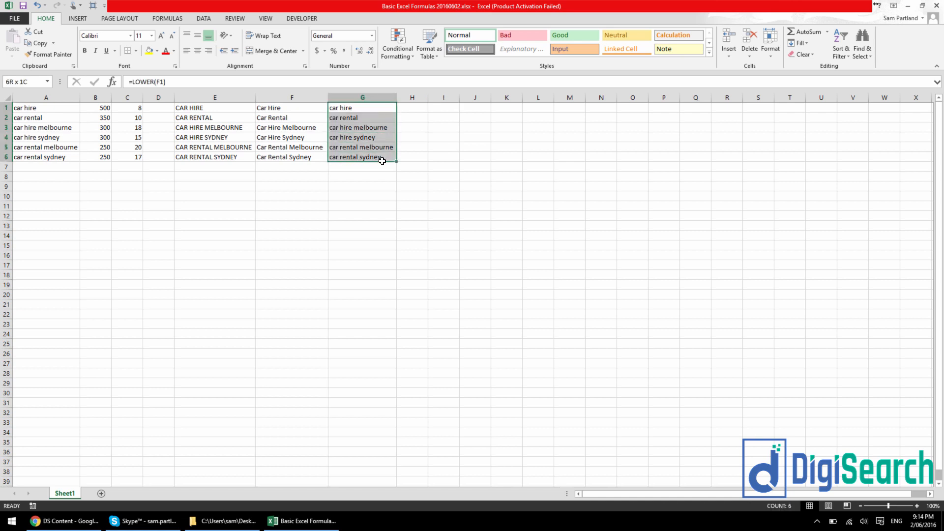
click(370, 159)
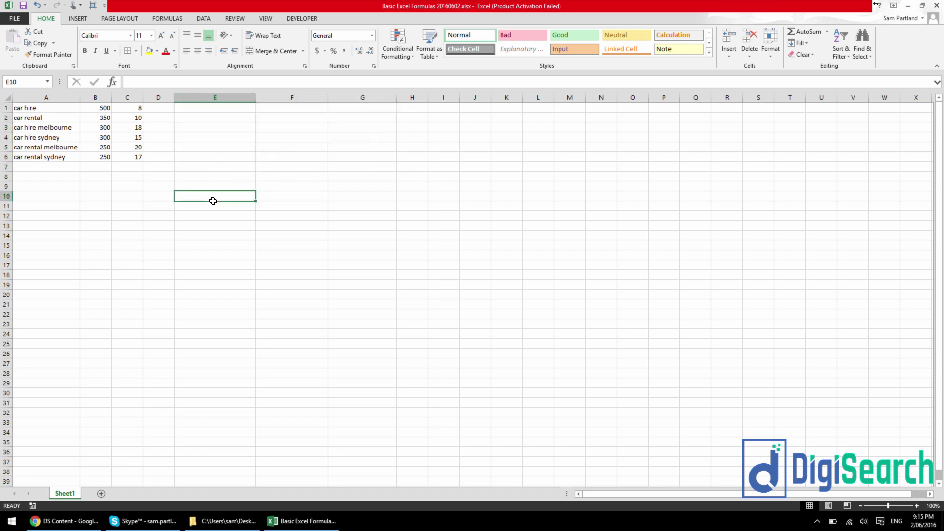
mouse_move(110, 201)
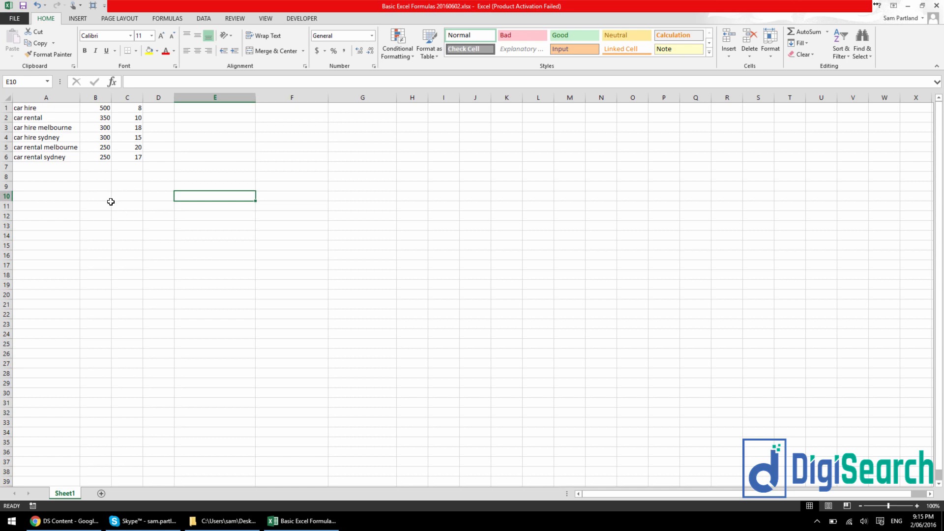
mouse_move(228, 128)
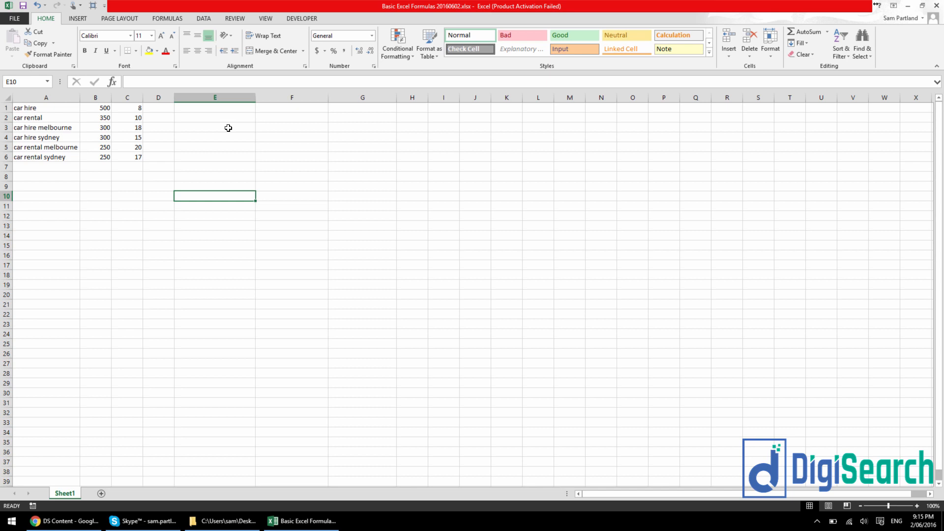
mouse_move(239, 147)
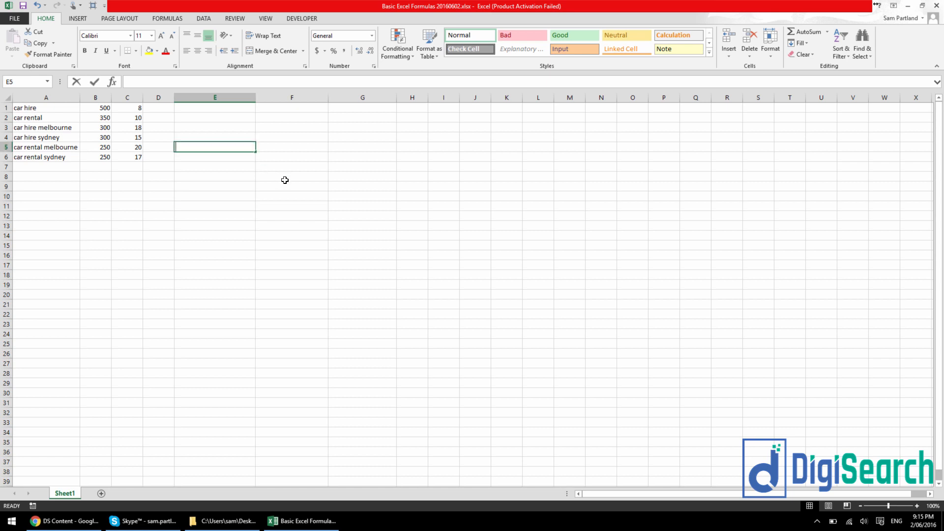
Enter =IF(A1="car hire","TRUE","FALSE") in E5 so it returns TRUE.
text(=if)
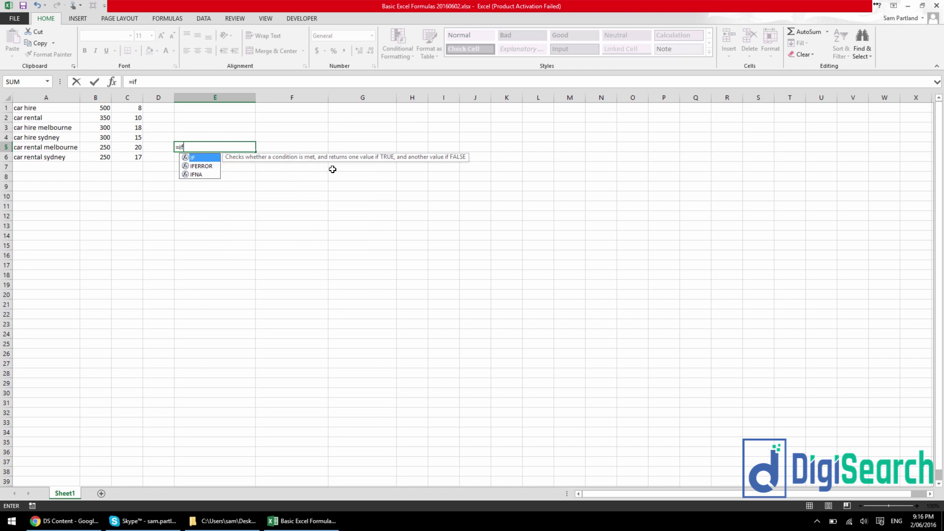
mouse_move(336, 165)
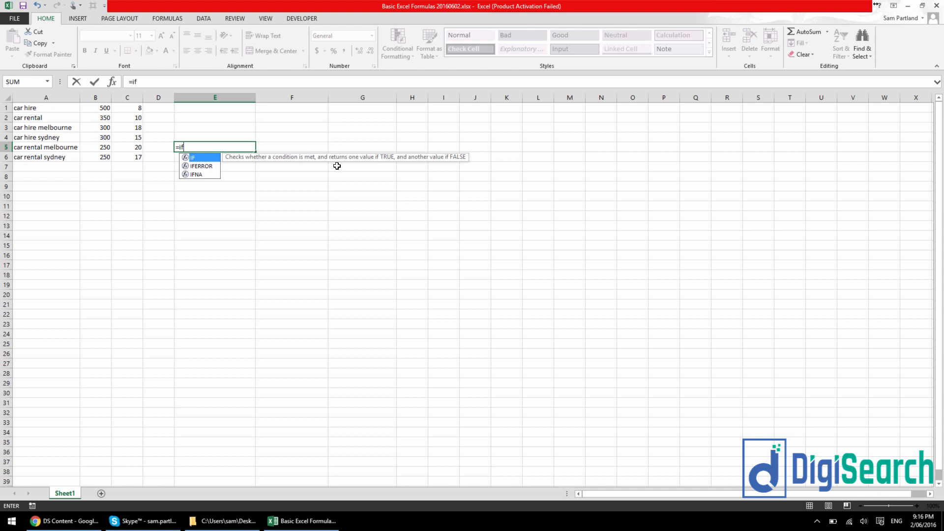
mouse_move(335, 184)
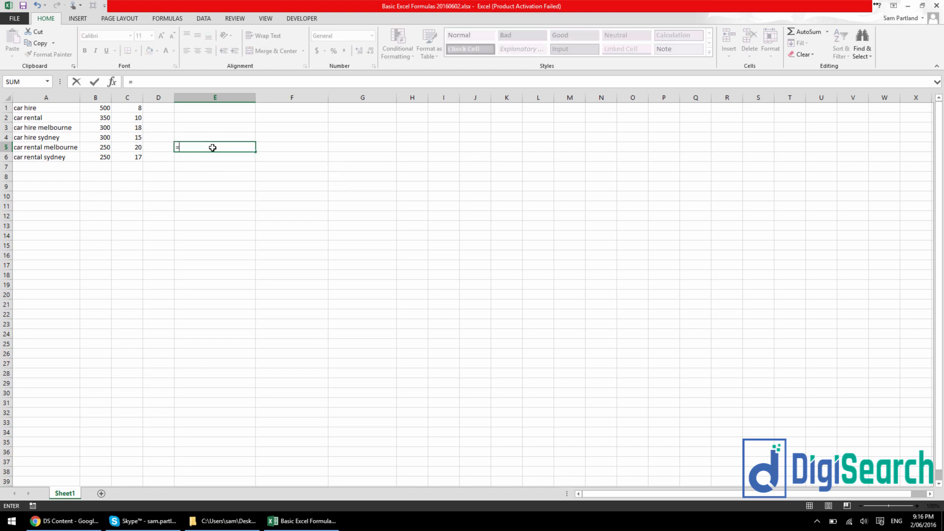
text(if)
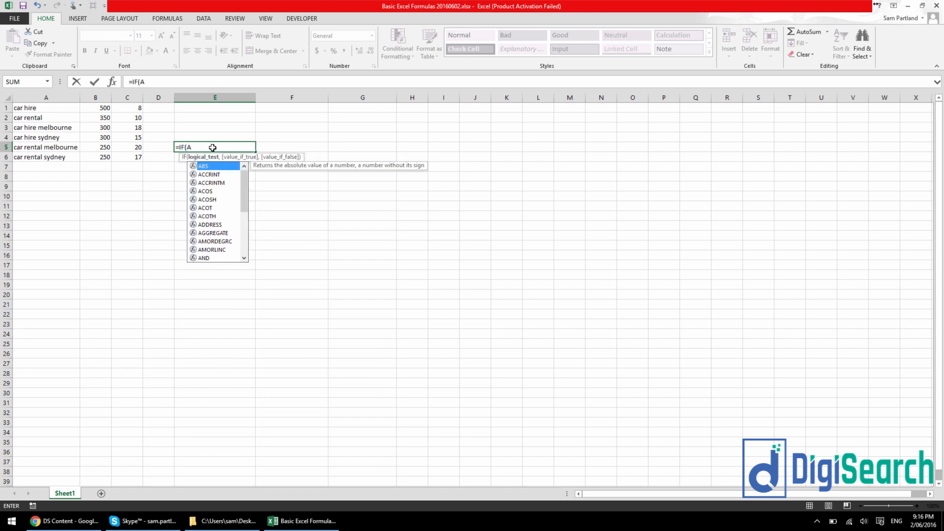
text(1=")
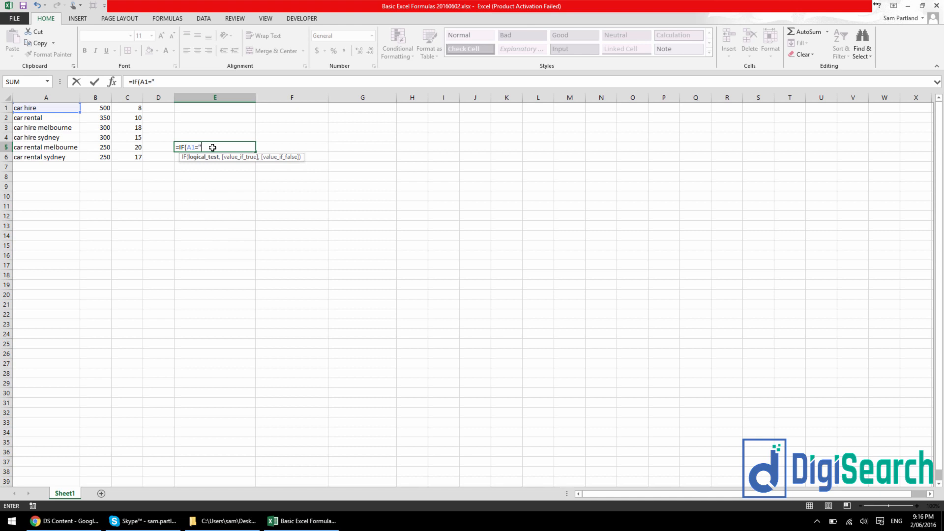
text(car hire",)
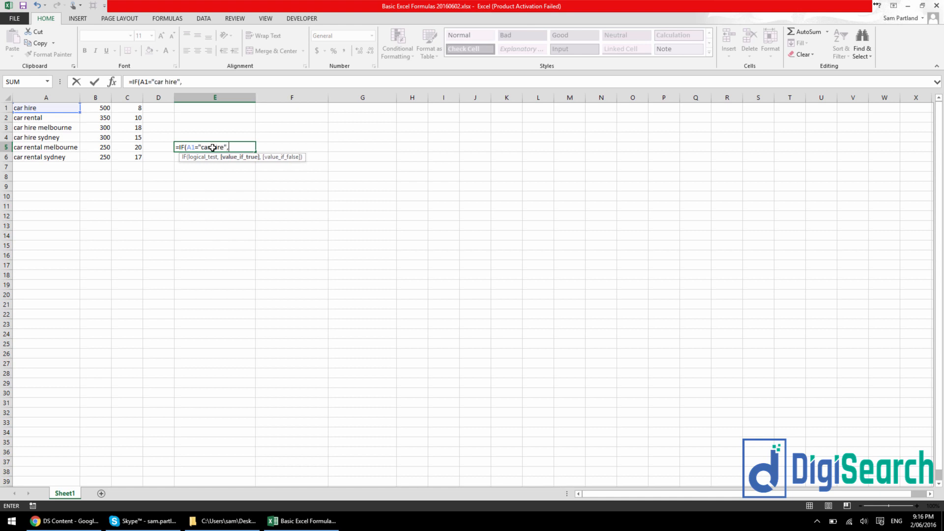
text("TRUE)
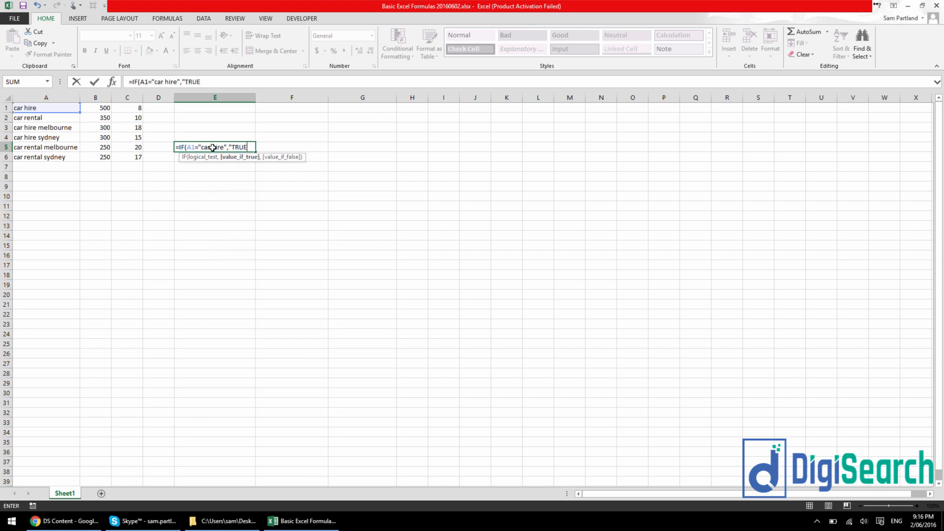
text(",)
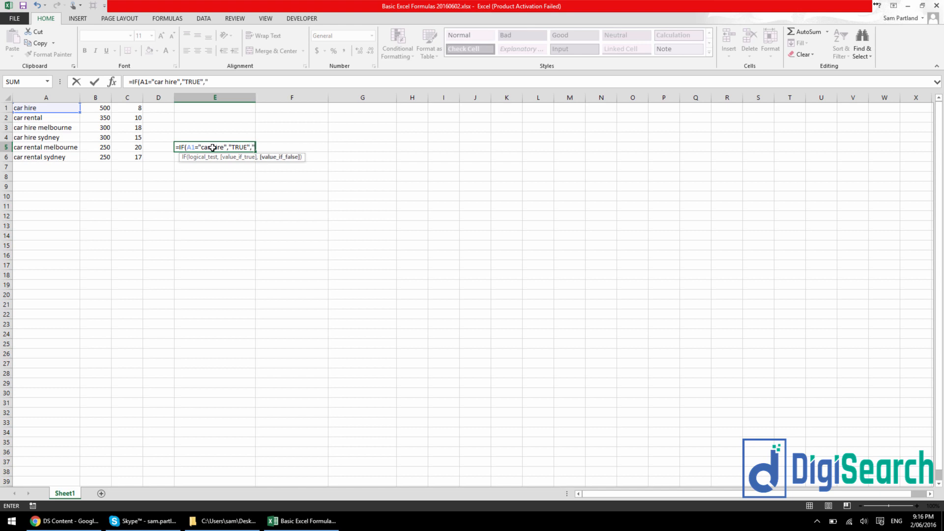
text("FALSE"))
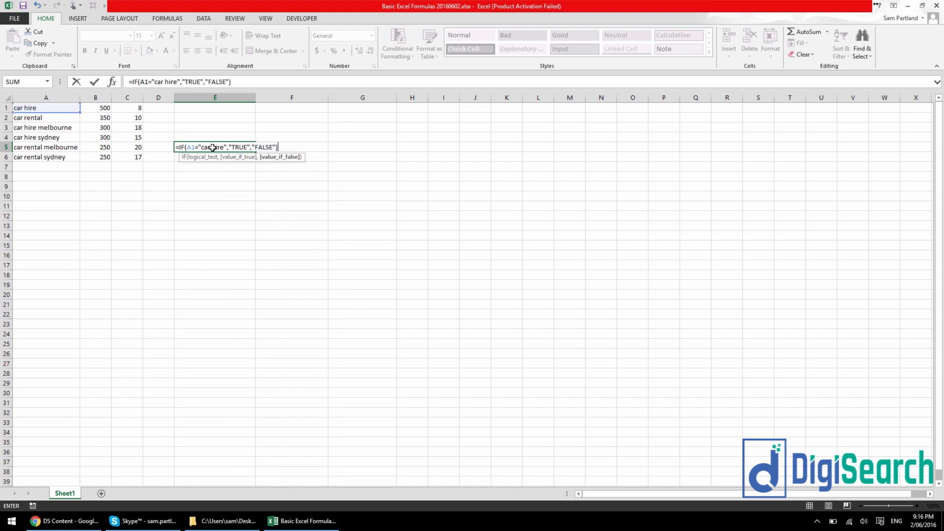
key(Enter)
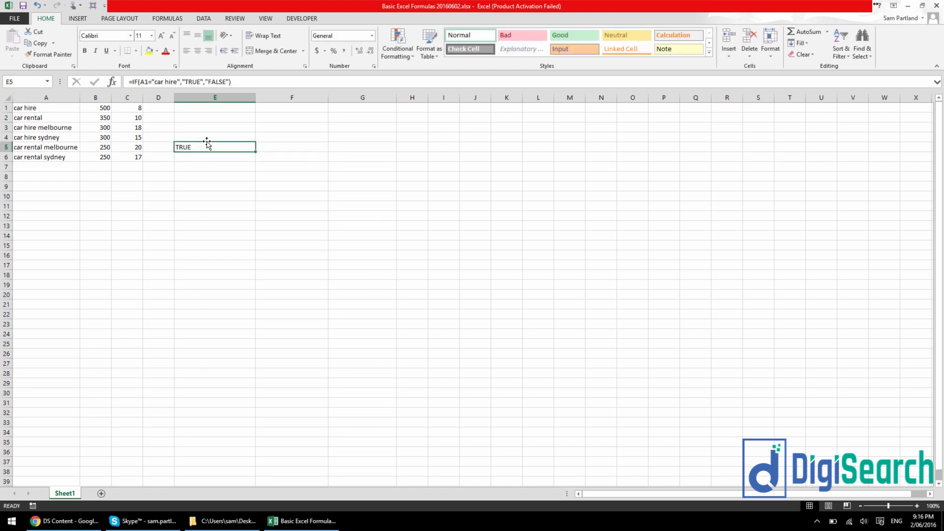
mouse_move(33, 117)
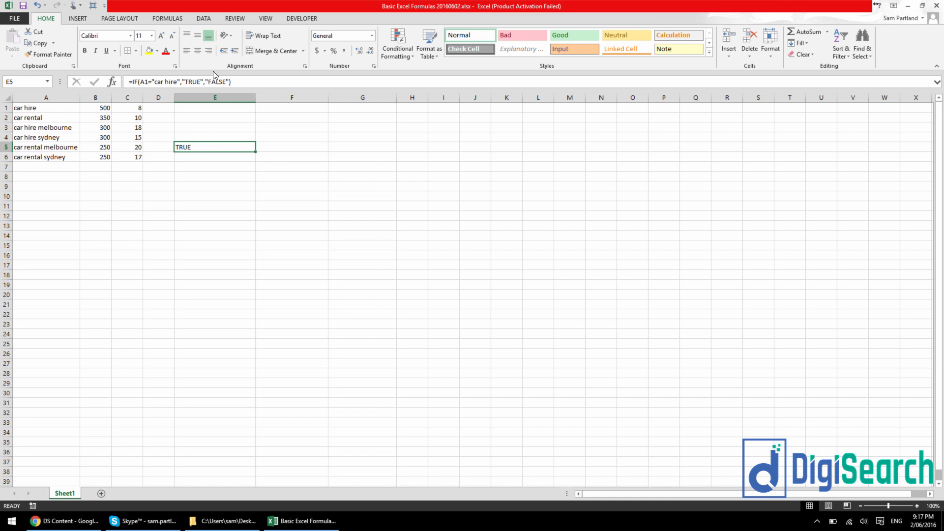
double_click(214, 148)
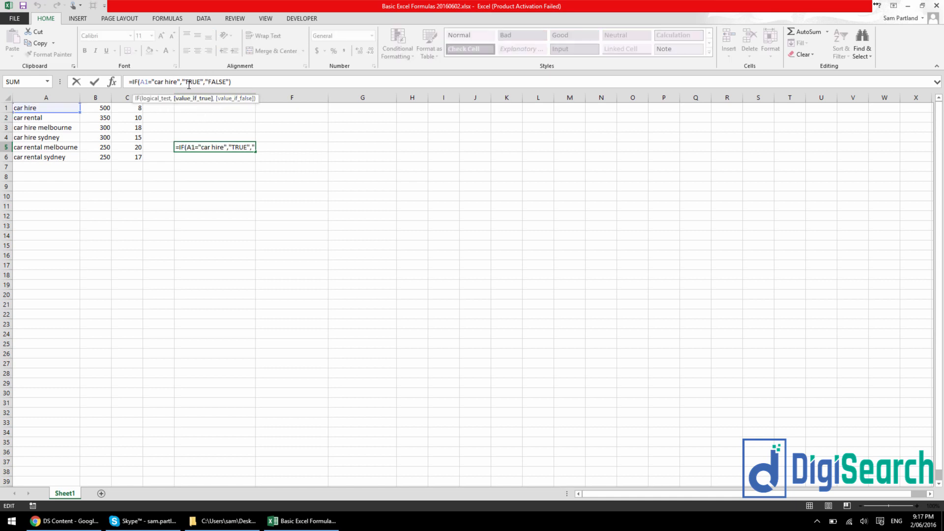
mouse_move(234, 128)
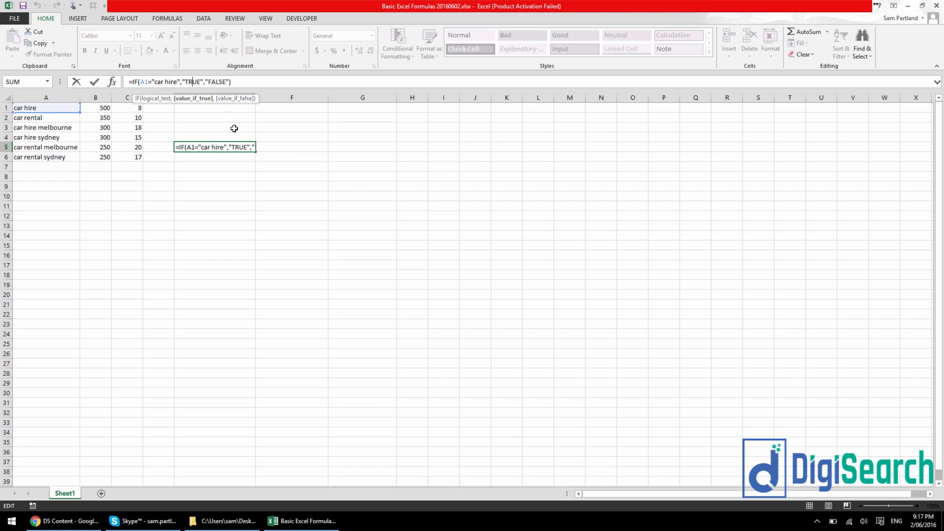
key(Enter)
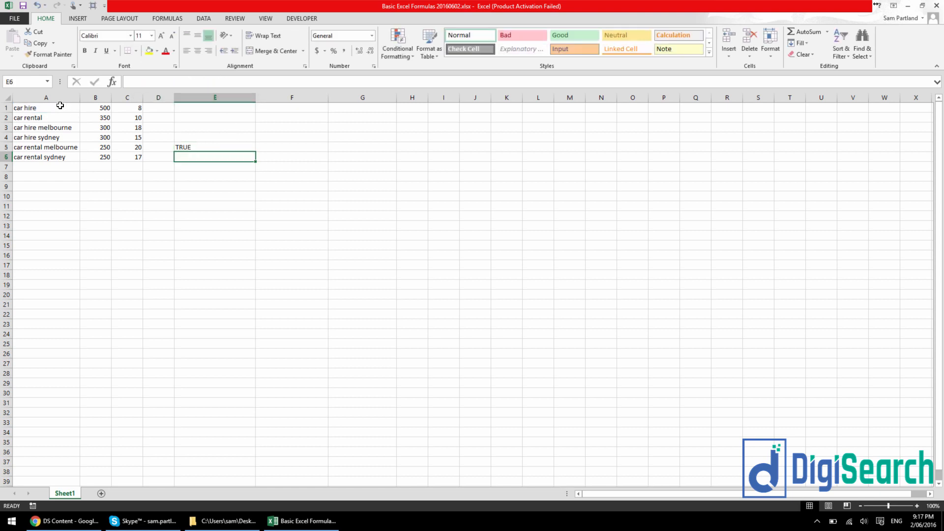
double_click(45, 107)
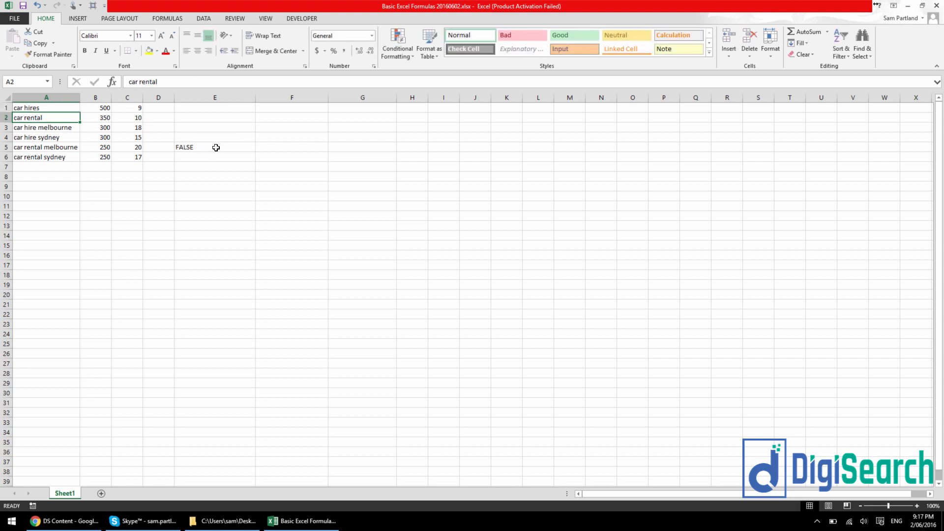
click(214, 148)
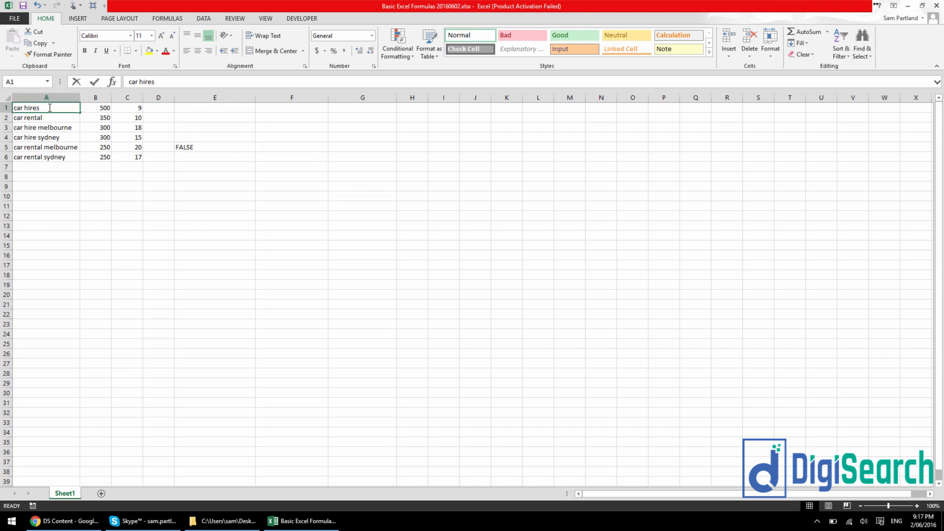
key(Backspace)
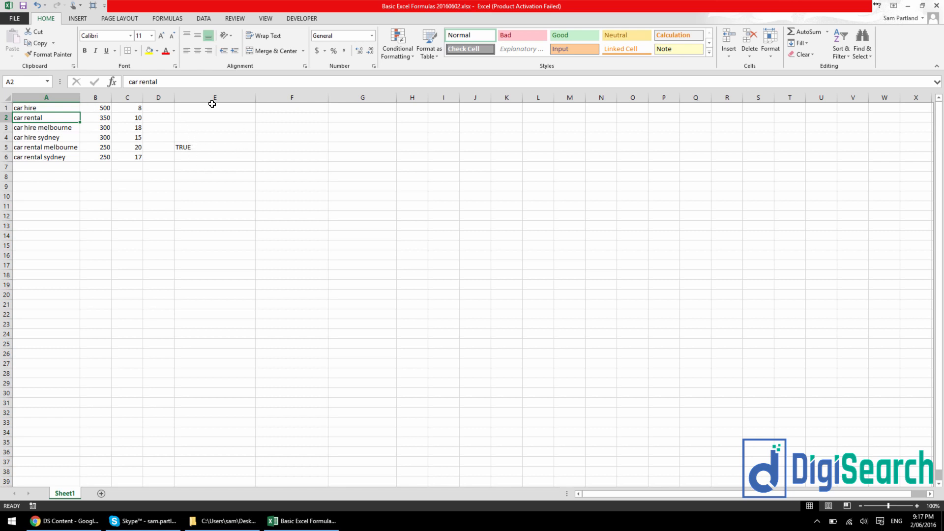
click(205, 147)
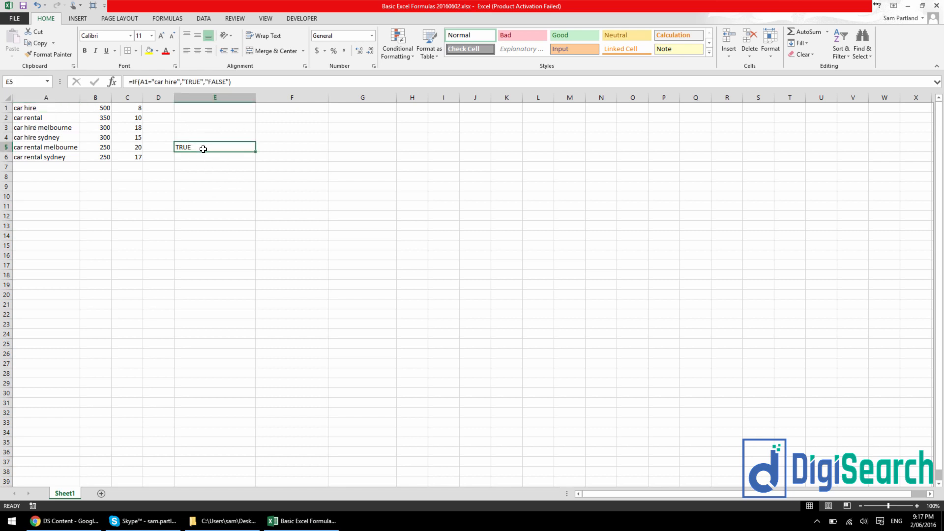
mouse_move(206, 136)
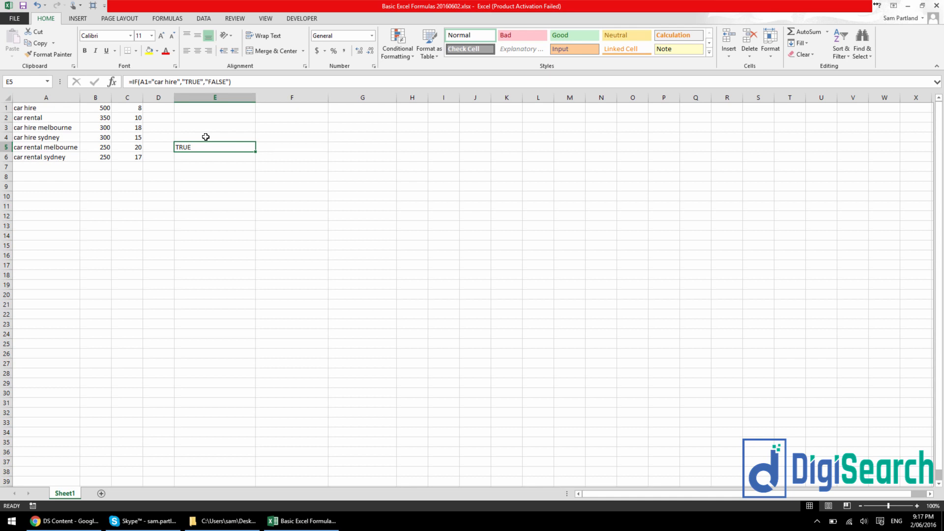
mouse_move(185, 130)
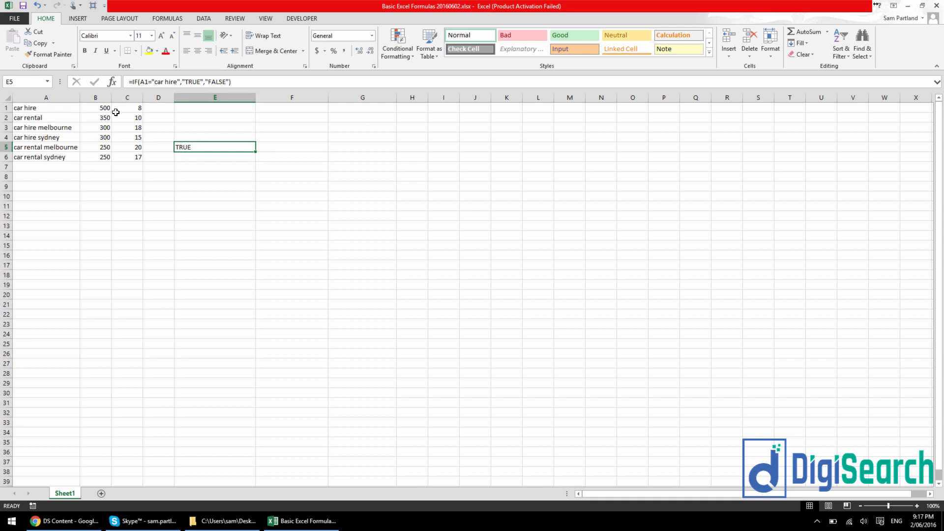
mouse_move(115, 83)
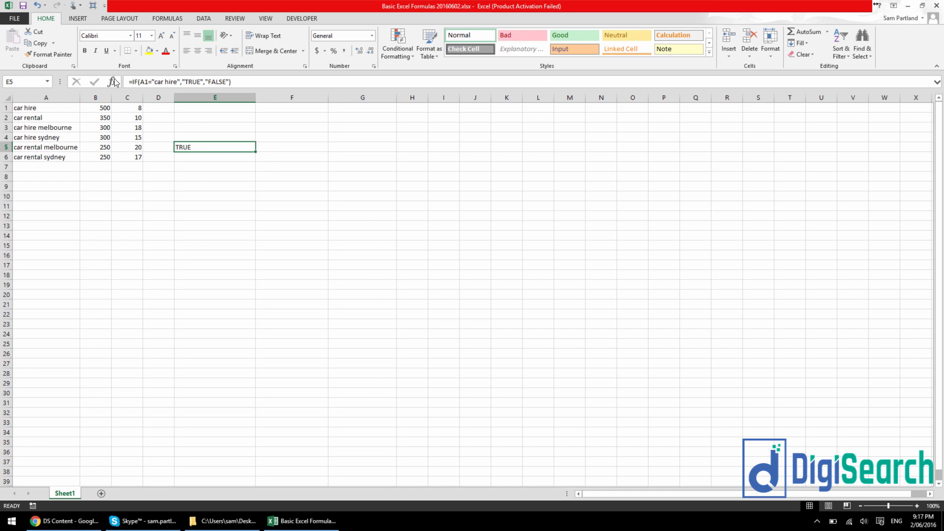
mouse_move(140, 82)
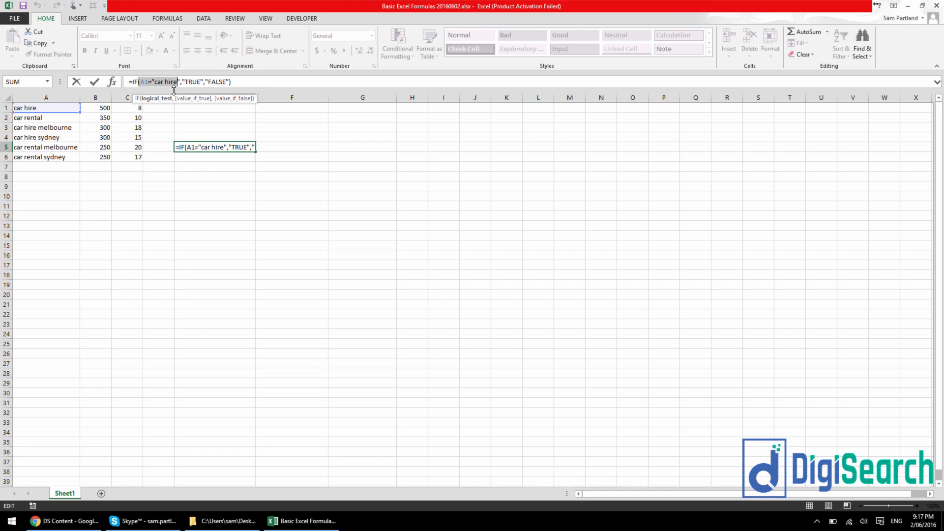
key(Enter)
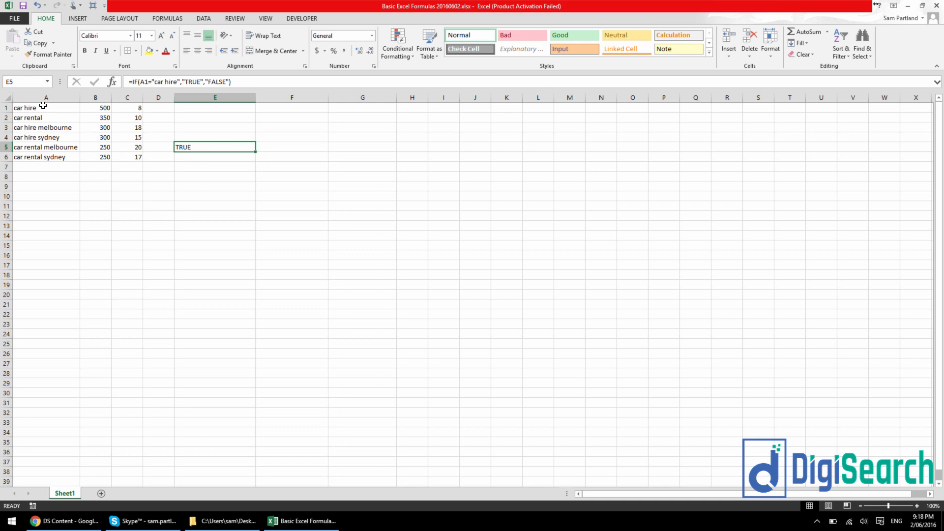
mouse_move(193, 192)
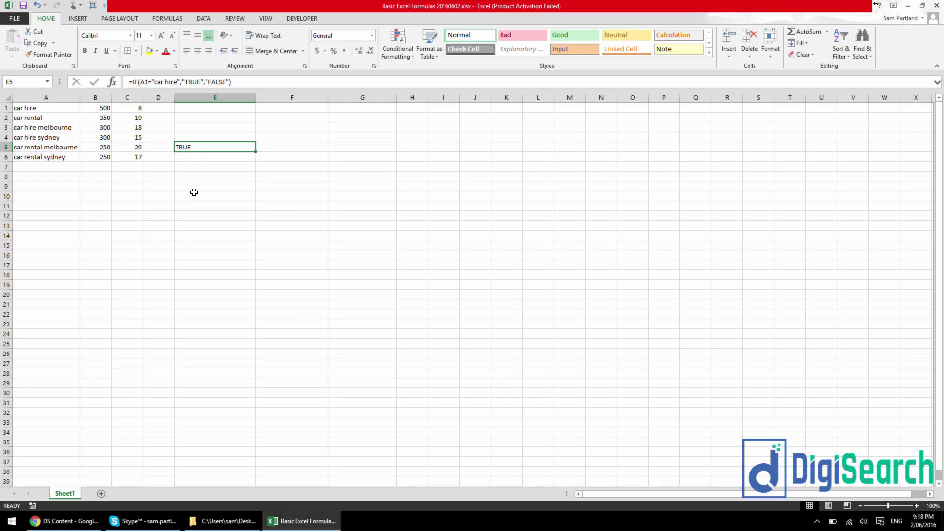
click(215, 186)
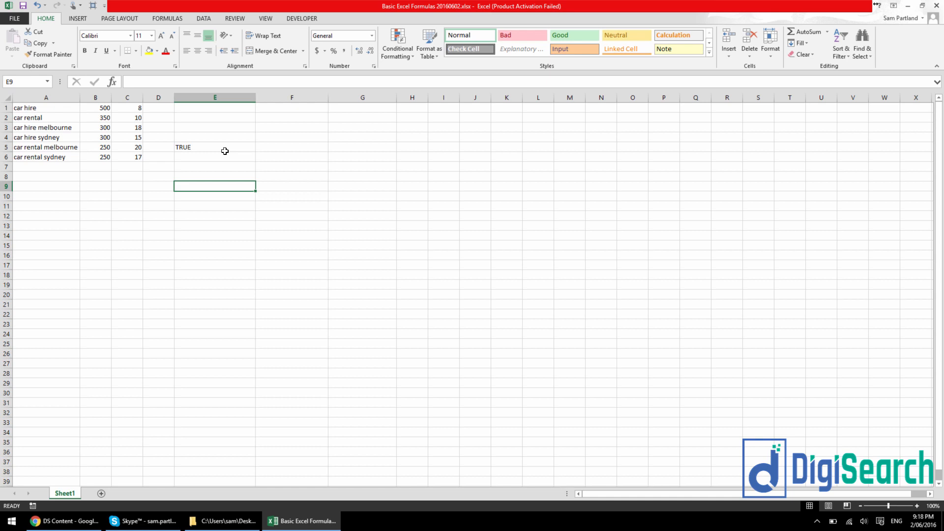
mouse_move(328, 188)
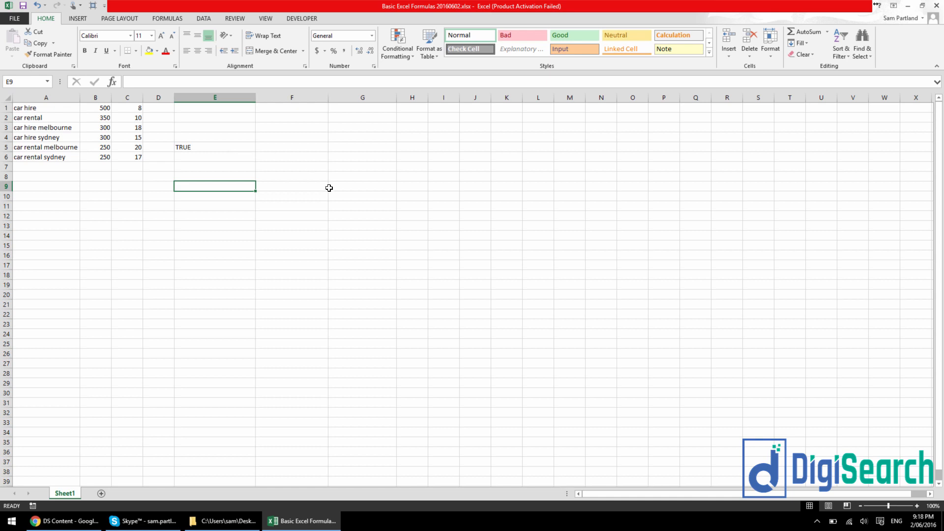
mouse_move(341, 251)
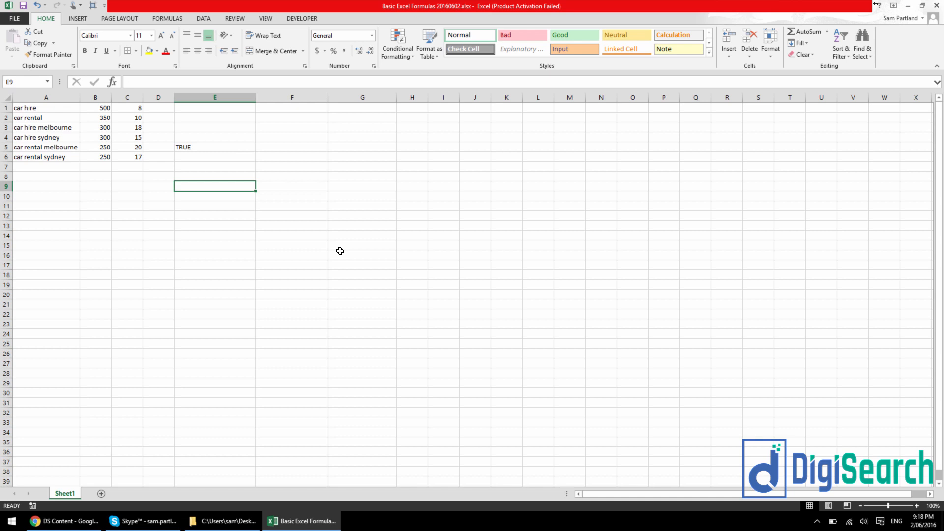